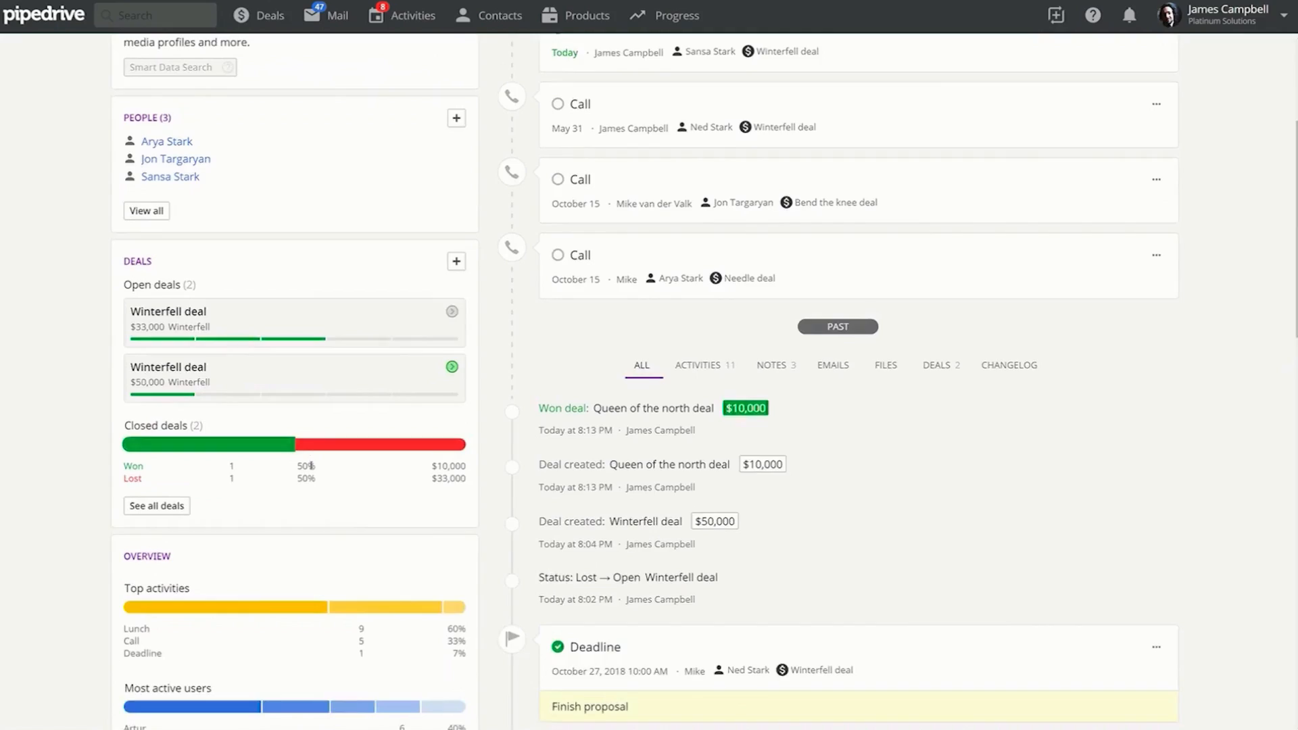
Advance the onboarding to the browser extensions page and look over the options
{"action": "left_click", "coordinate": [270, 15]}
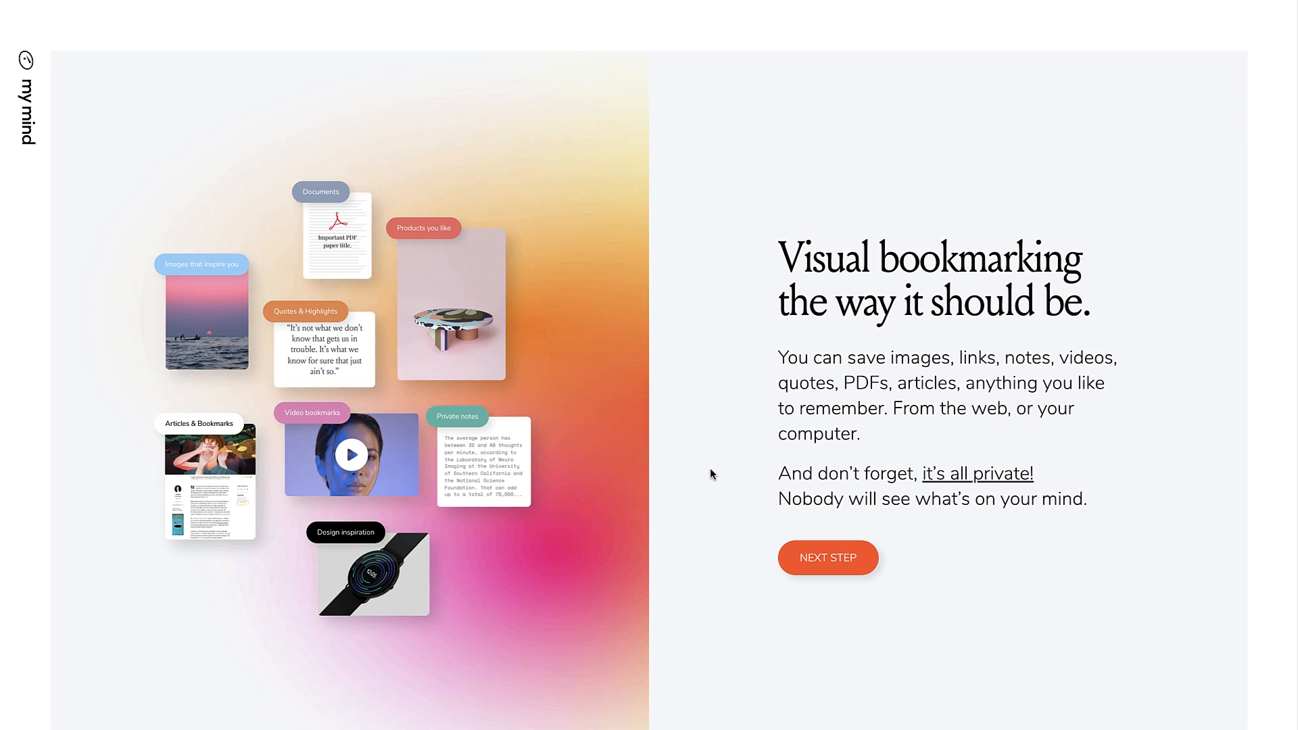
{"action": "left_click", "coordinate": [828, 557]}
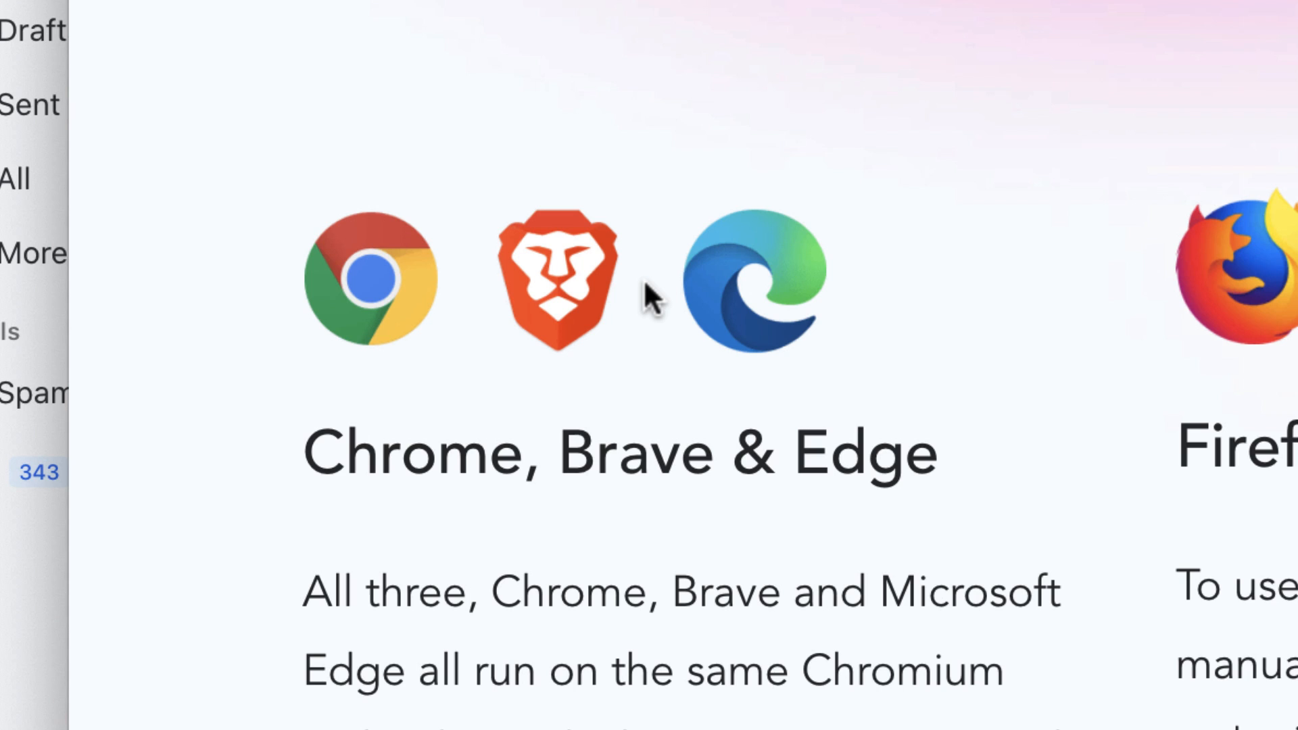
{"action": "scroll", "scroll_direction": "right", "scroll_amount": 3}
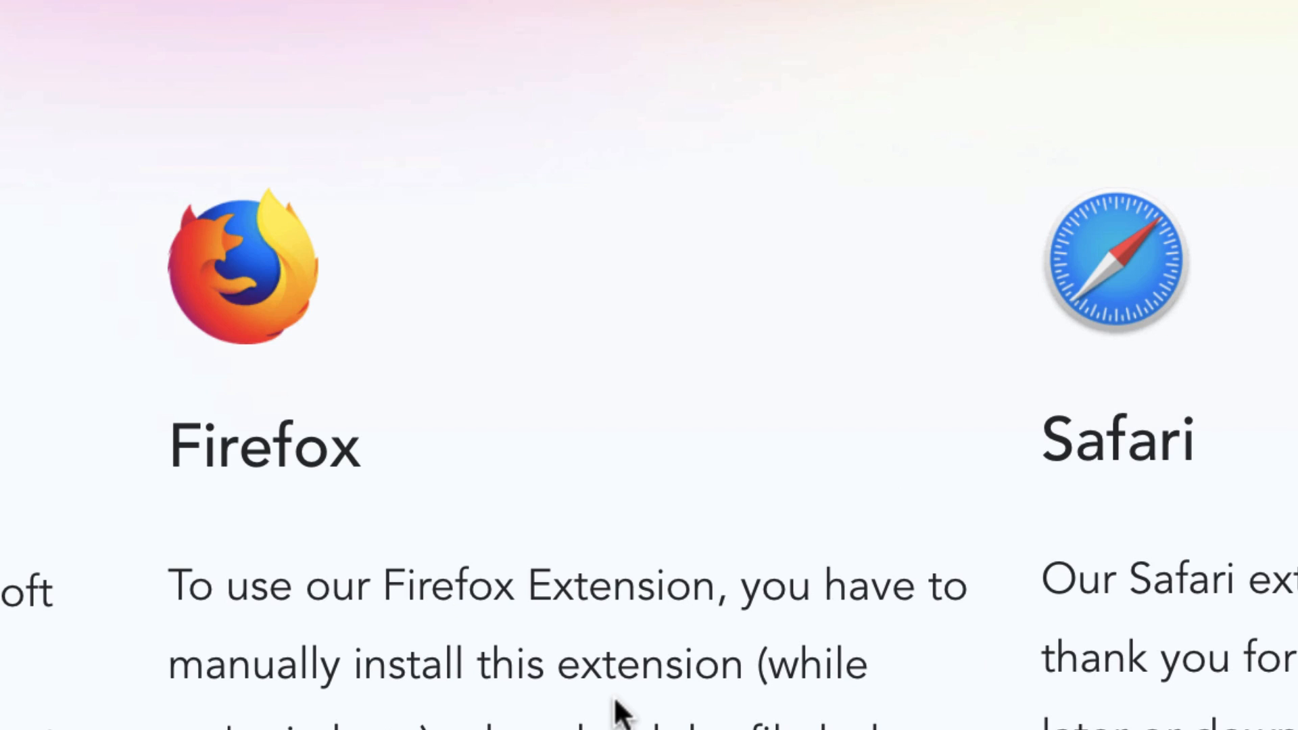
{"action": "scroll", "scroll_direction": "down", "scroll_amount": 3}
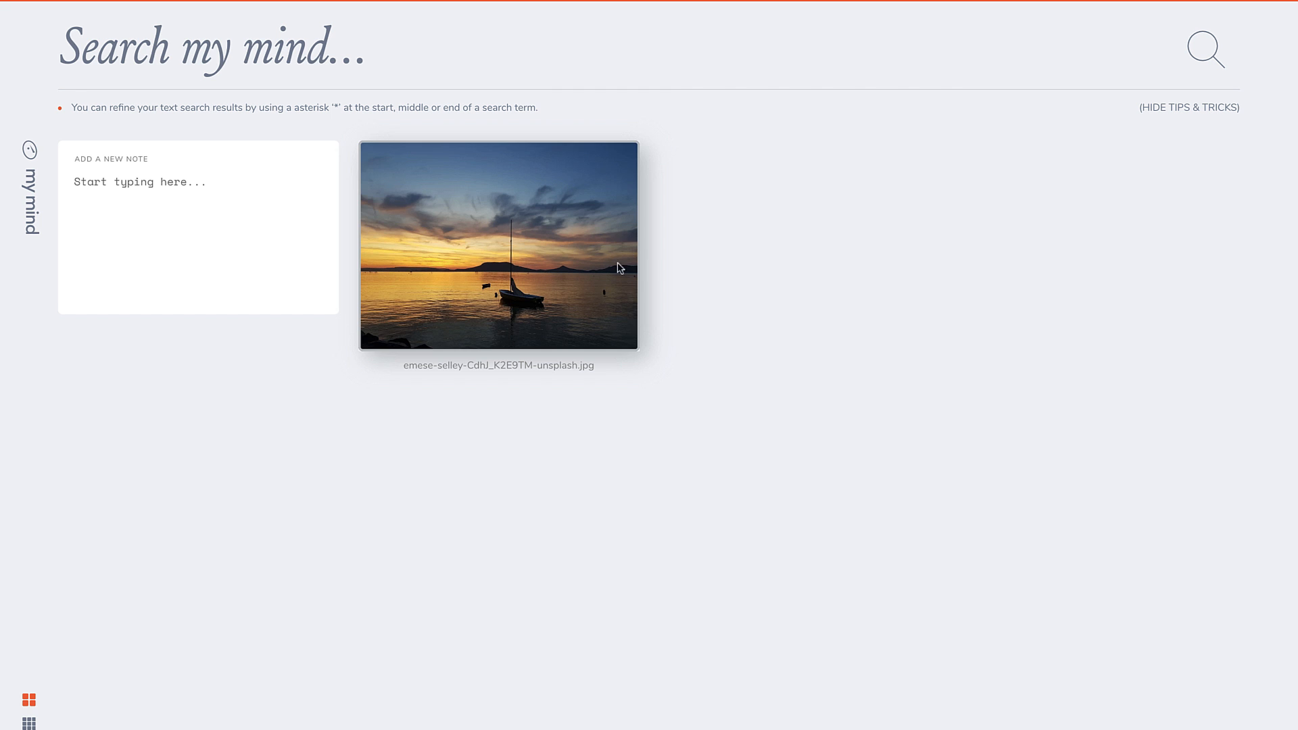
{"action": "mouse_move", "coordinate": [671, 279]}
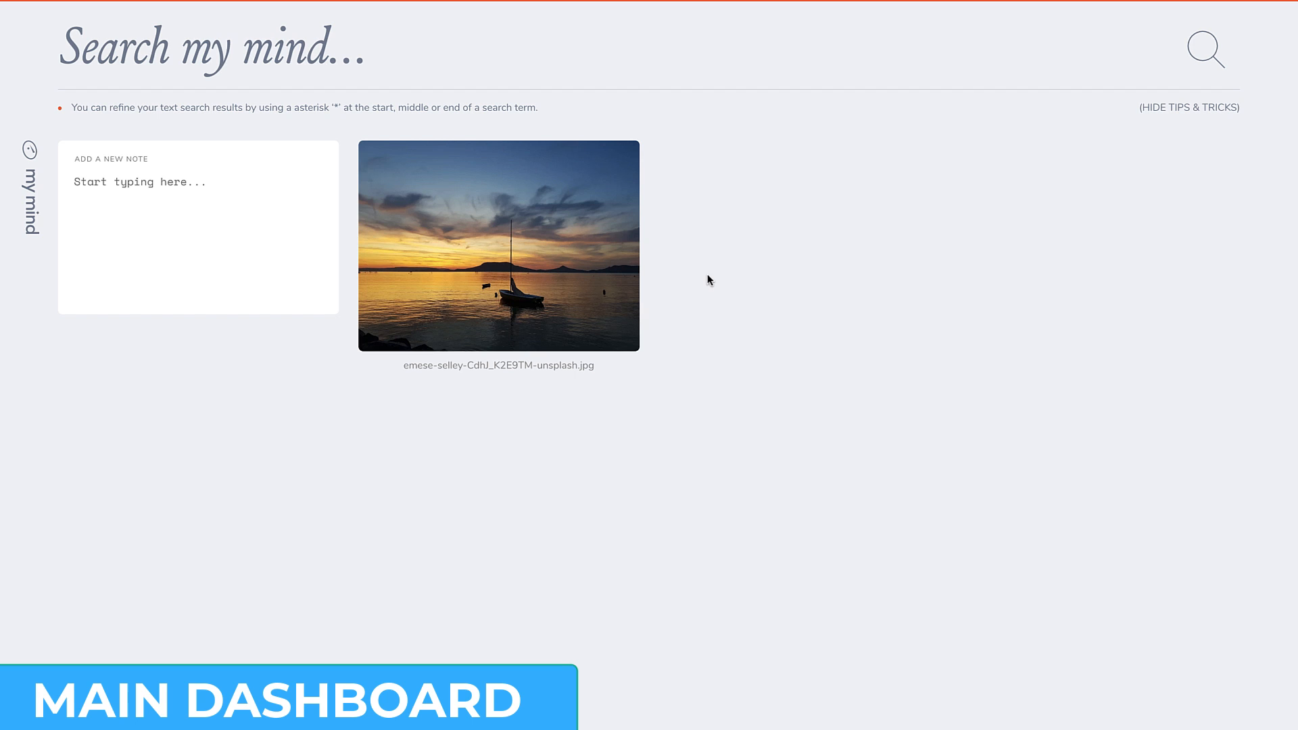
{"action": "left_click", "coordinate": [498, 246]}
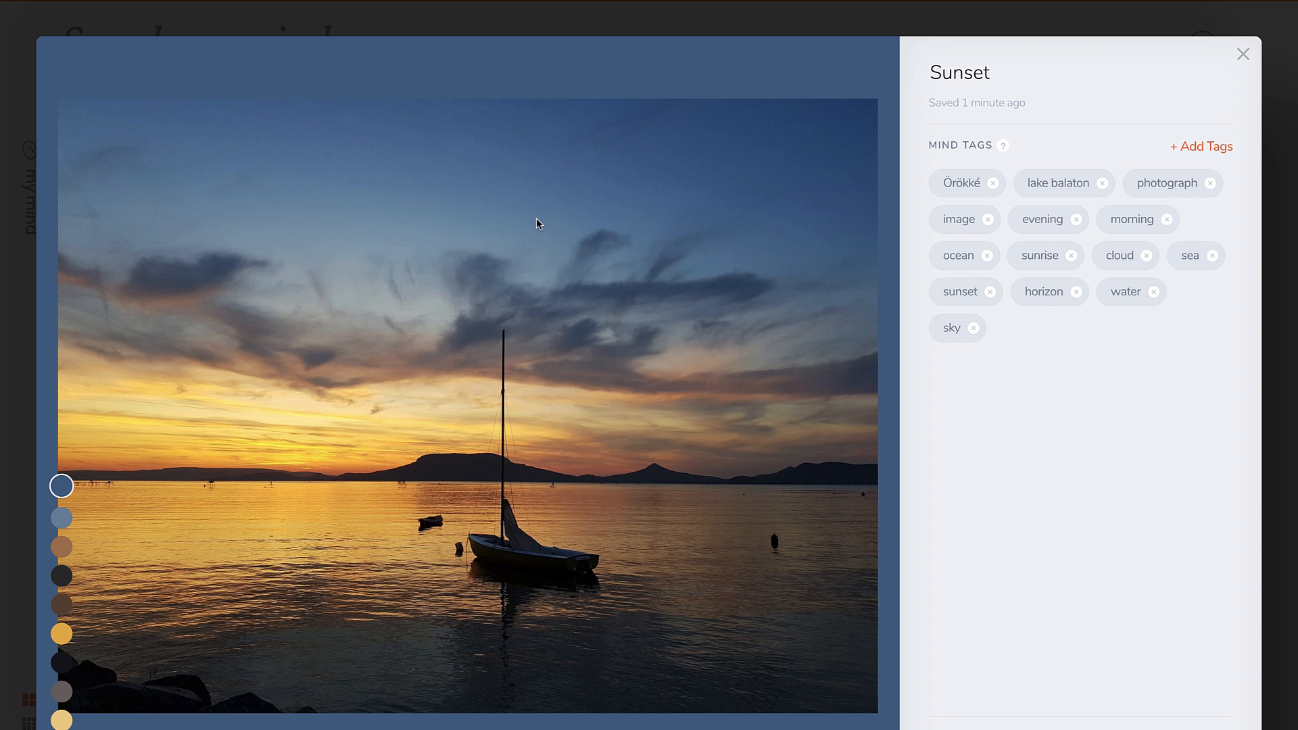
{"action": "mouse_move", "coordinate": [391, 86]}
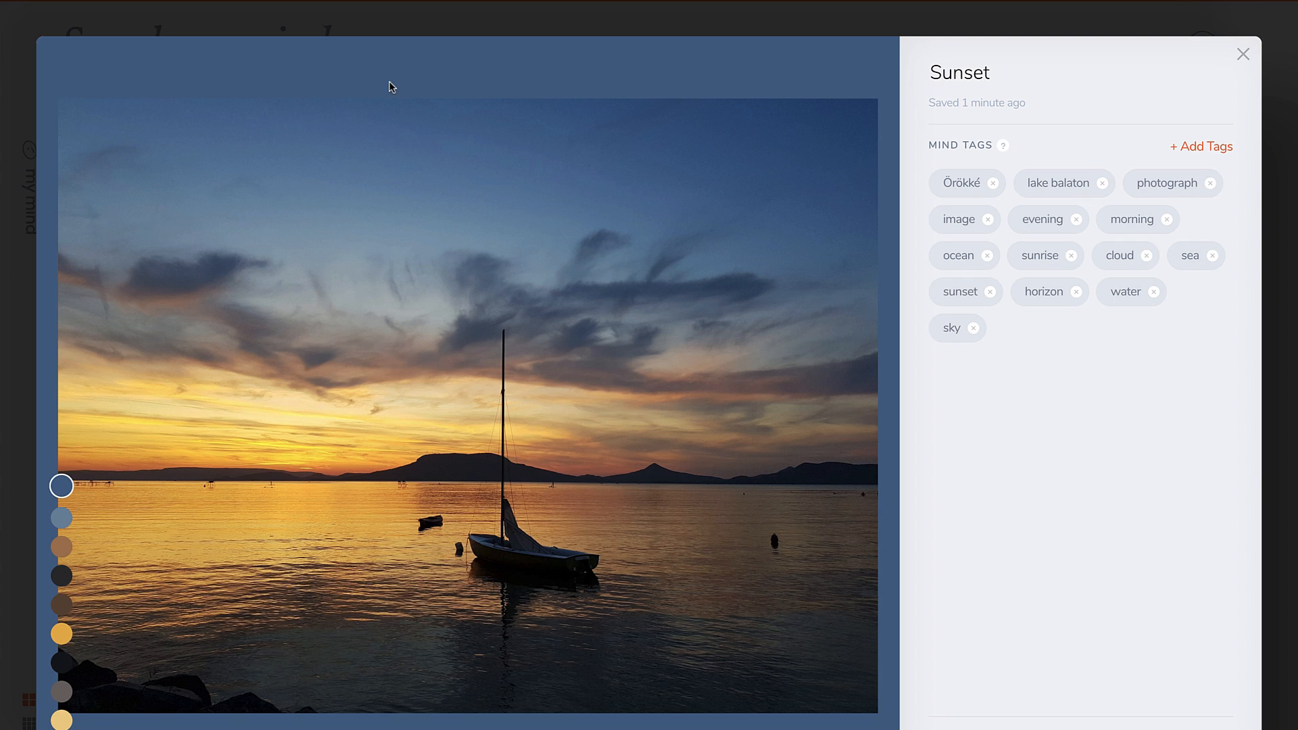
{"action": "mouse_move", "coordinate": [413, 73]}
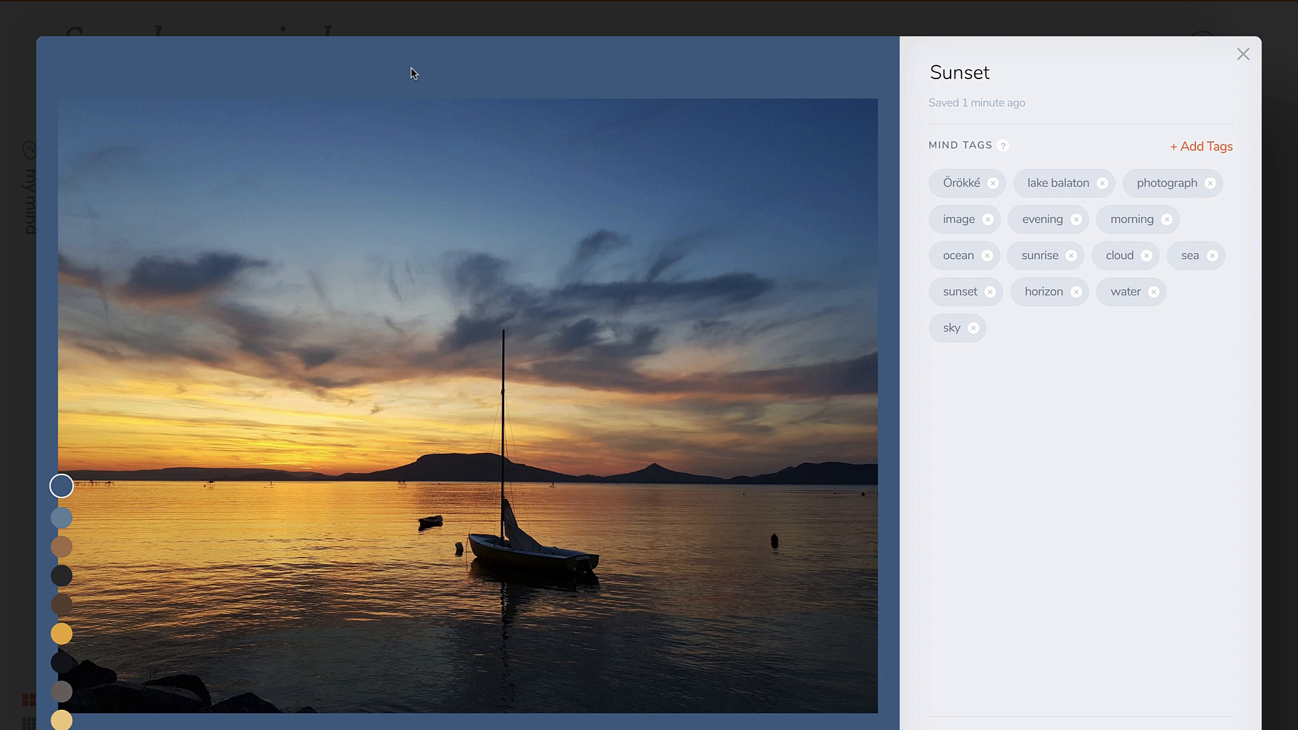
{"action": "mouse_move", "coordinate": [87, 83]}
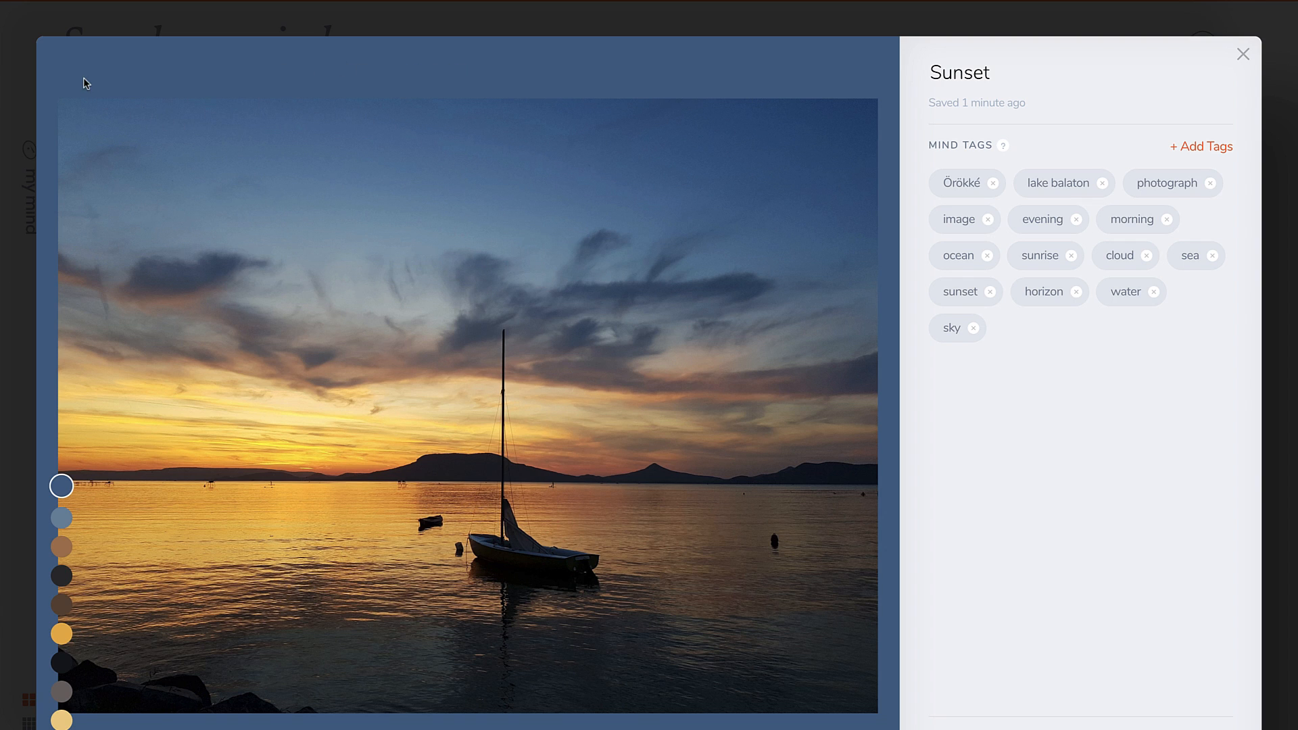
{"action": "mouse_move", "coordinate": [62, 518]}
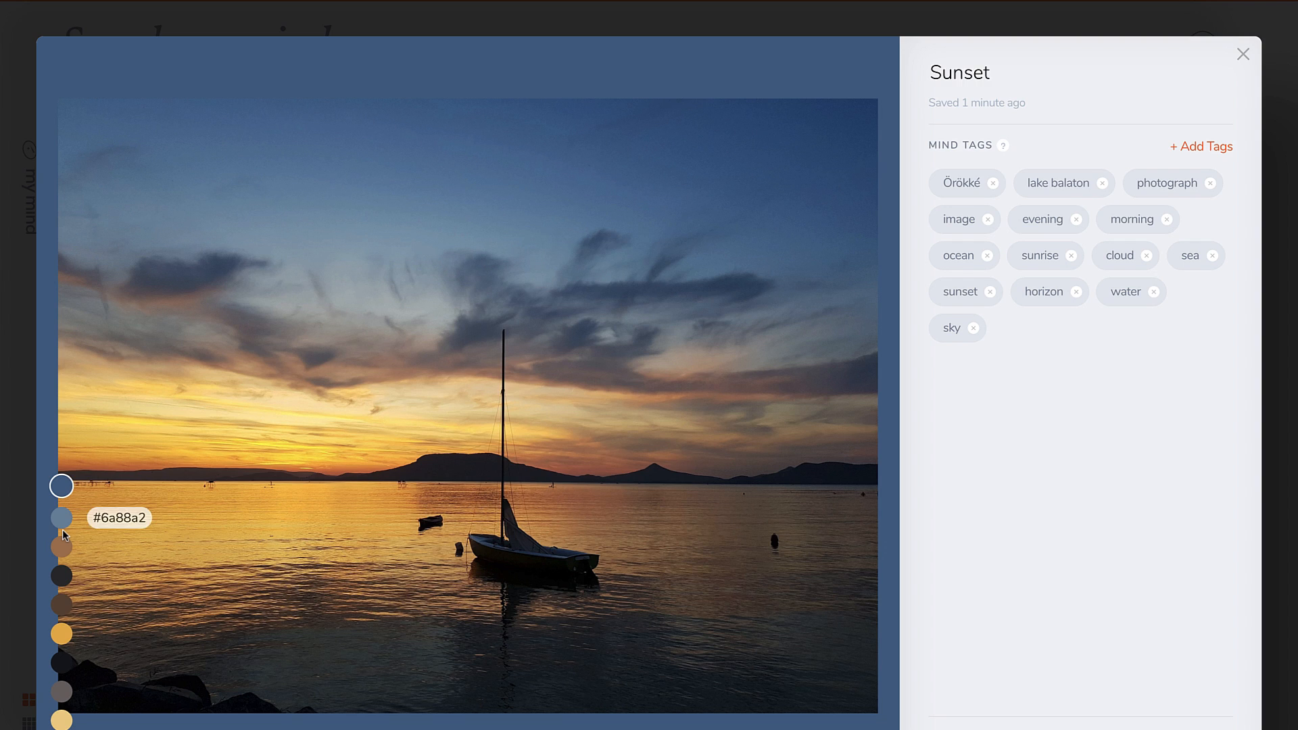
{"action": "mouse_move", "coordinate": [952, 148]}
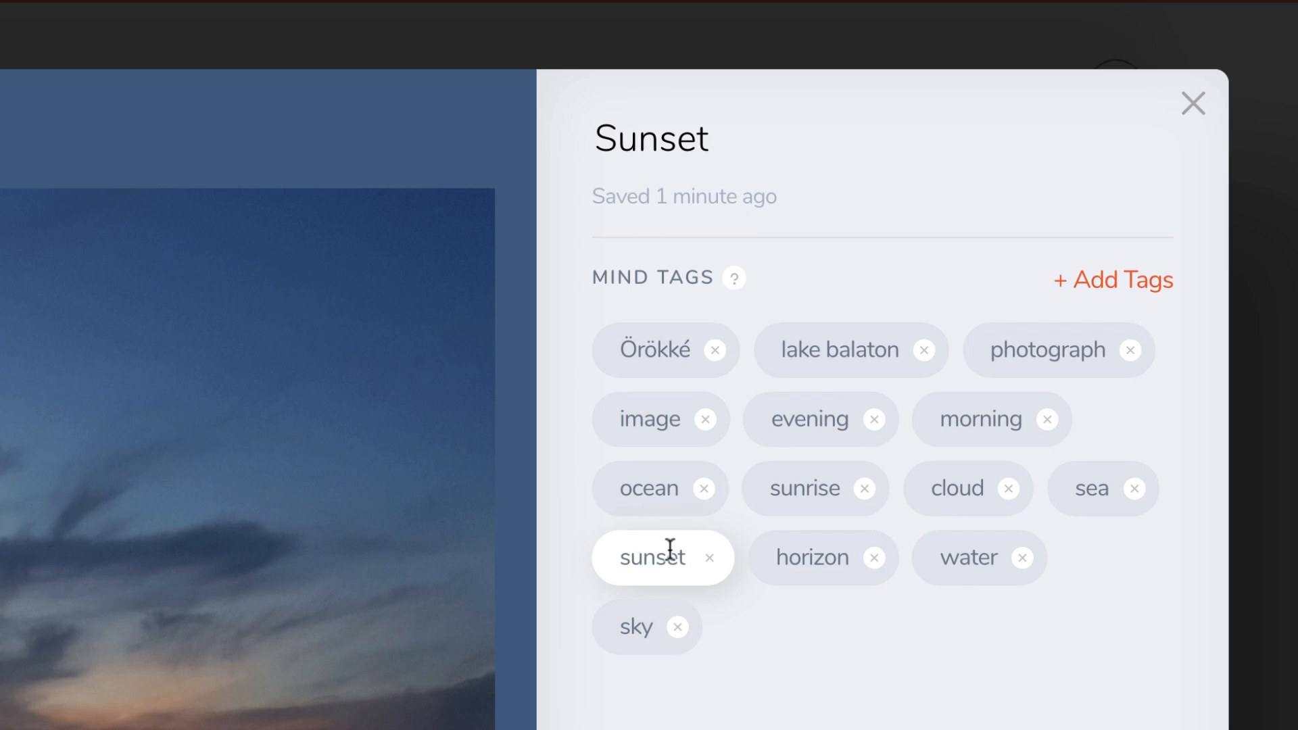
{"action": "mouse_move", "coordinate": [776, 396]}
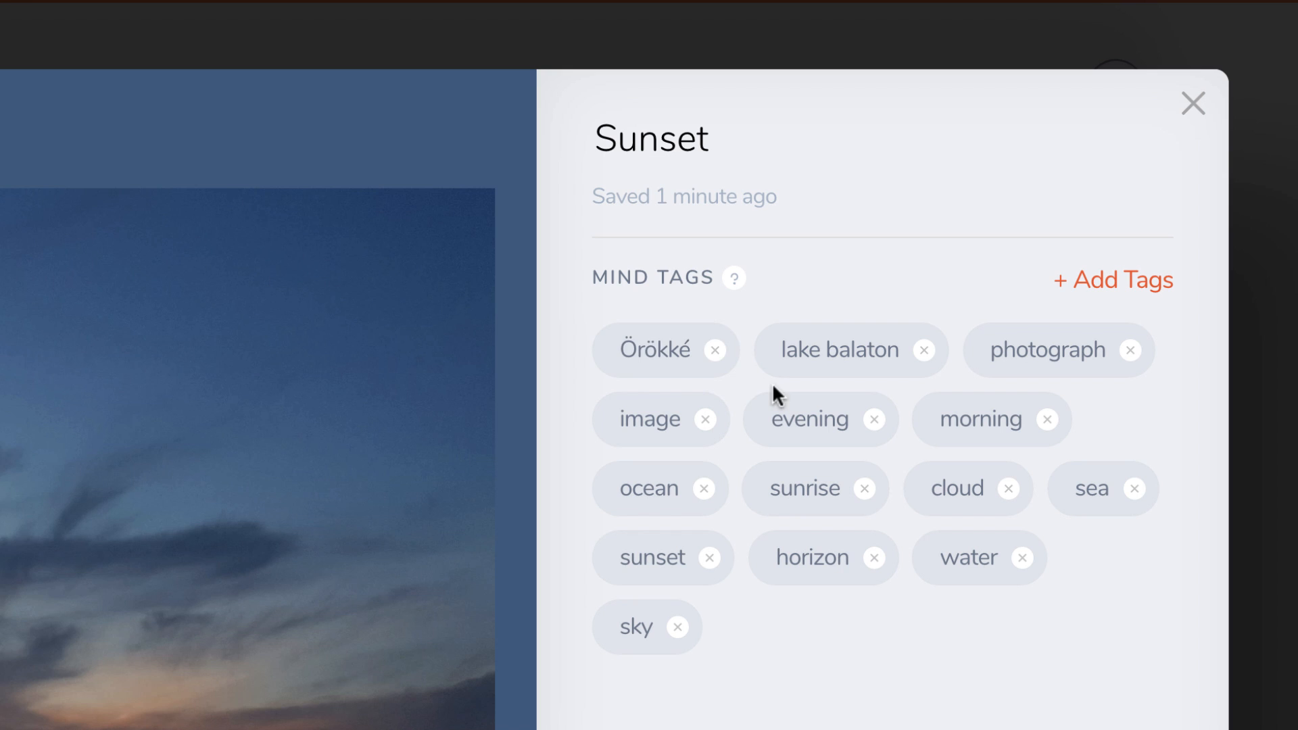
{"action": "mouse_move", "coordinate": [1194, 104]}
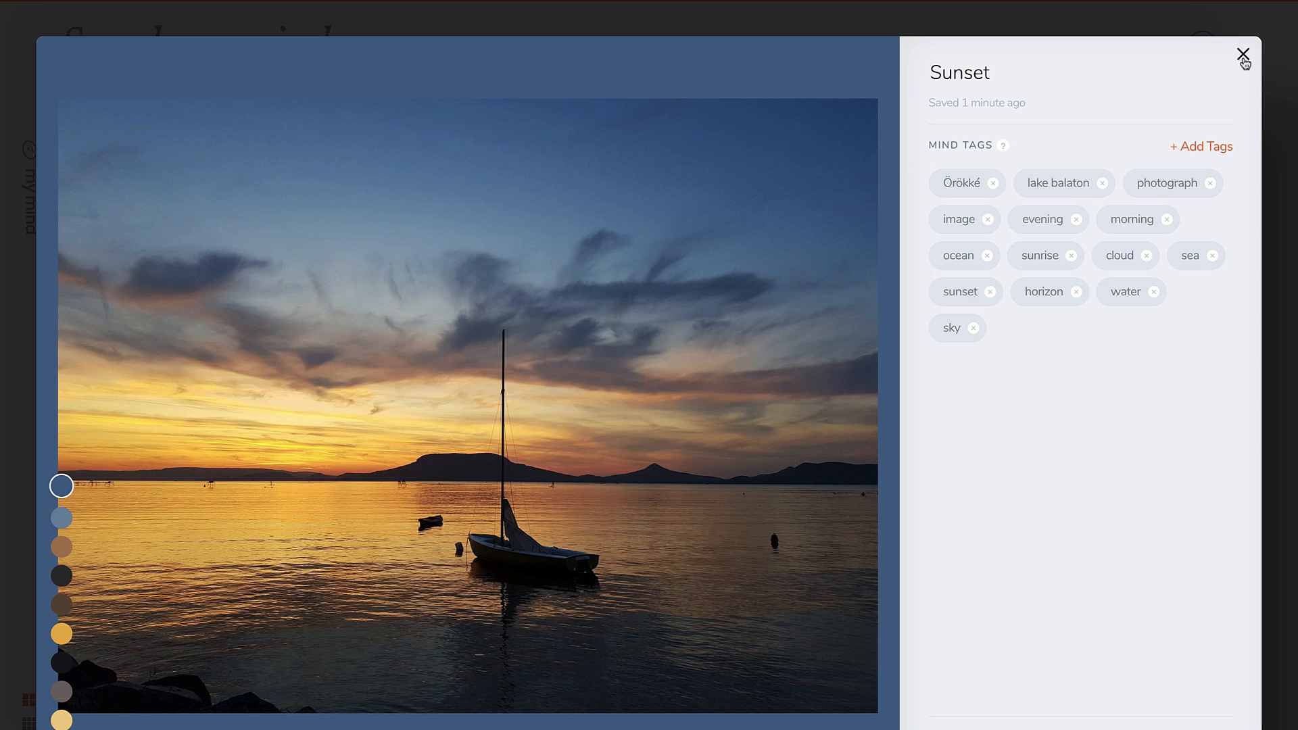
{"action": "left_click", "coordinate": [1244, 60]}
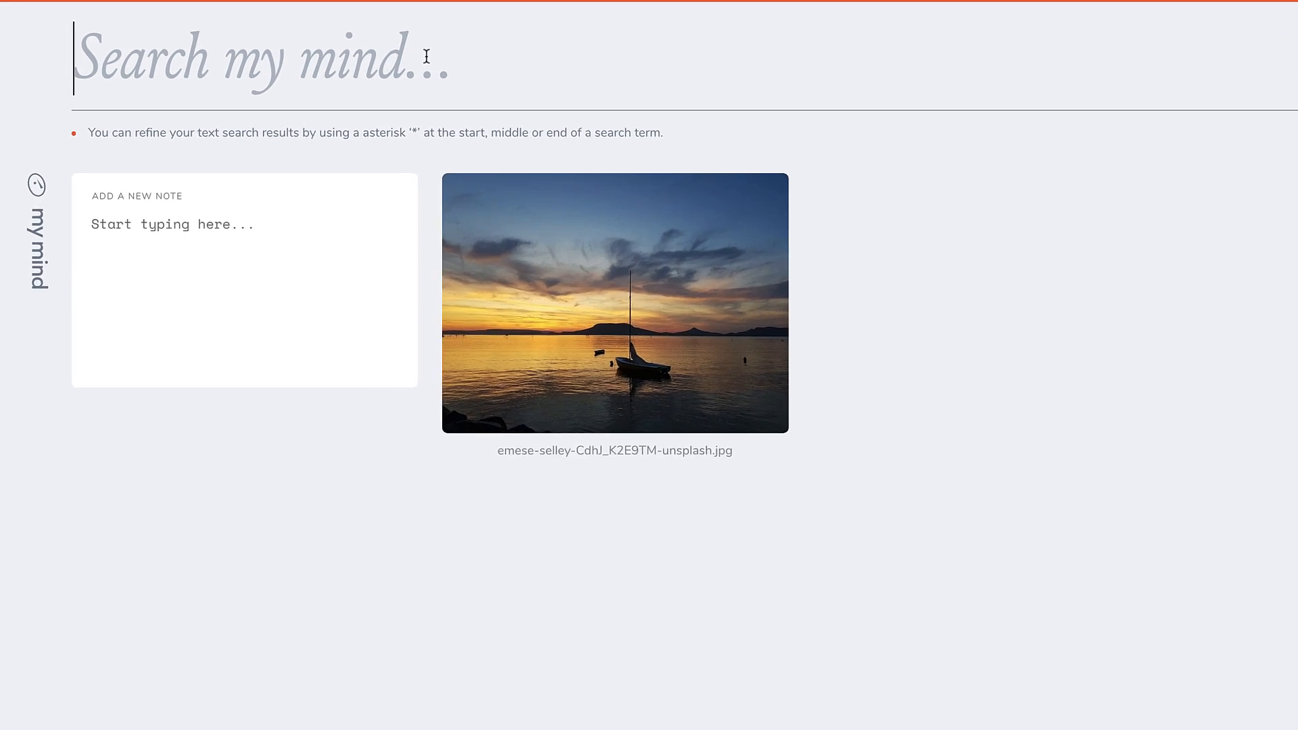
{"action": "type", "text": "lake"}
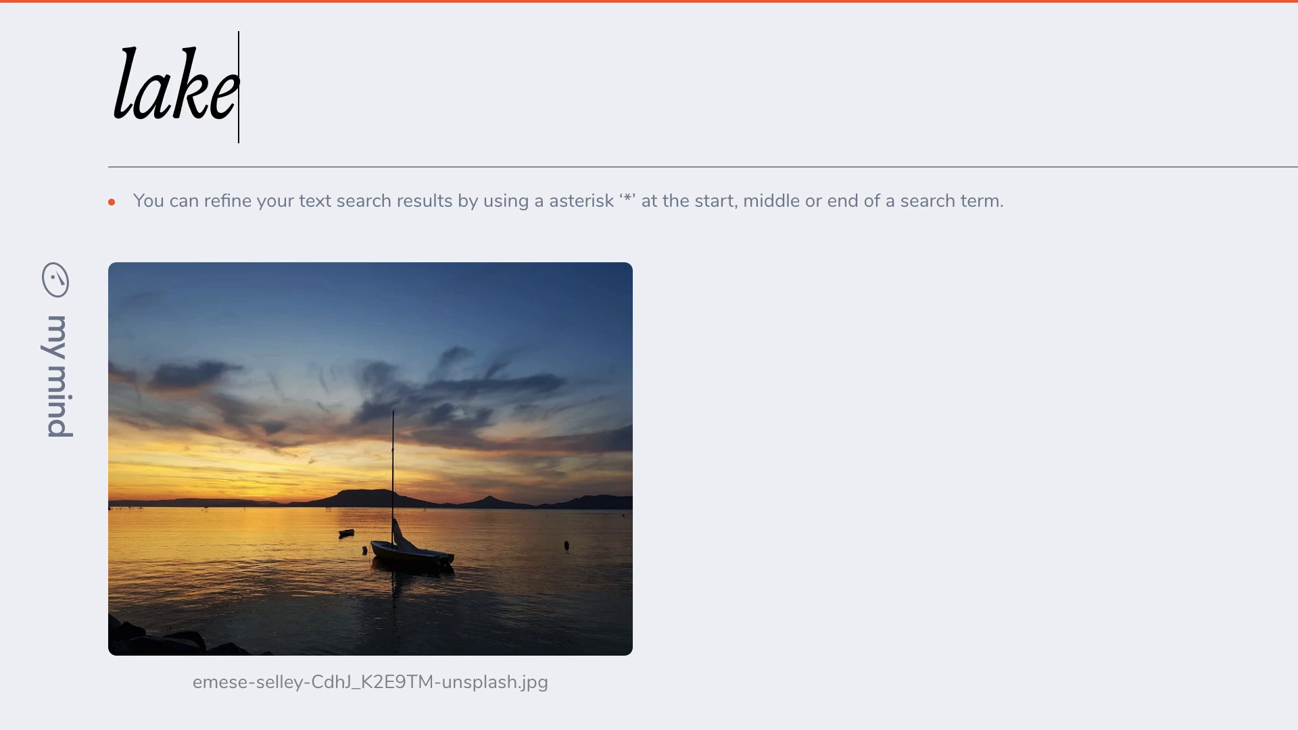
{"action": "key", "text": "Enter"}
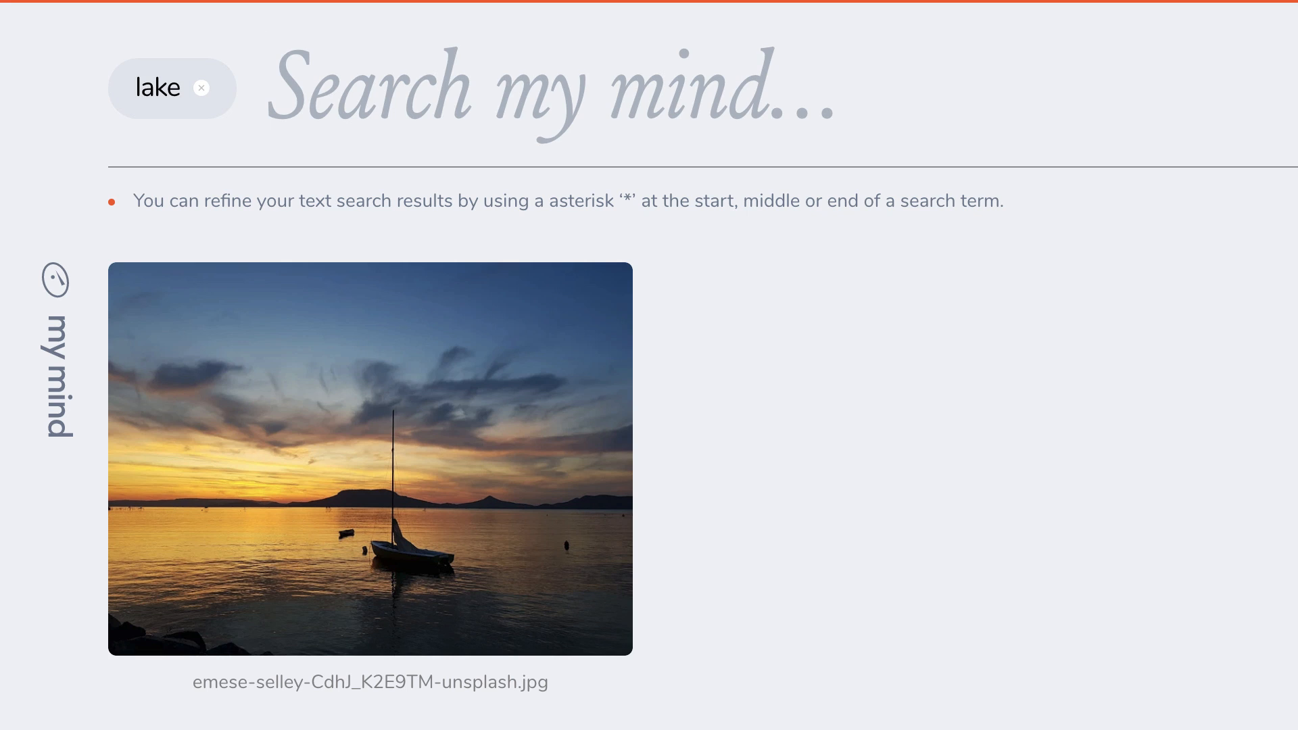
{"action": "type", "text": "boat"}
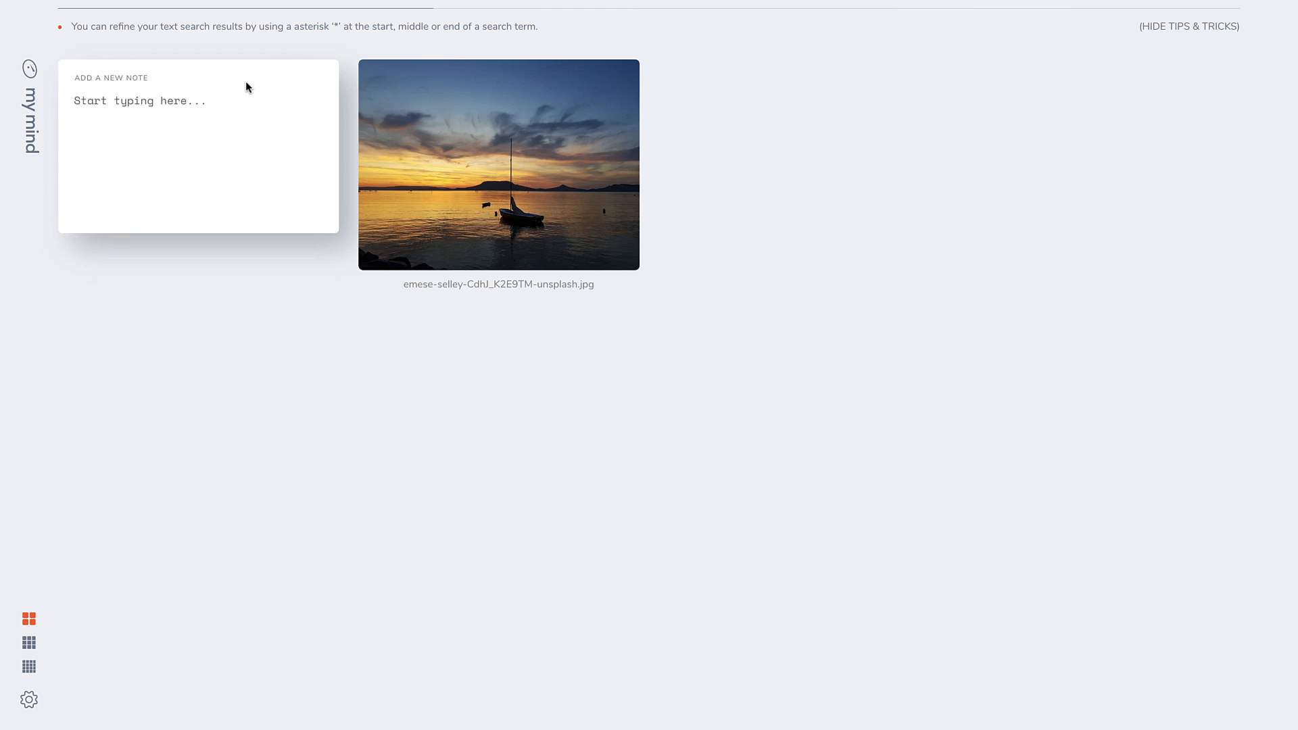
{"action": "scroll", "scroll_direction": "down", "scroll_amount": 3}
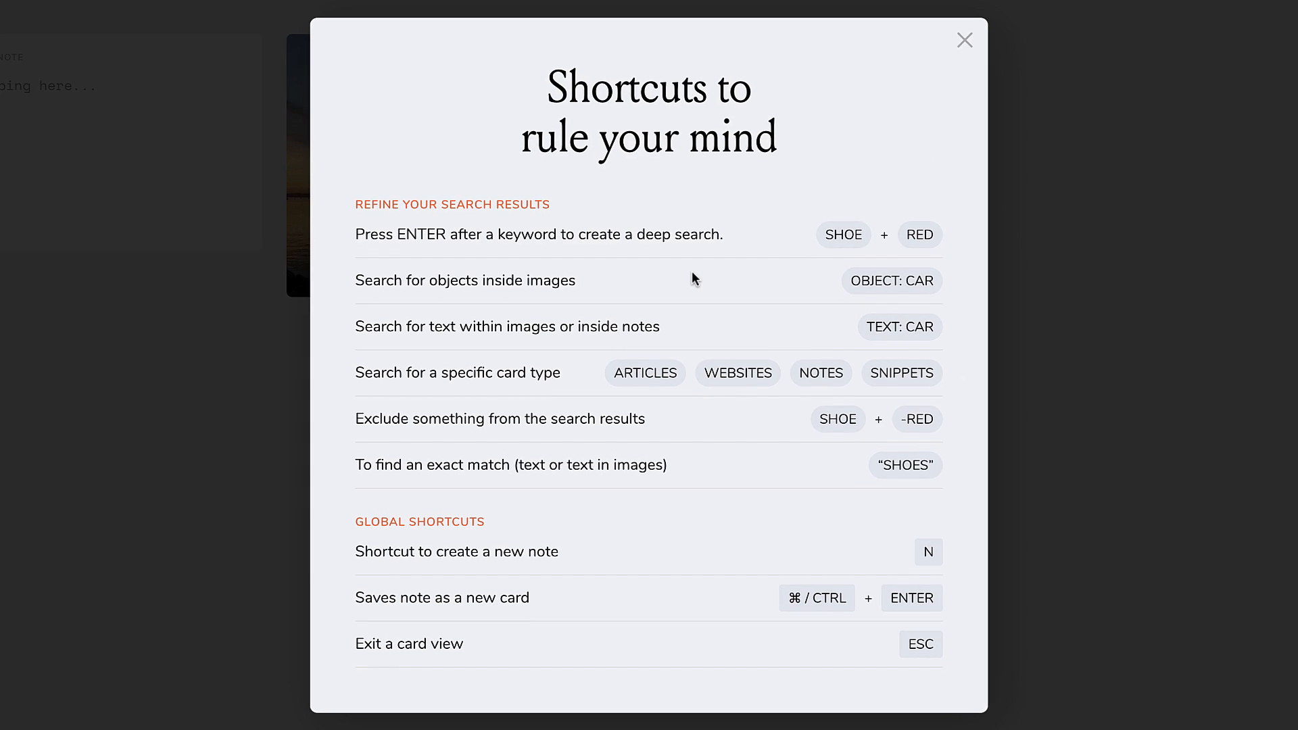
{"action": "mouse_move", "coordinate": [417, 571]}
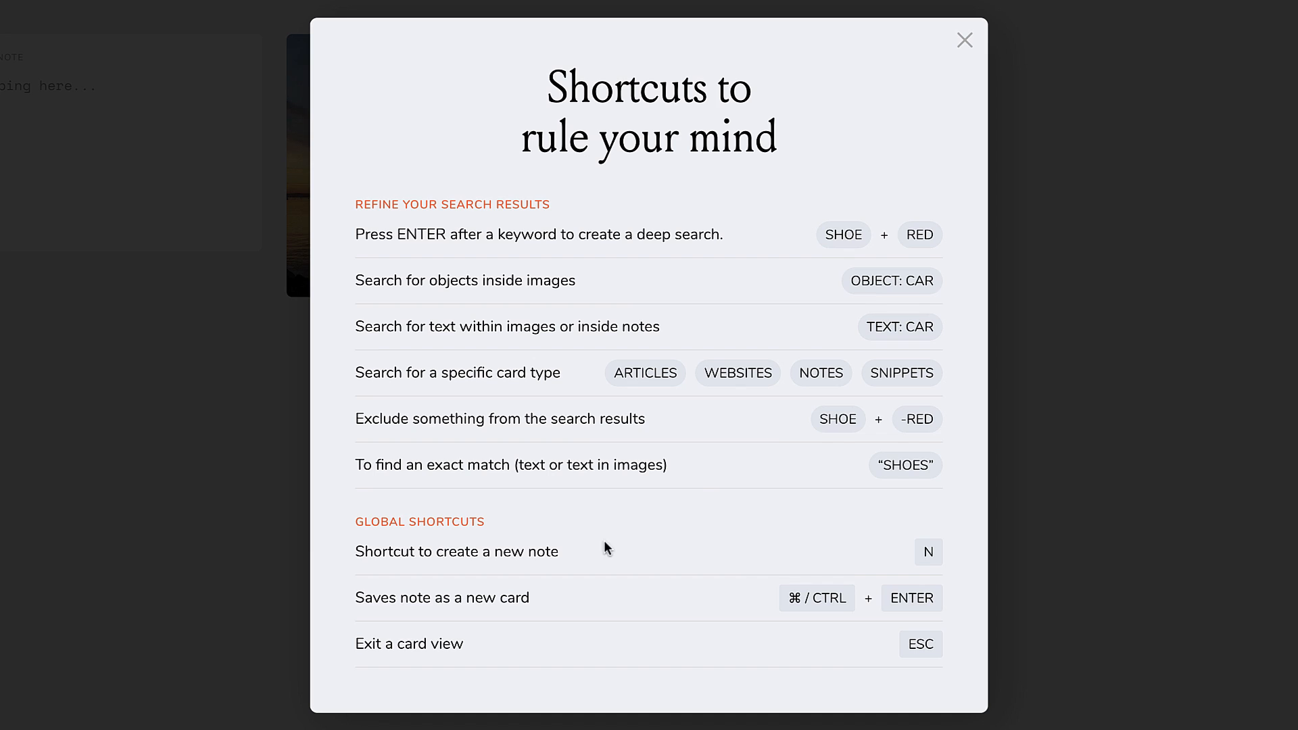
{"action": "left_click", "coordinate": [964, 39]}
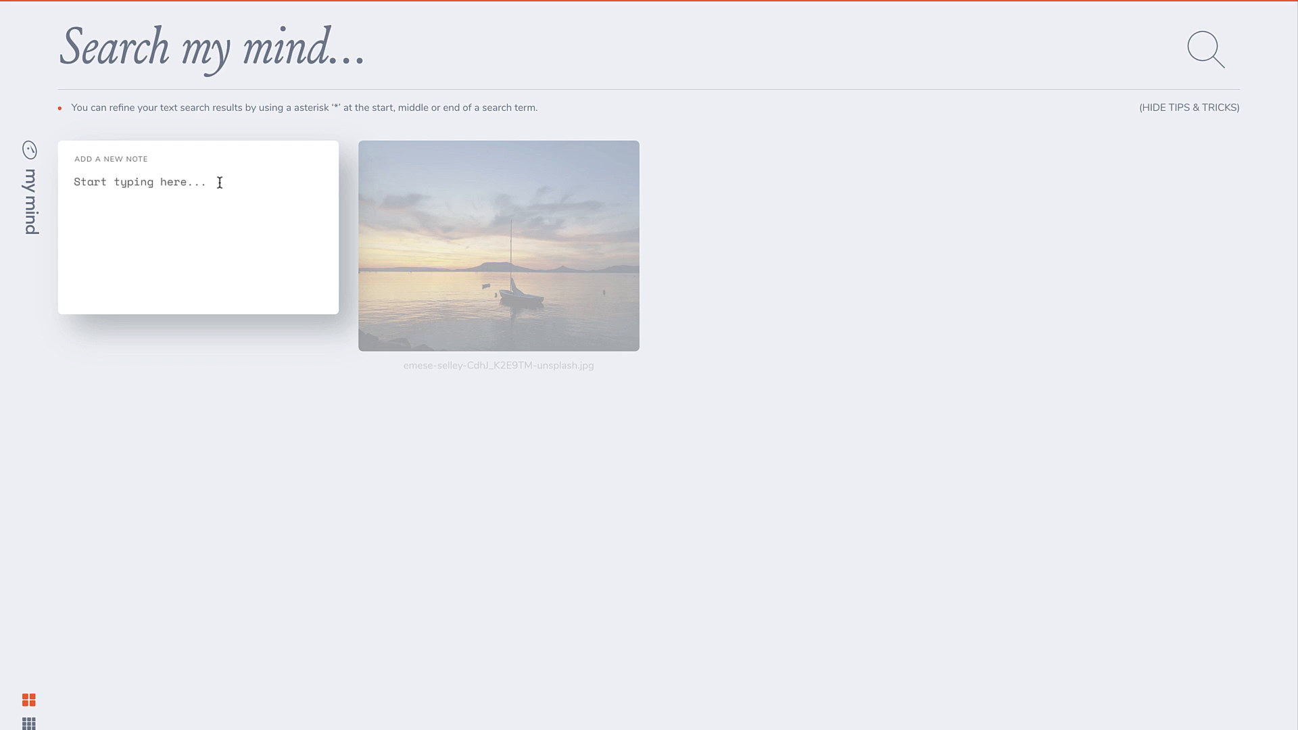
Save a new note reading Haircut, Thursday 27th August as a card
{"action": "type", "text": "Haircut at the end of the month"}
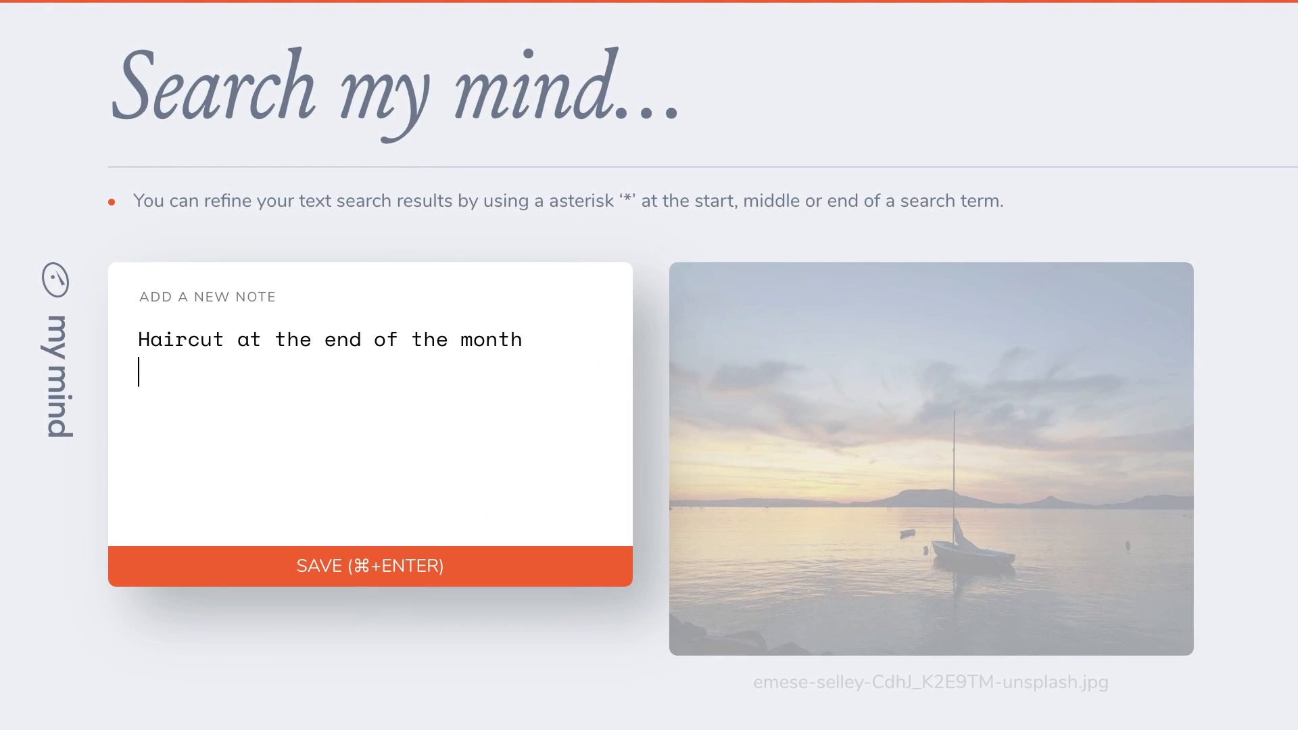
{"action": "type", "text": "Thursday 27"}
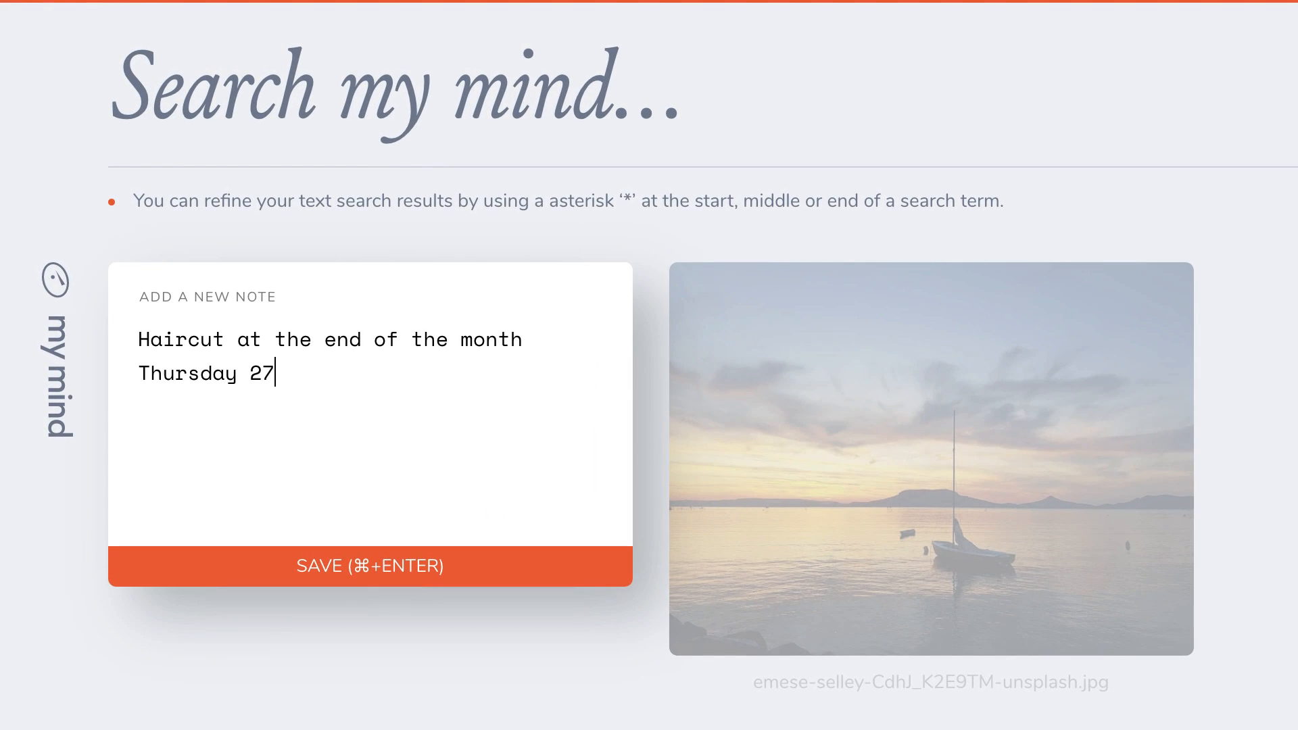
{"action": "type", "text": "th August"}
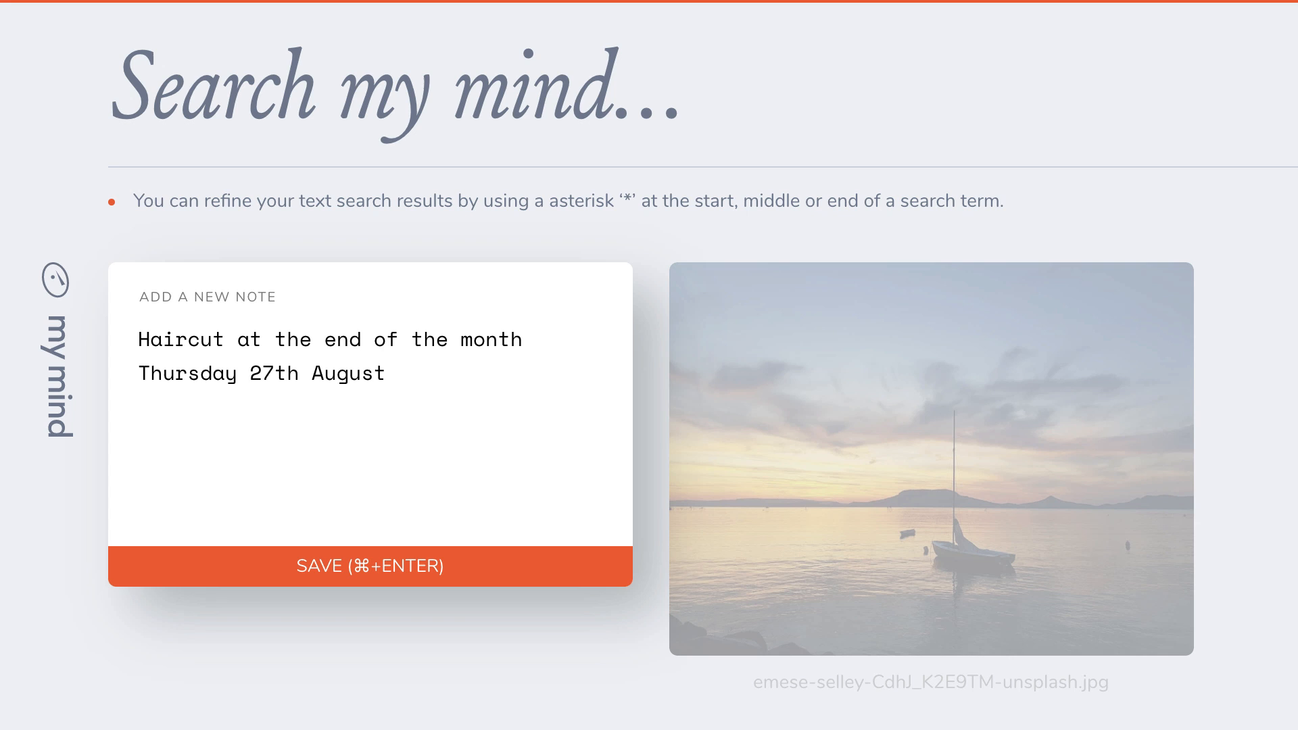
{"action": "left_click", "coordinate": [371, 567]}
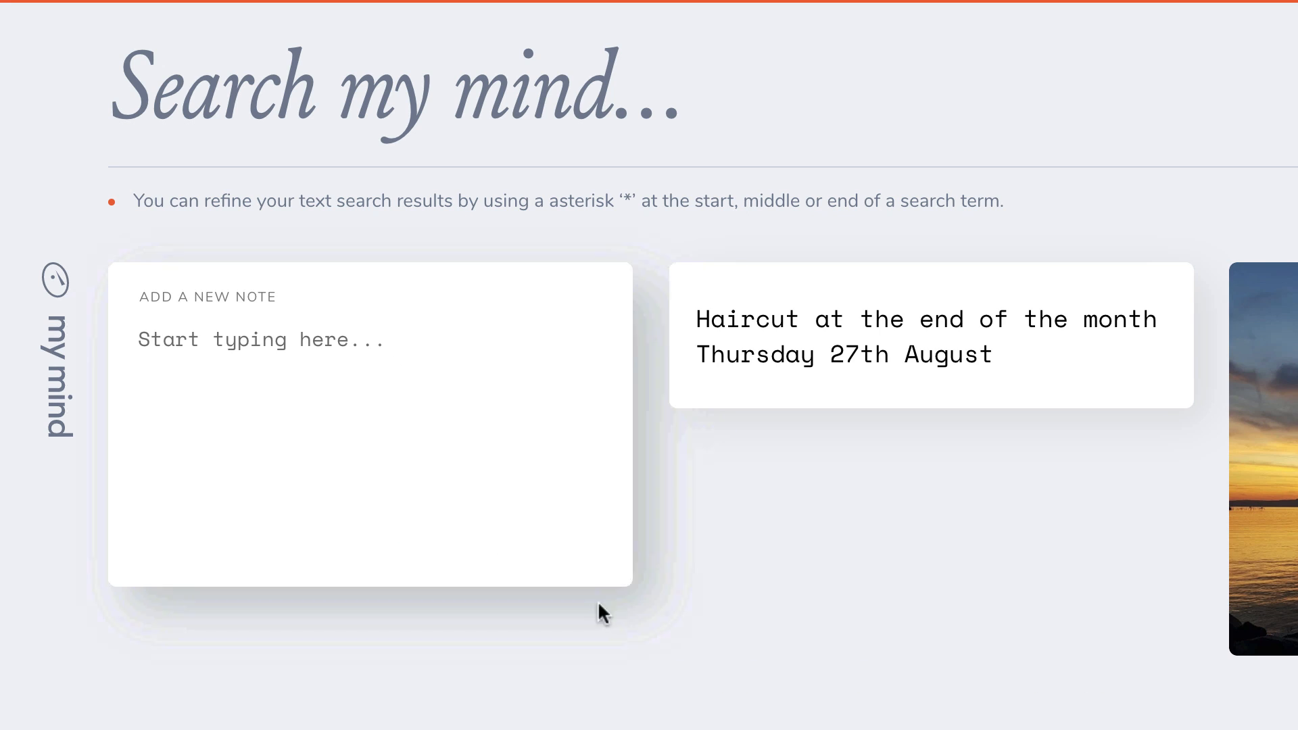
Edit the saved note so a Haircut heading sits above the Thursday 27th August line
{"action": "left_click", "coordinate": [931, 336]}
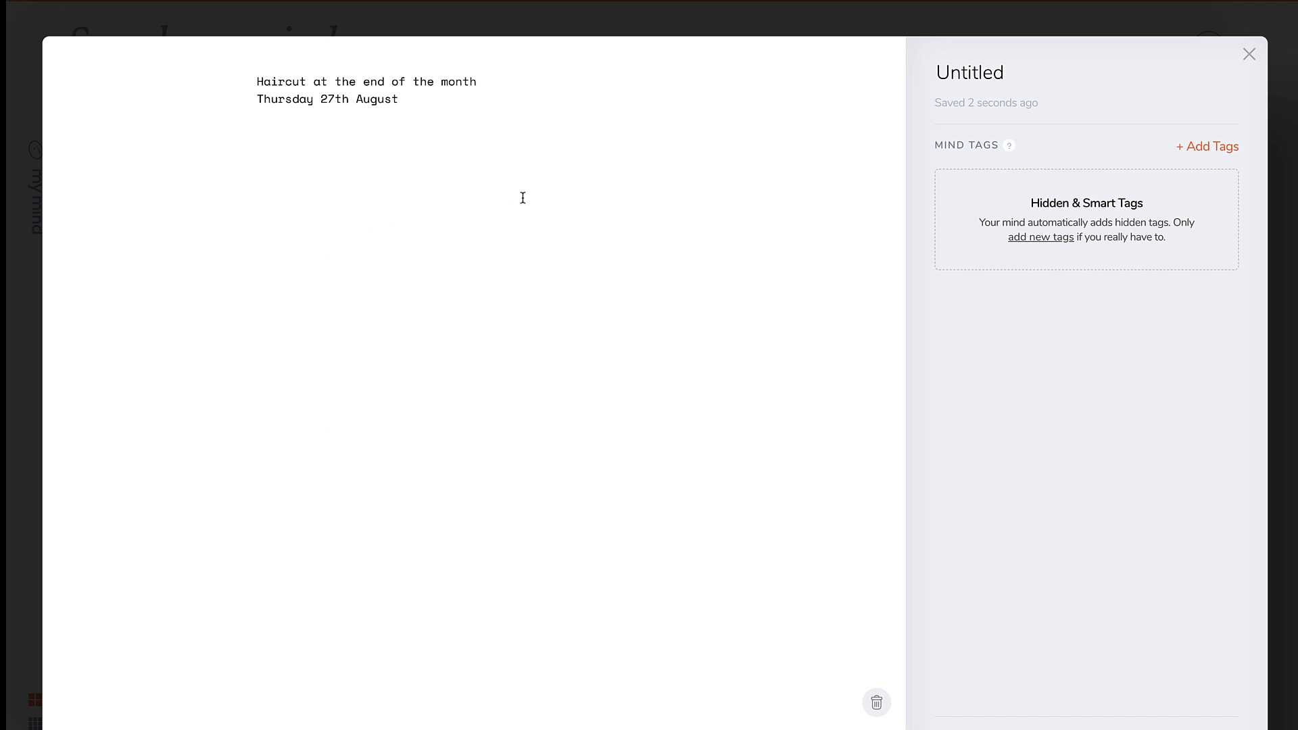
{"action": "mouse_move", "coordinate": [522, 163]}
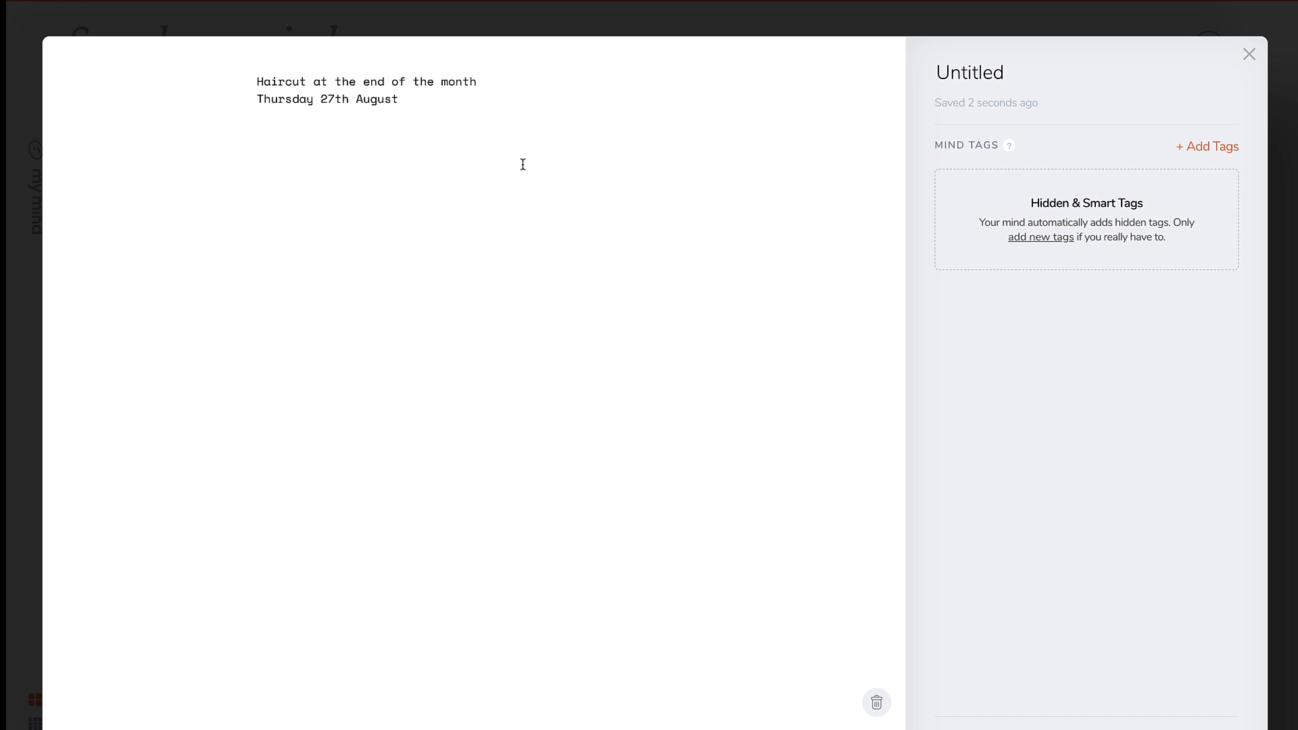
{"action": "triple_click", "coordinate": [363, 82]}
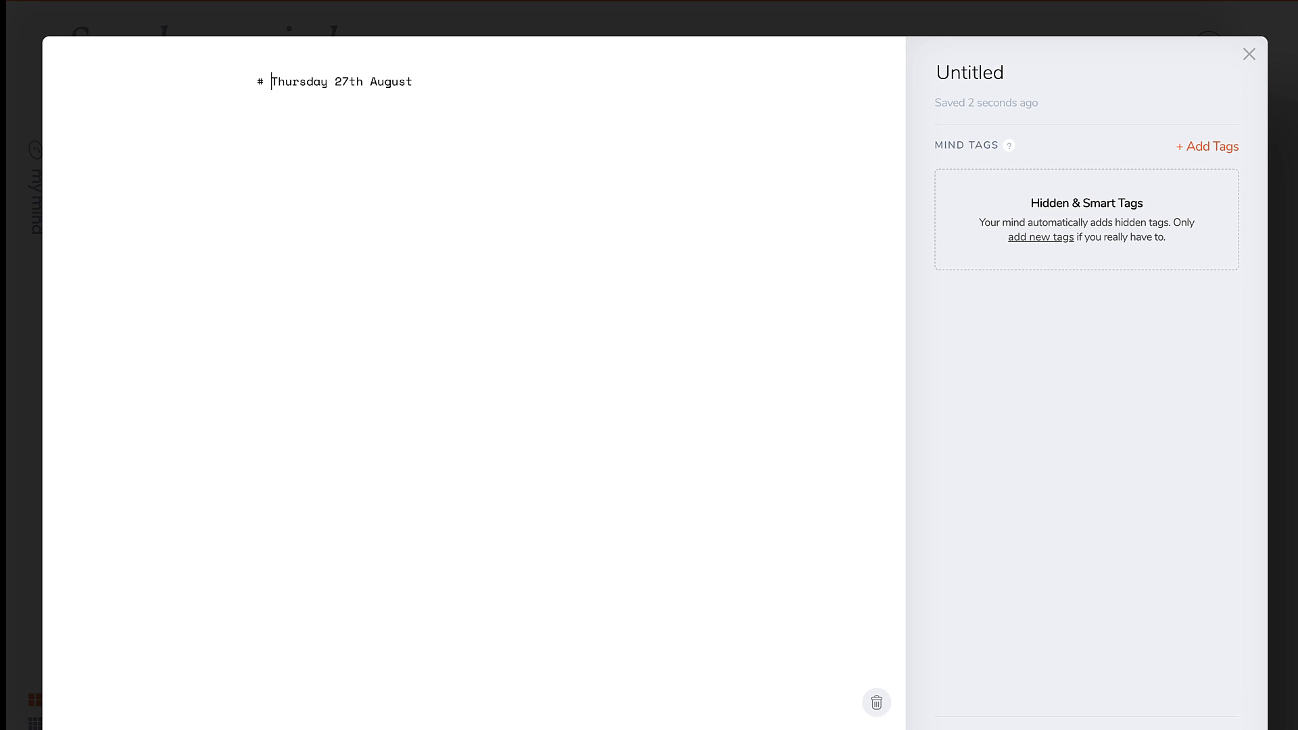
{"action": "type", "text": " Hairc"}
{"action": "key", "text": "enter"}
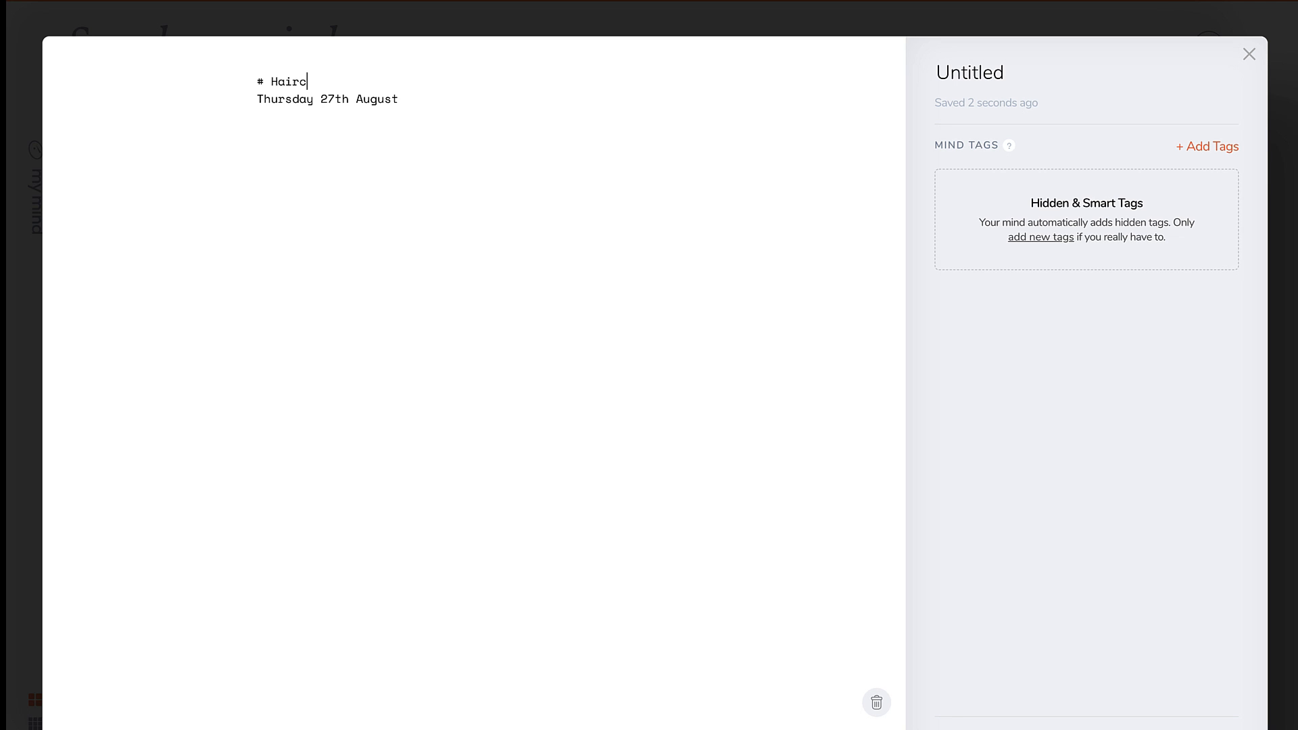
{"action": "type", "text": "ut"}
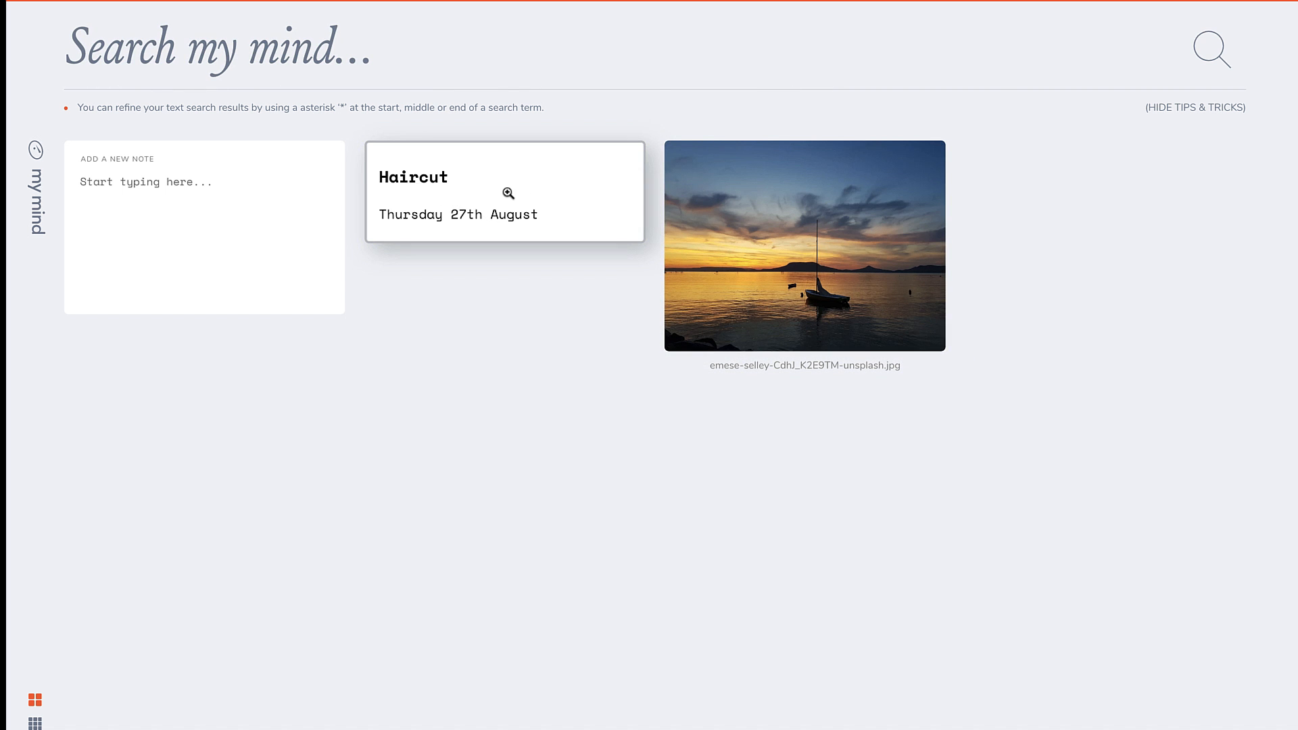
{"action": "left_click", "coordinate": [507, 193]}
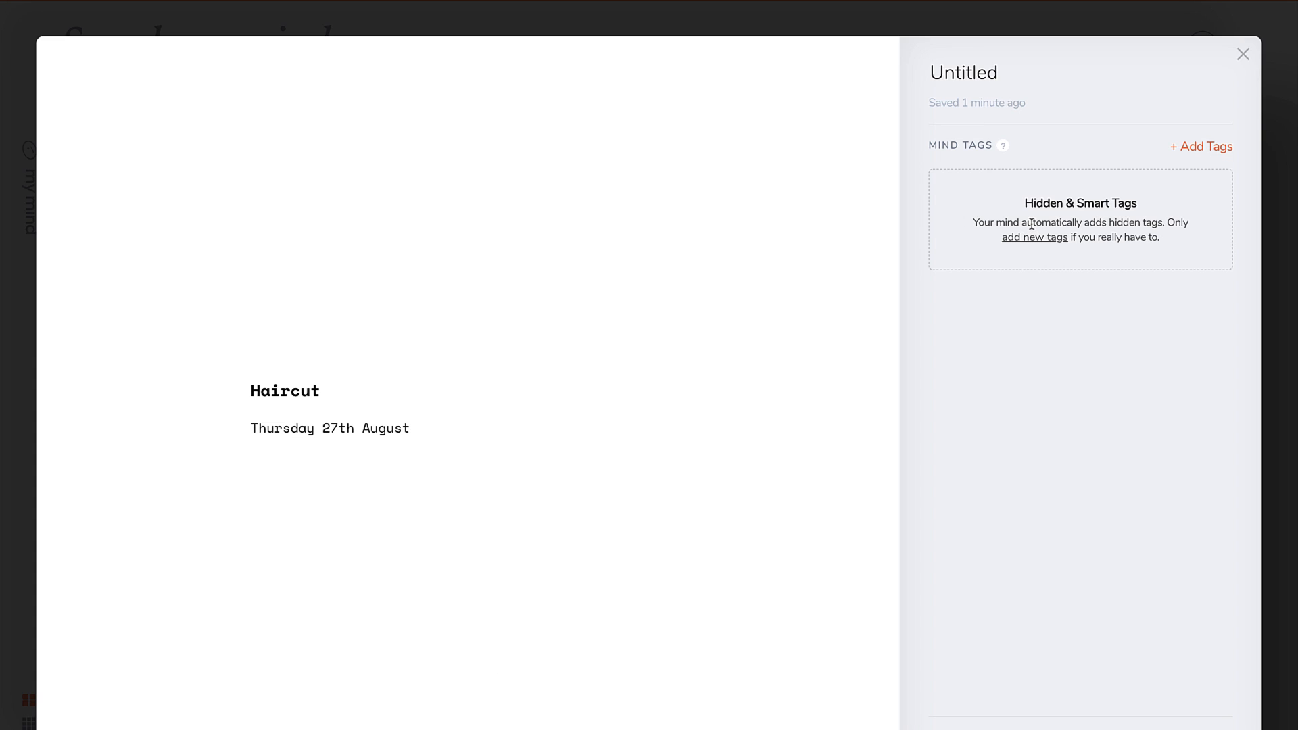
{"action": "mouse_move", "coordinate": [1033, 149]}
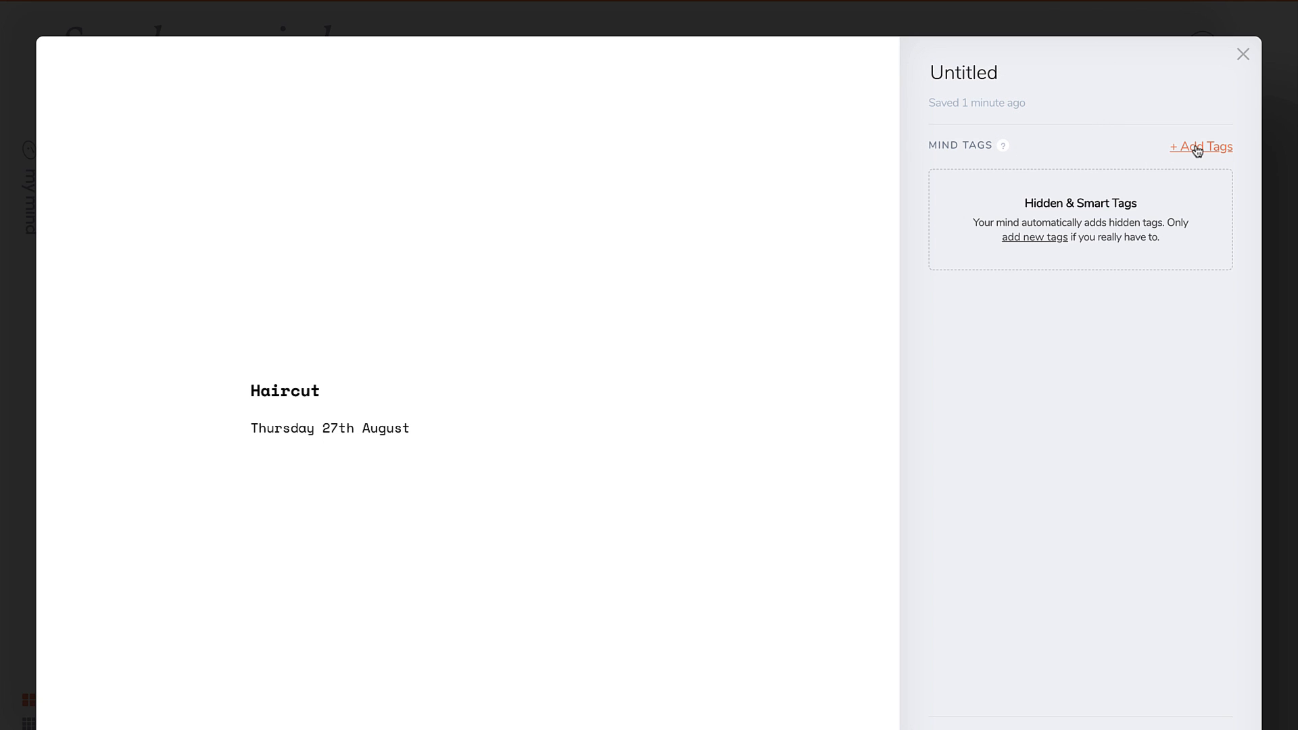
{"action": "left_click", "coordinate": [1200, 146]}
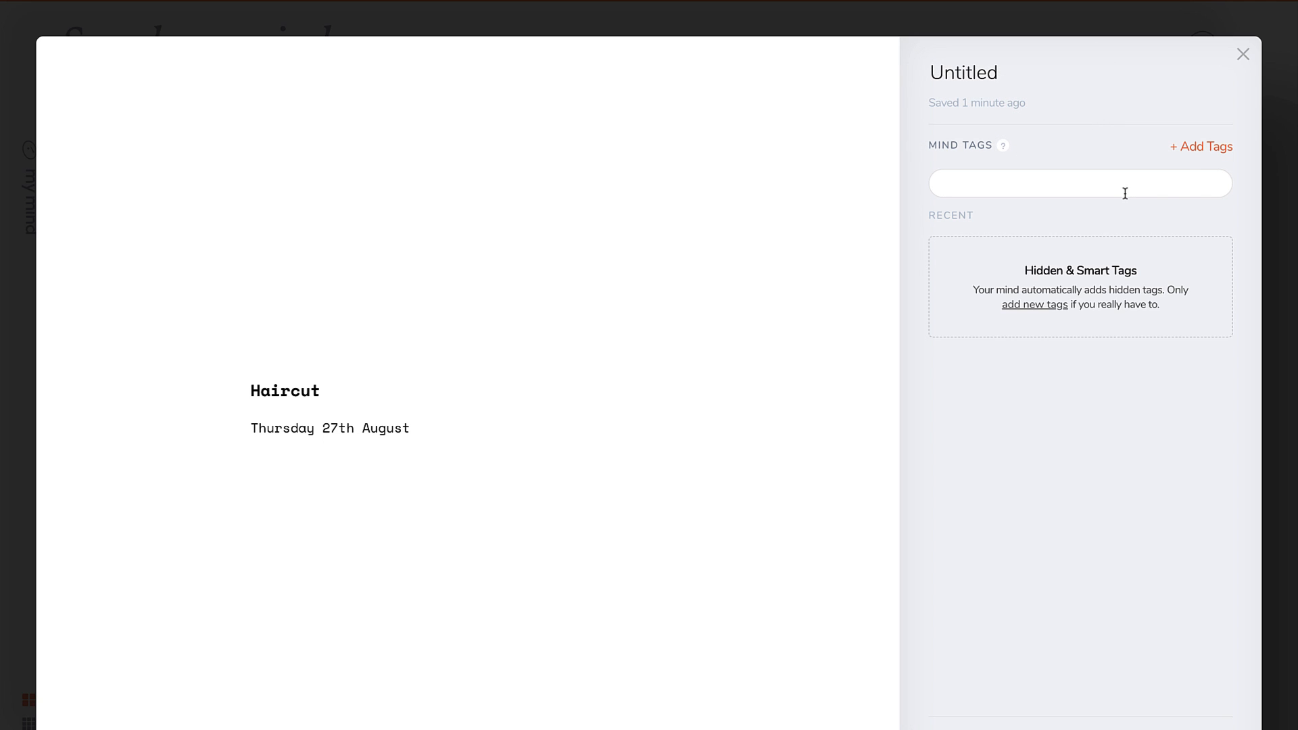
{"action": "type", "text": "app"}
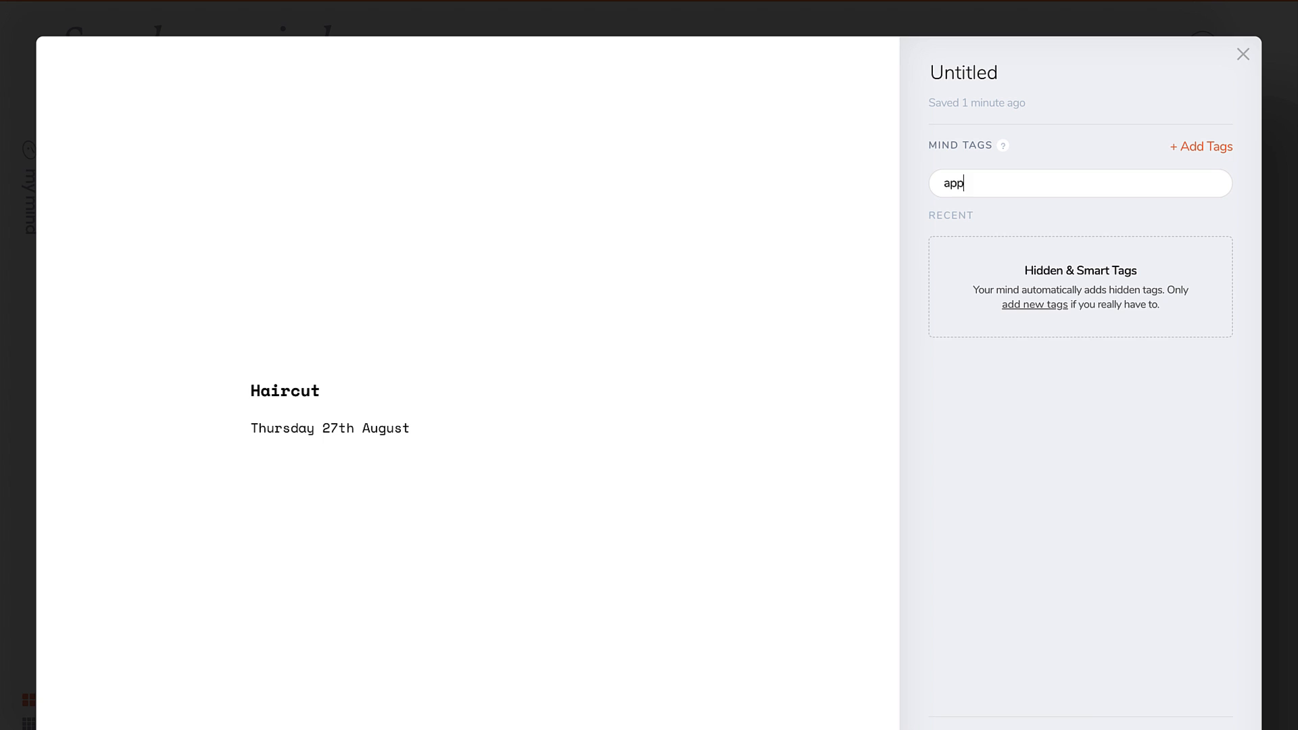
{"action": "type", "text": "oi"}
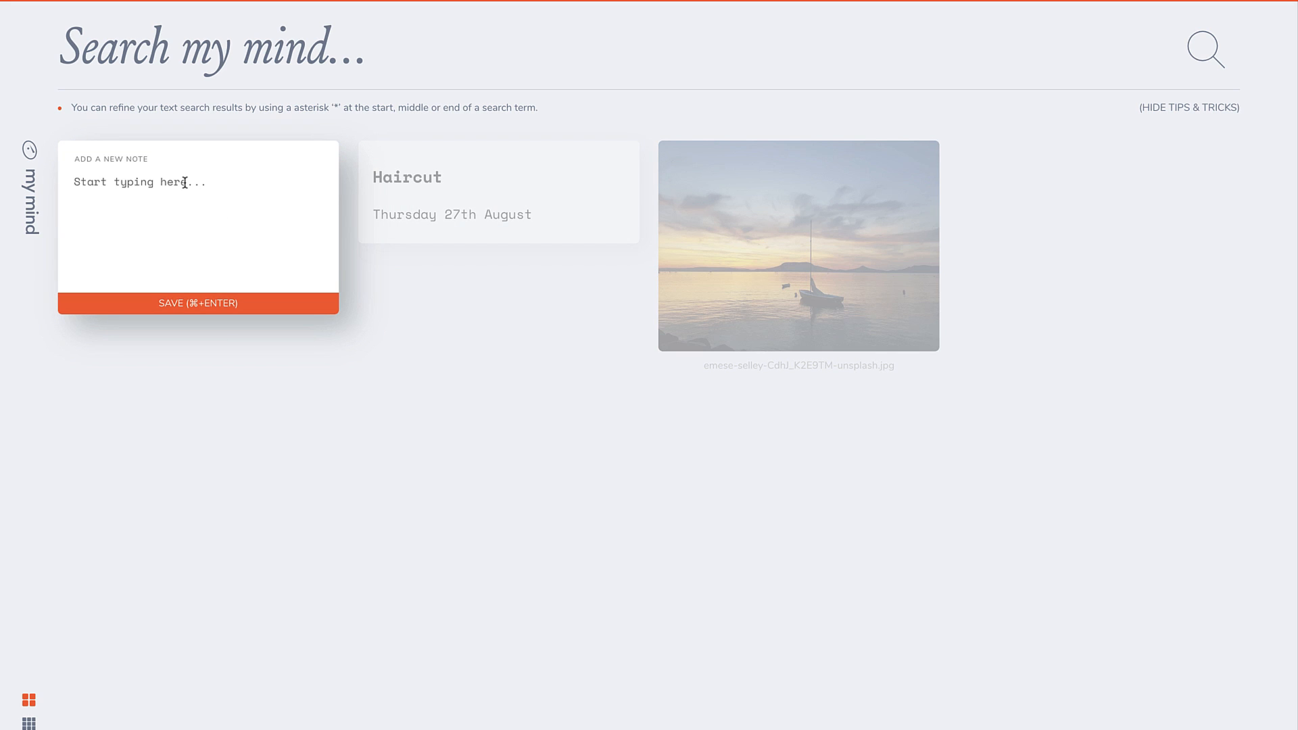
Save a '# Swimming lesson' note dated Thursday 27th August
{"action": "type", "text": "#"}
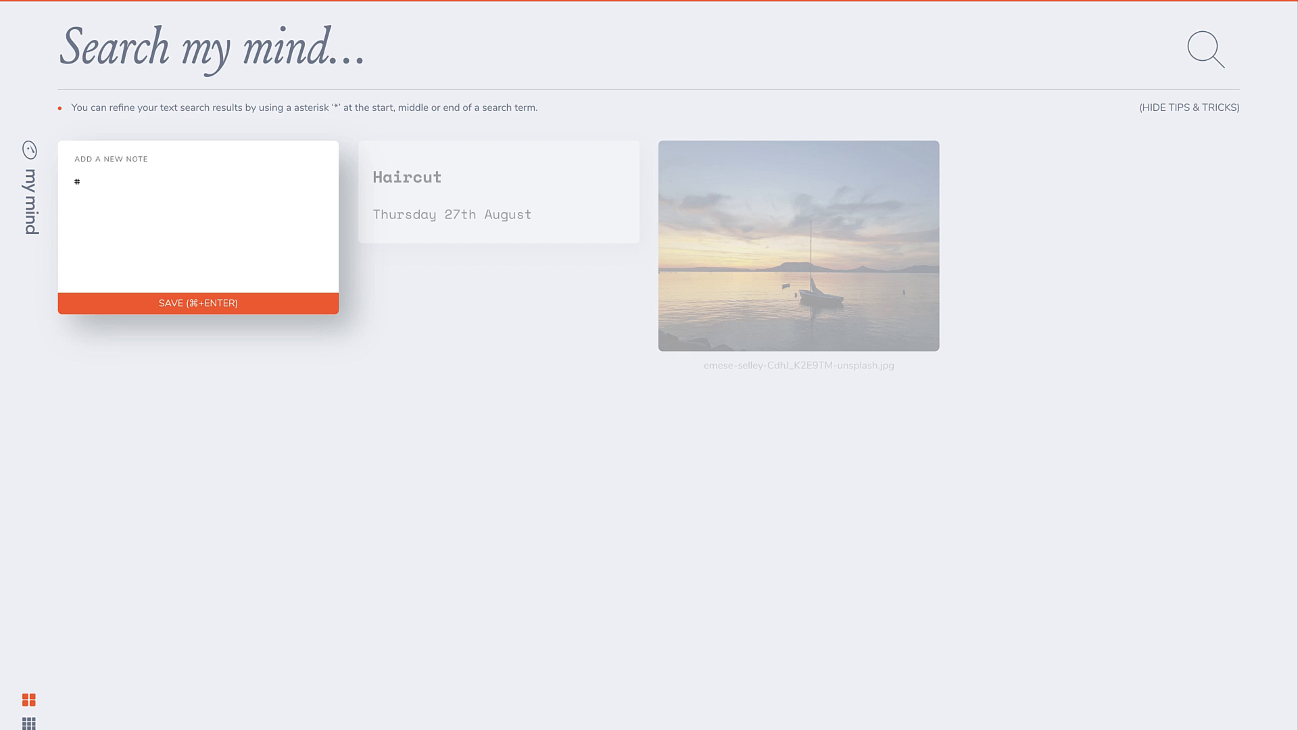
{"action": "type", "text": "Swimming lesson"}
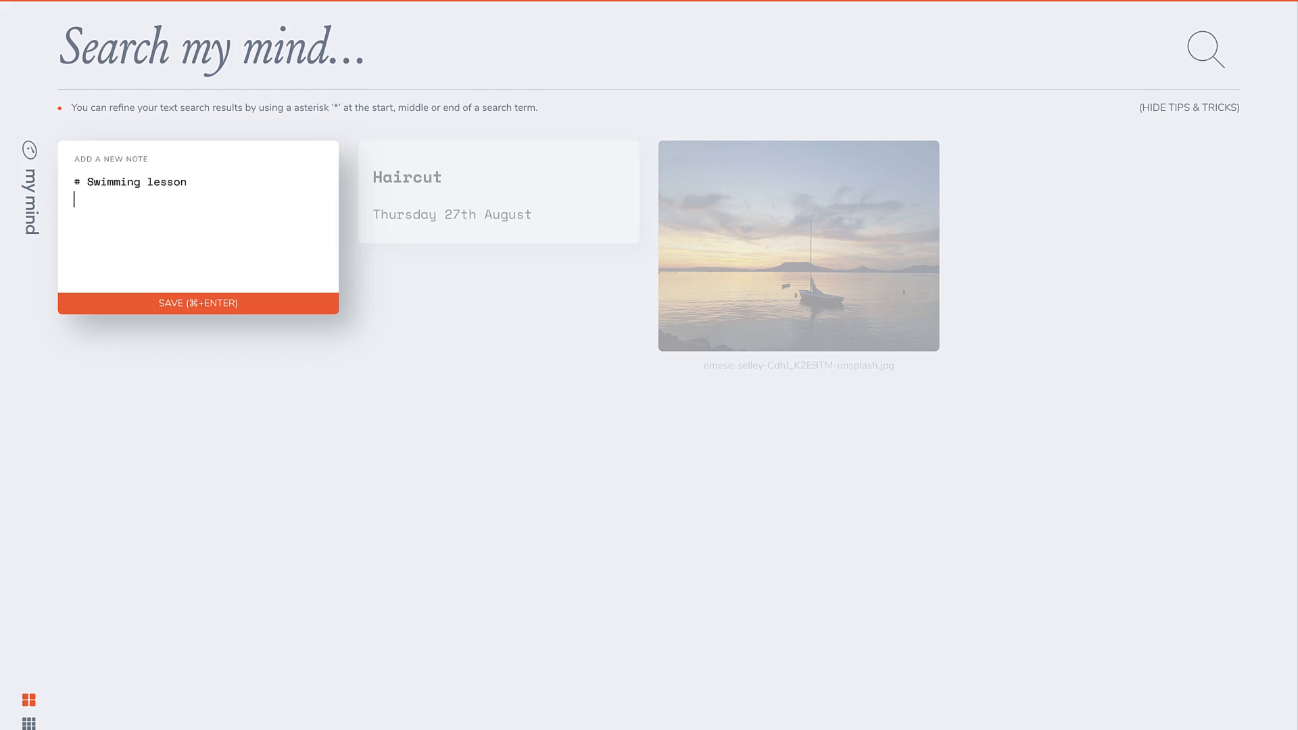
{"action": "type", "text": "Thursday"}
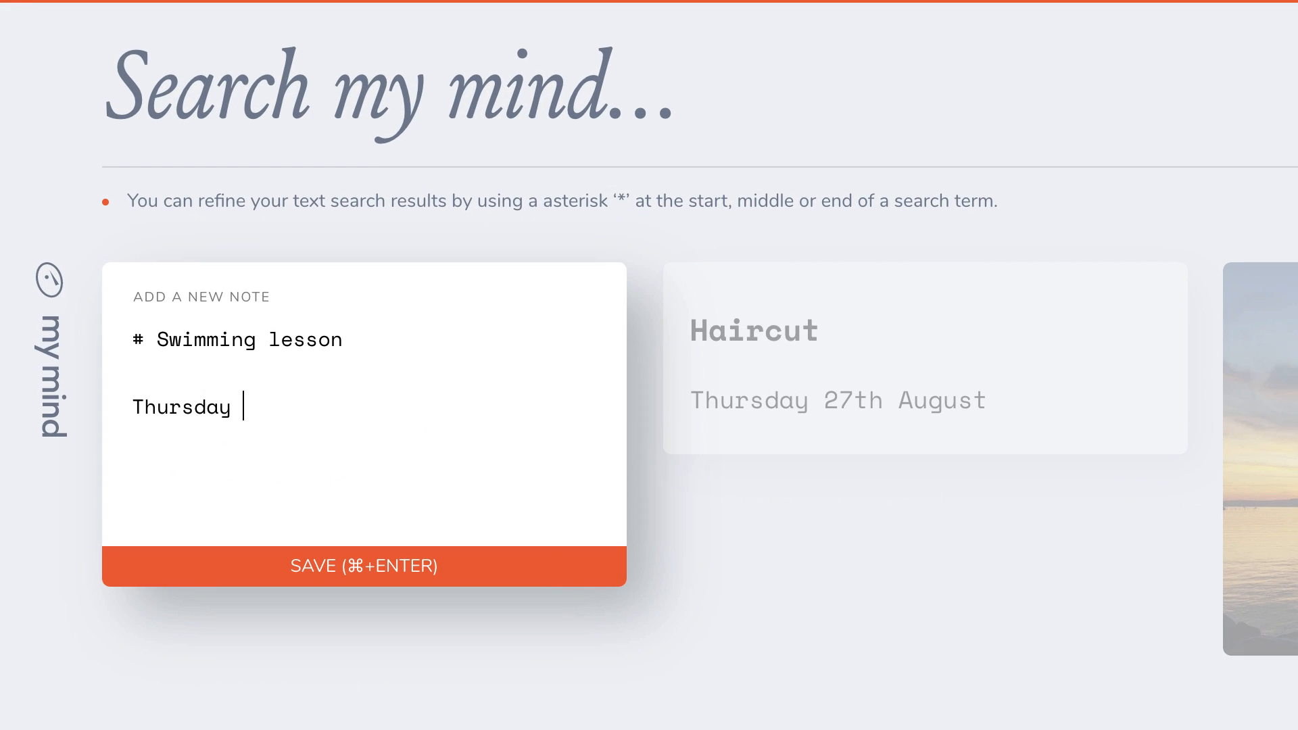
{"action": "type", "text": "27th August"}
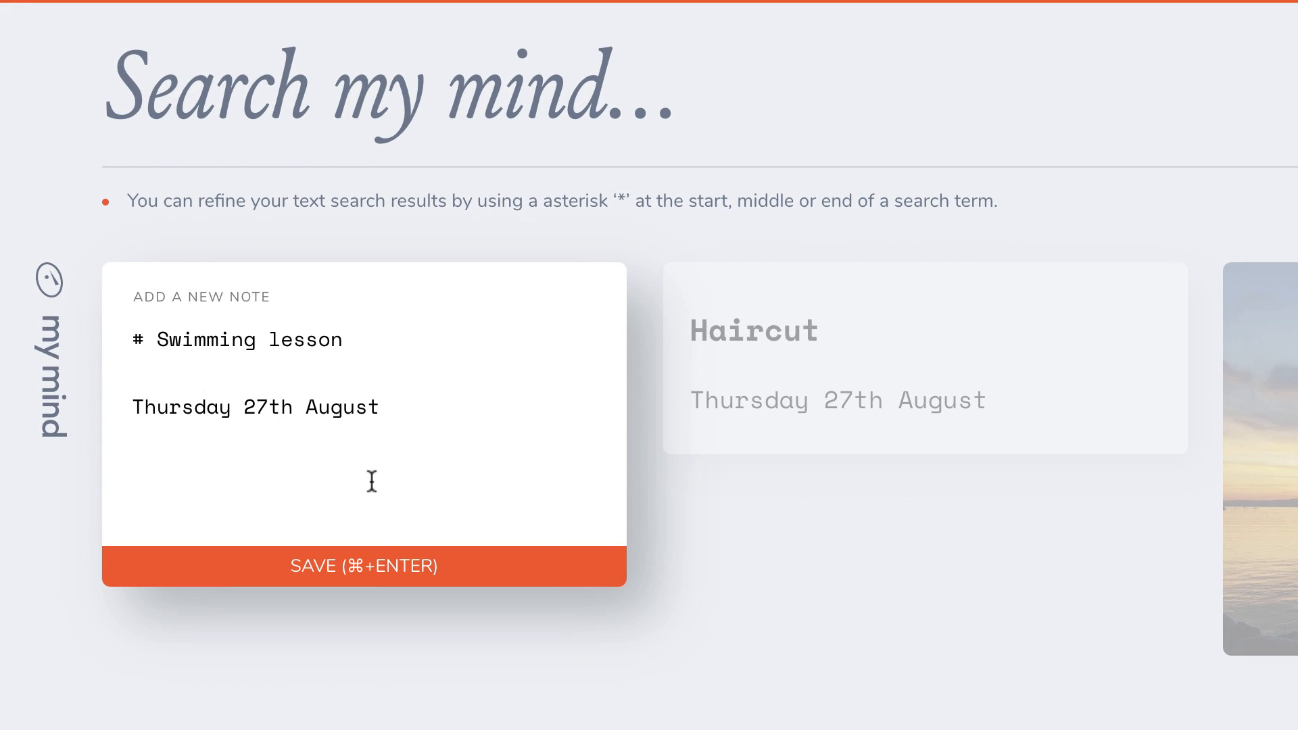
{"action": "left_click", "coordinate": [364, 566]}
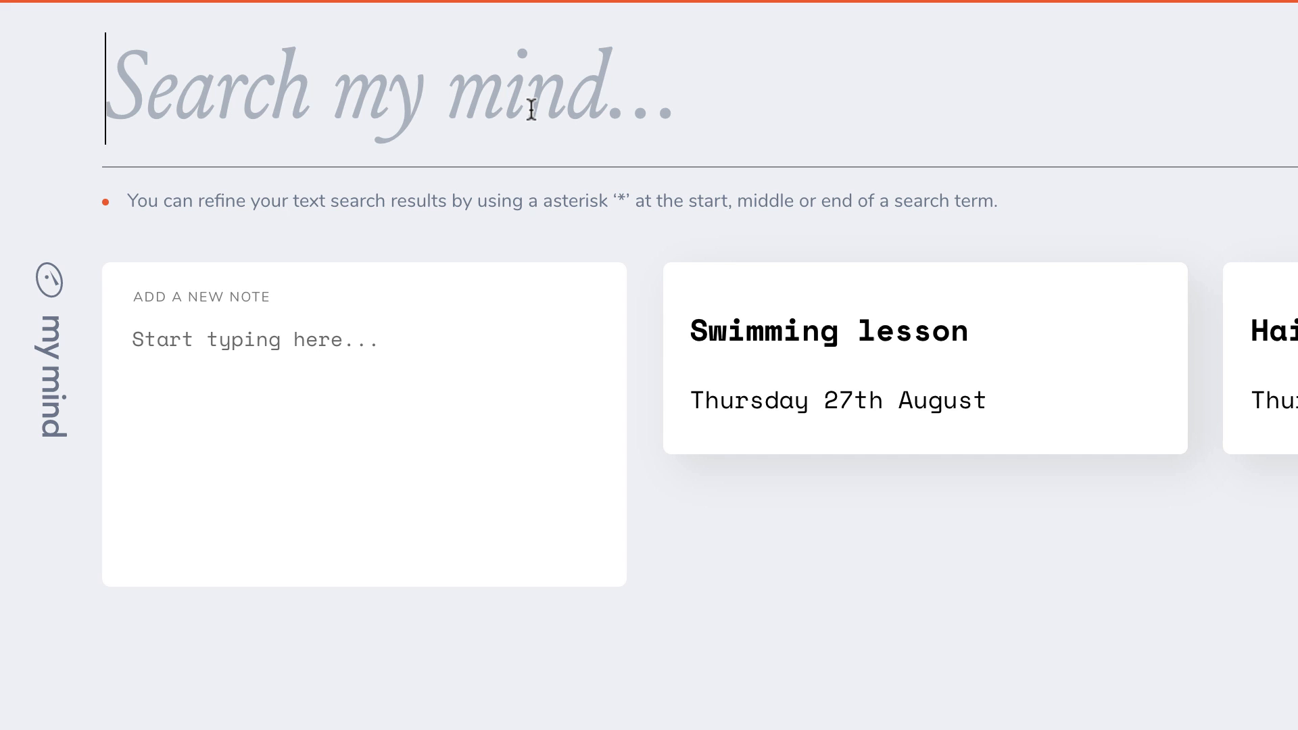
Search 'thursday 27th august' to list both dated notes
{"action": "type", "text": "thursday"}
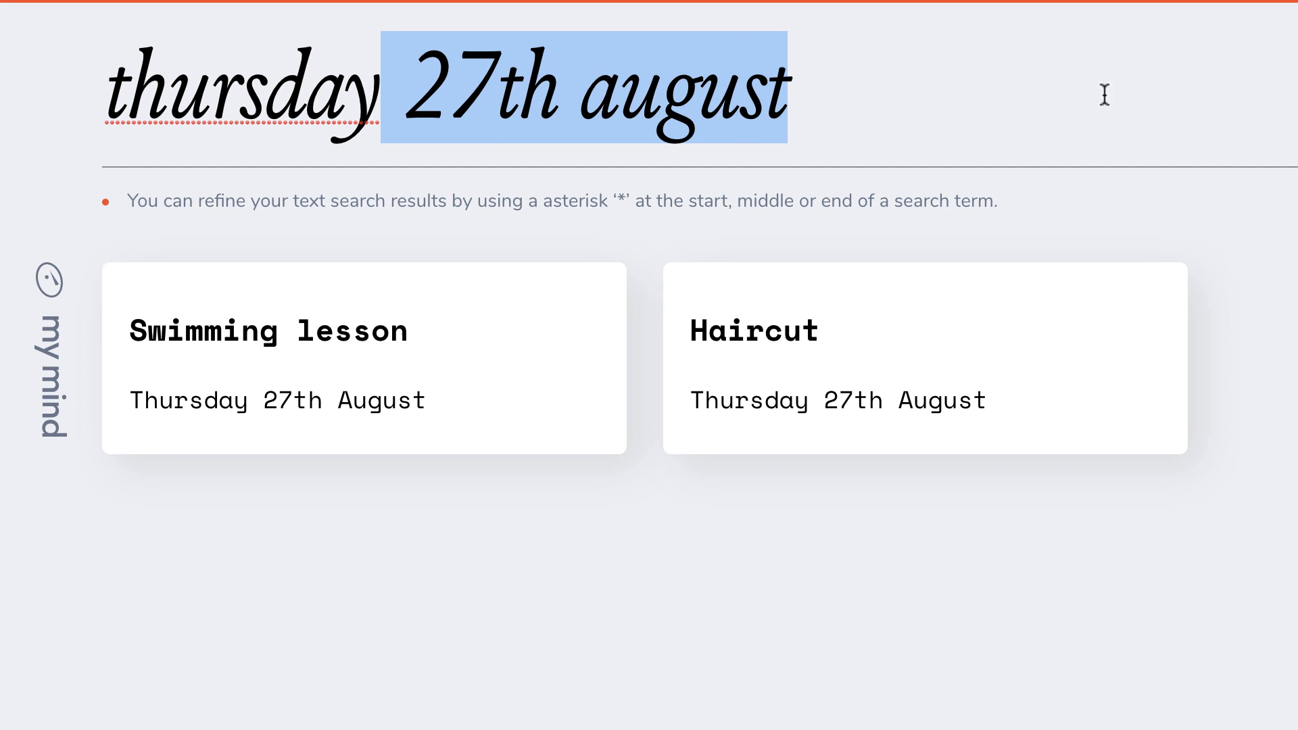
{"action": "type", "text": "27t"}
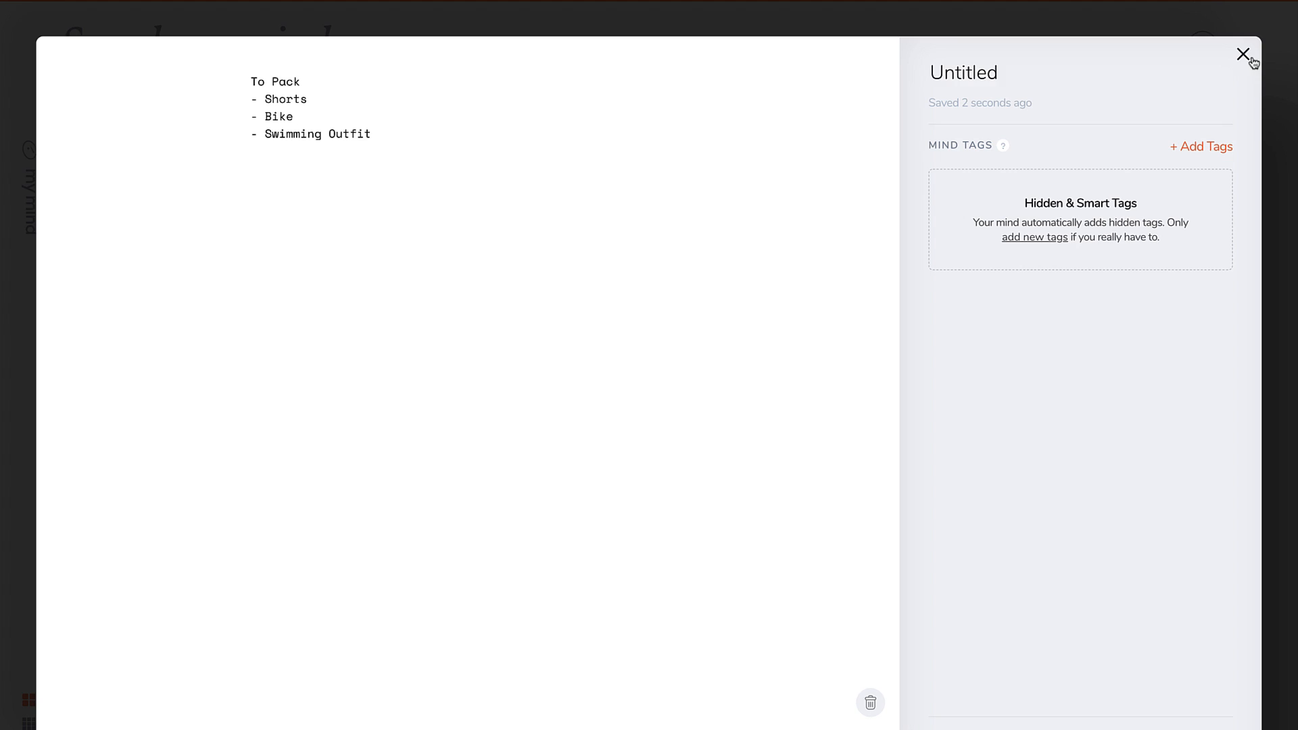
Reopen the packing note, make To Pack a '#' heading above Shorts, Bike and Swimming Outfit, and close it
{"action": "left_click", "coordinate": [1242, 54]}
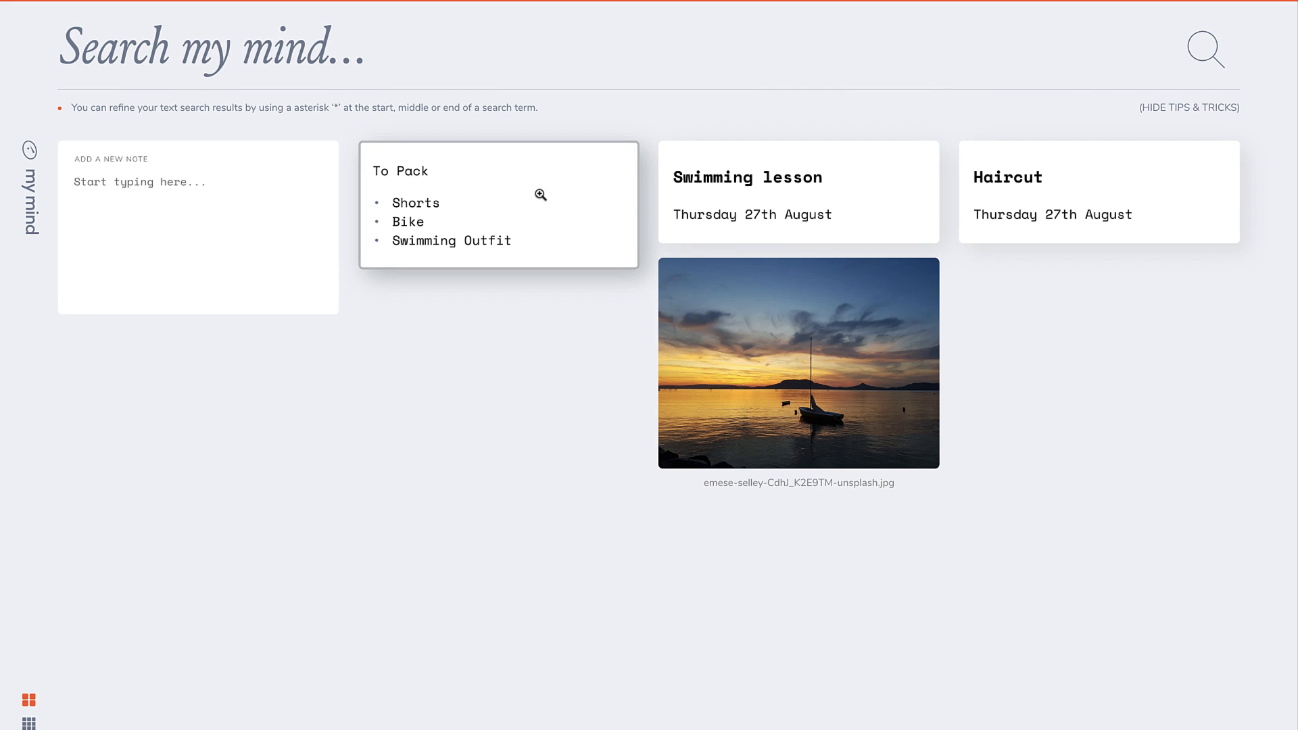
{"action": "left_click", "coordinate": [747, 175]}
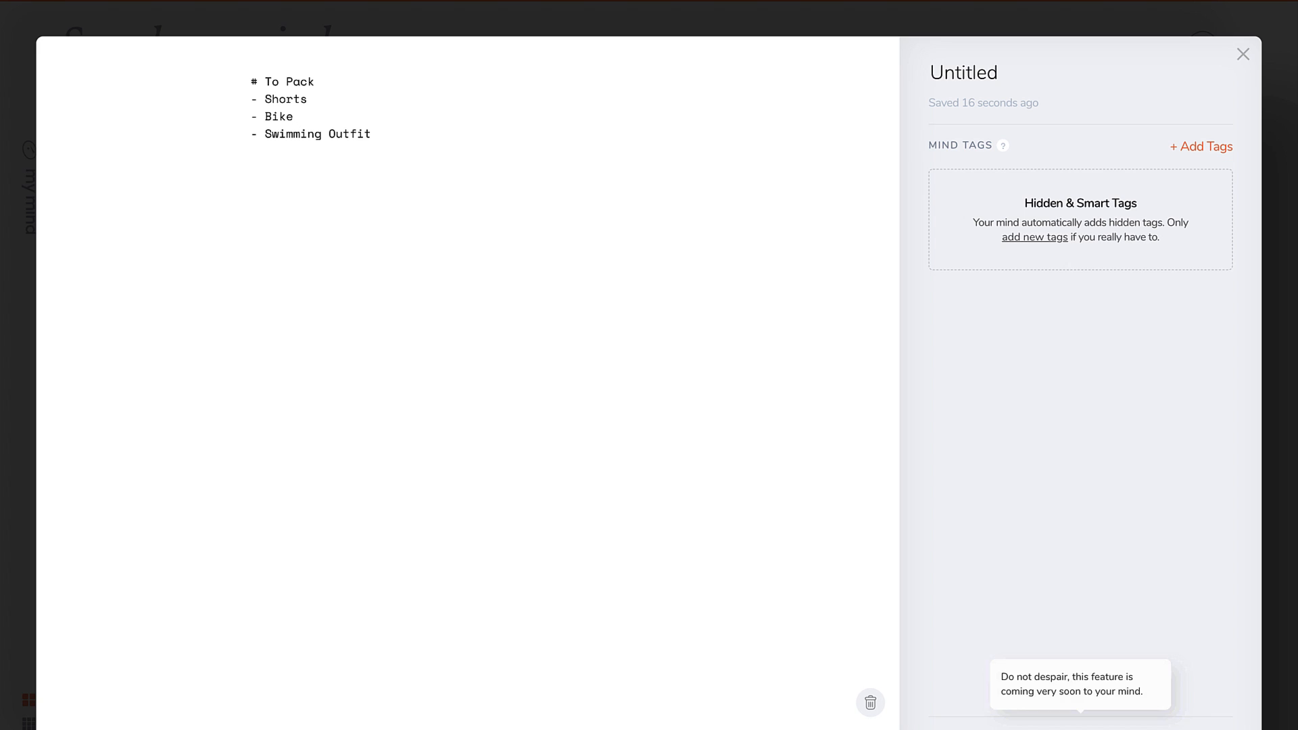
{"action": "left_click", "coordinate": [1242, 54]}
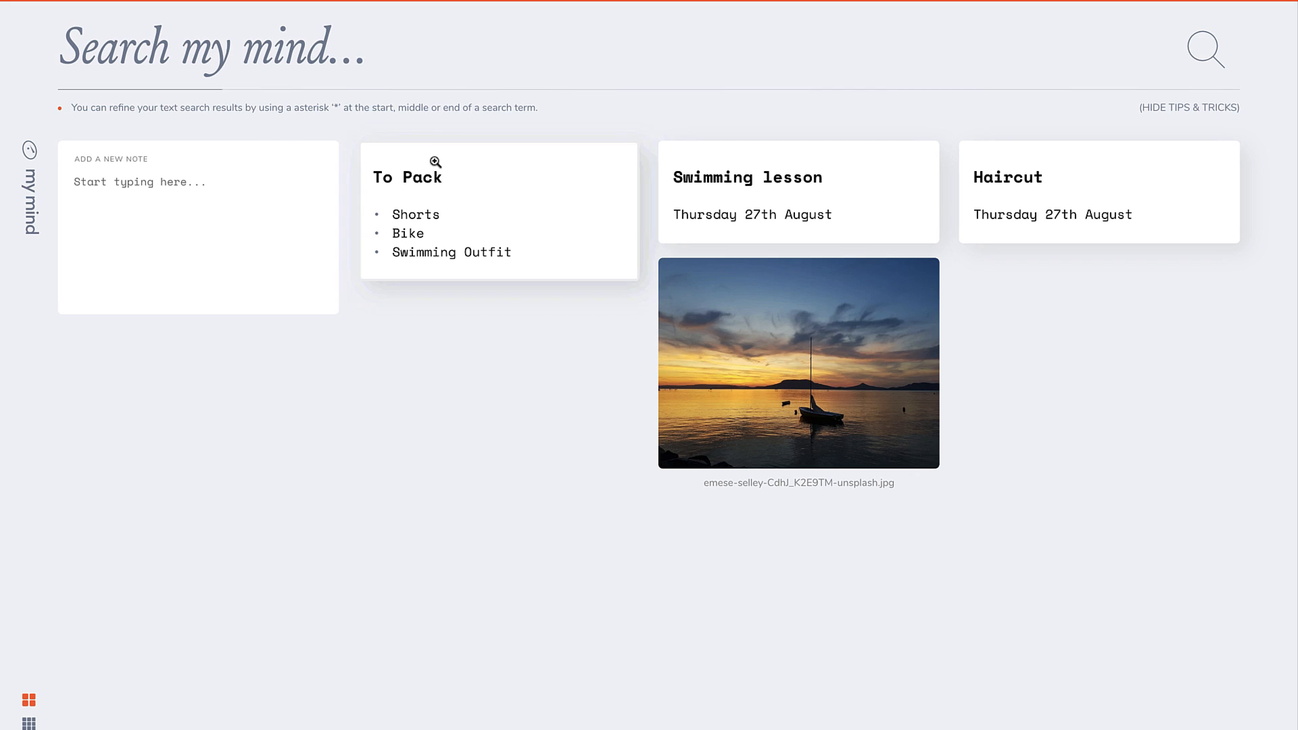
{"action": "mouse_move", "coordinate": [651, 238]}
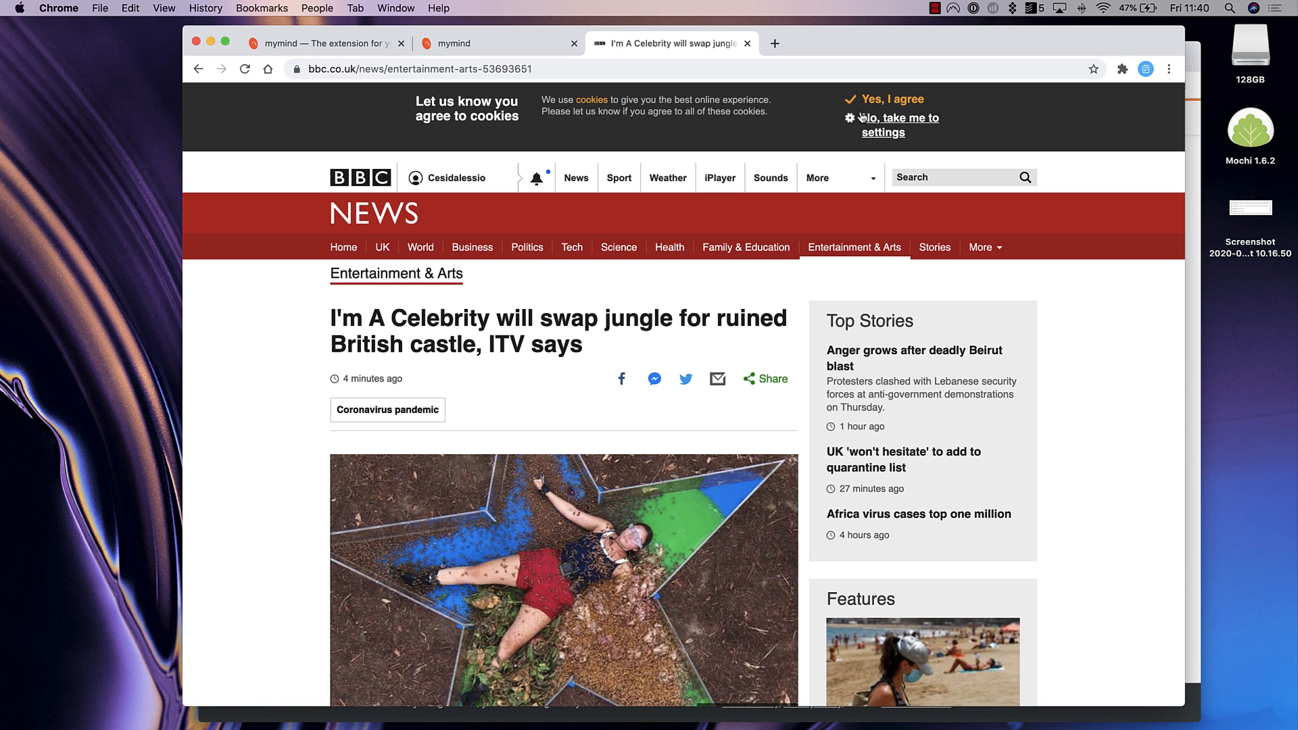
Accept BBC cookies and save the I'm A Celebrity article to mymind via the Chrome extension
{"action": "left_click", "coordinate": [890, 99]}
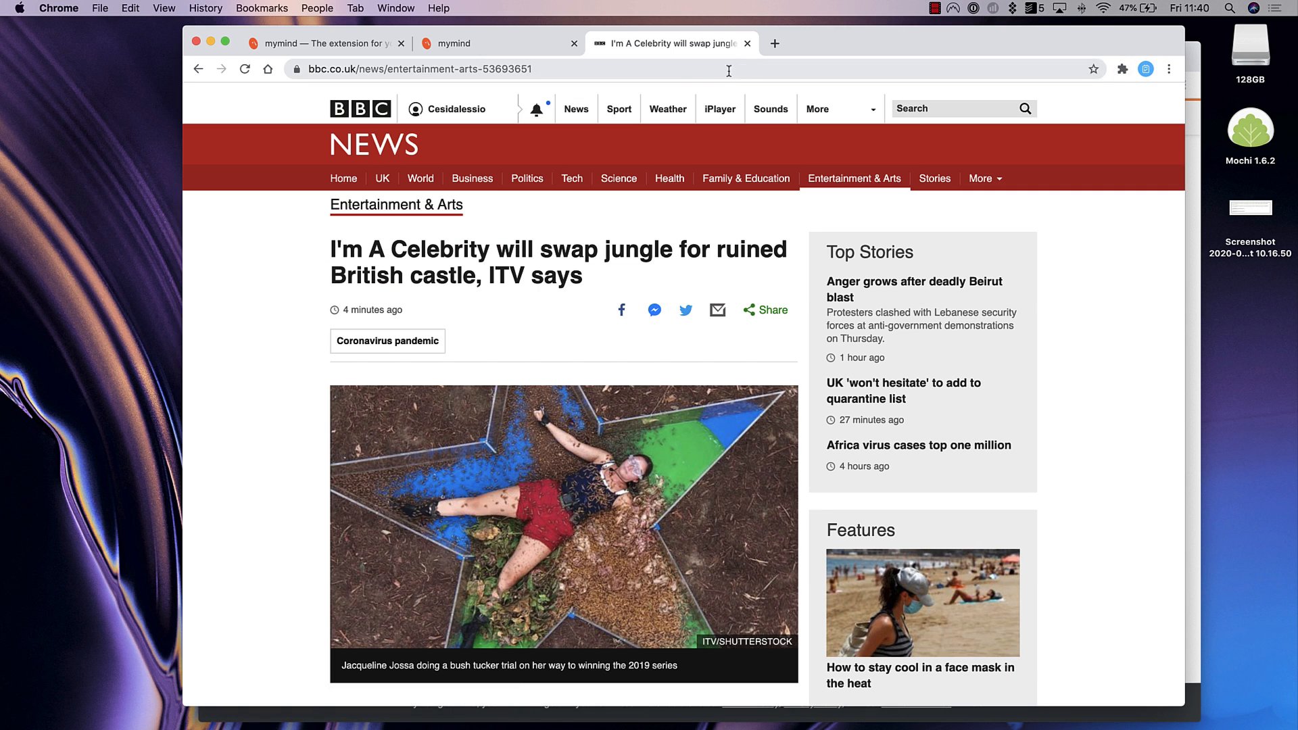
{"action": "left_click", "coordinate": [1122, 69]}
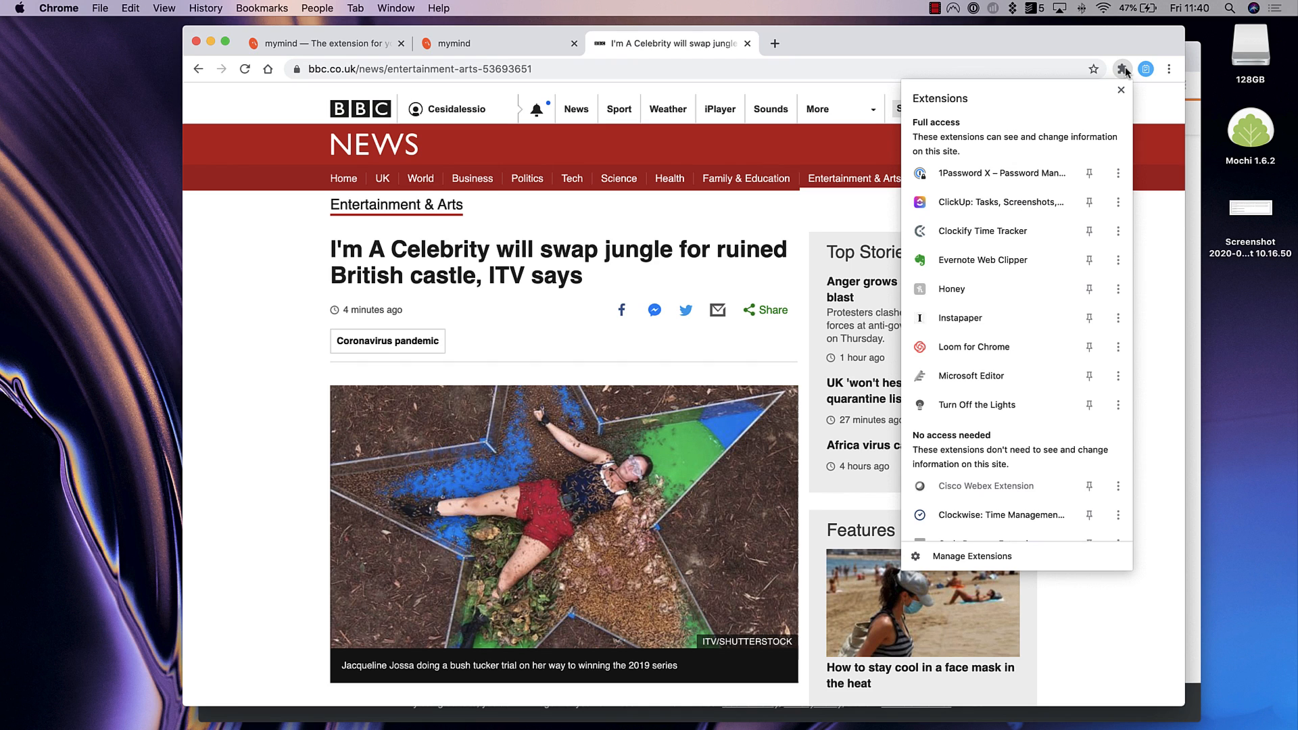
{"action": "scroll", "scroll_direction": "down", "scroll_amount": 3}
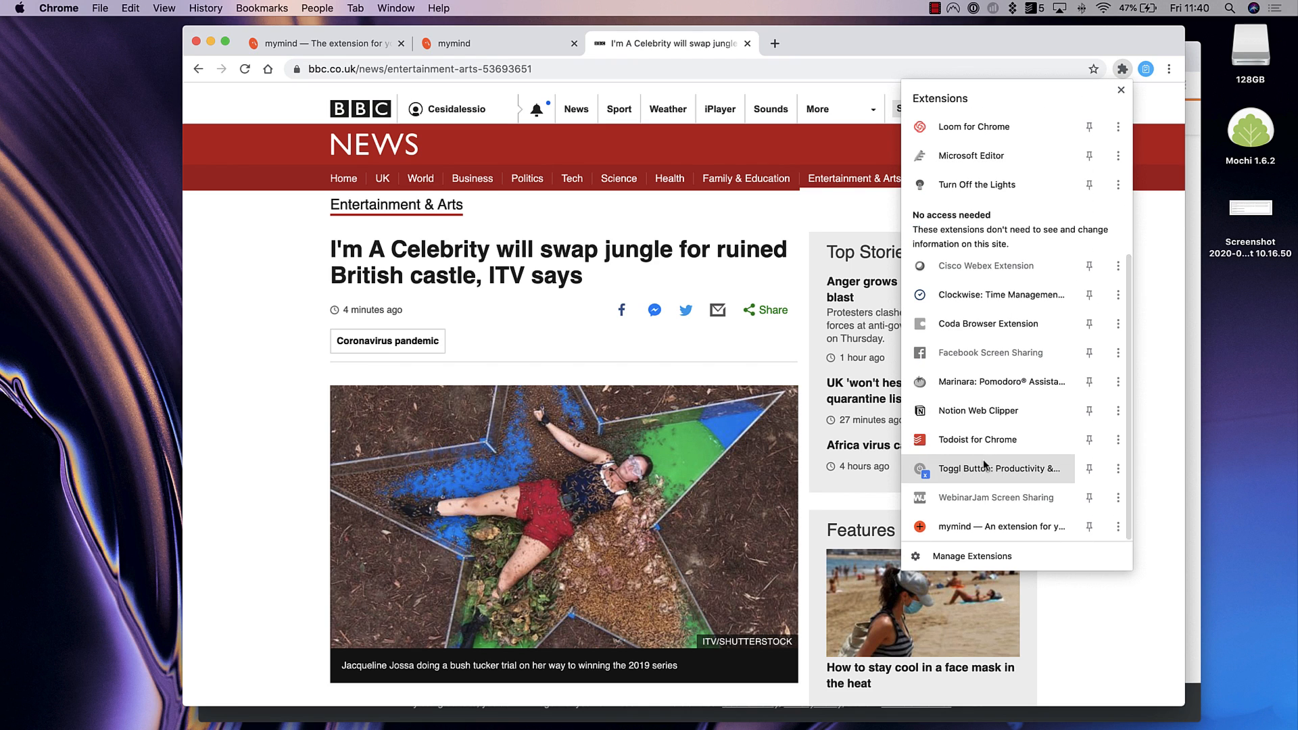
{"action": "left_click", "coordinate": [1145, 69]}
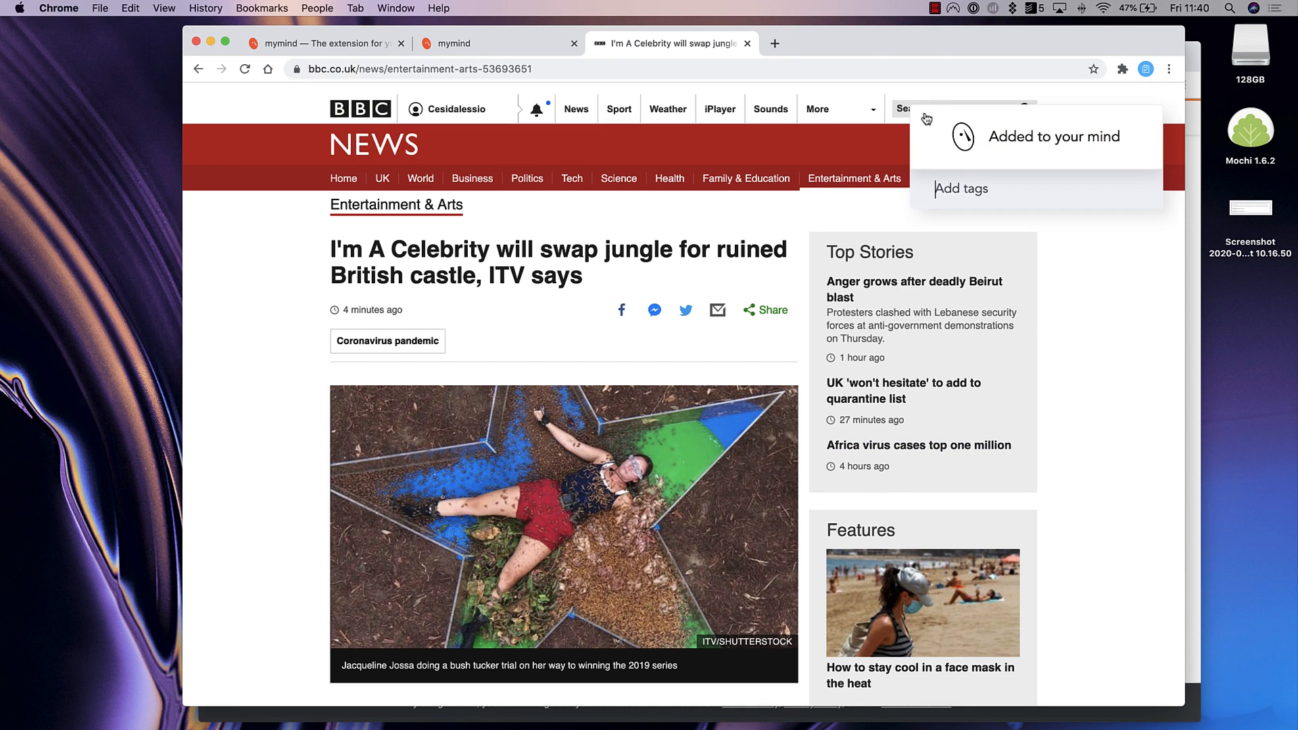
{"action": "left_click", "coordinate": [497, 43]}
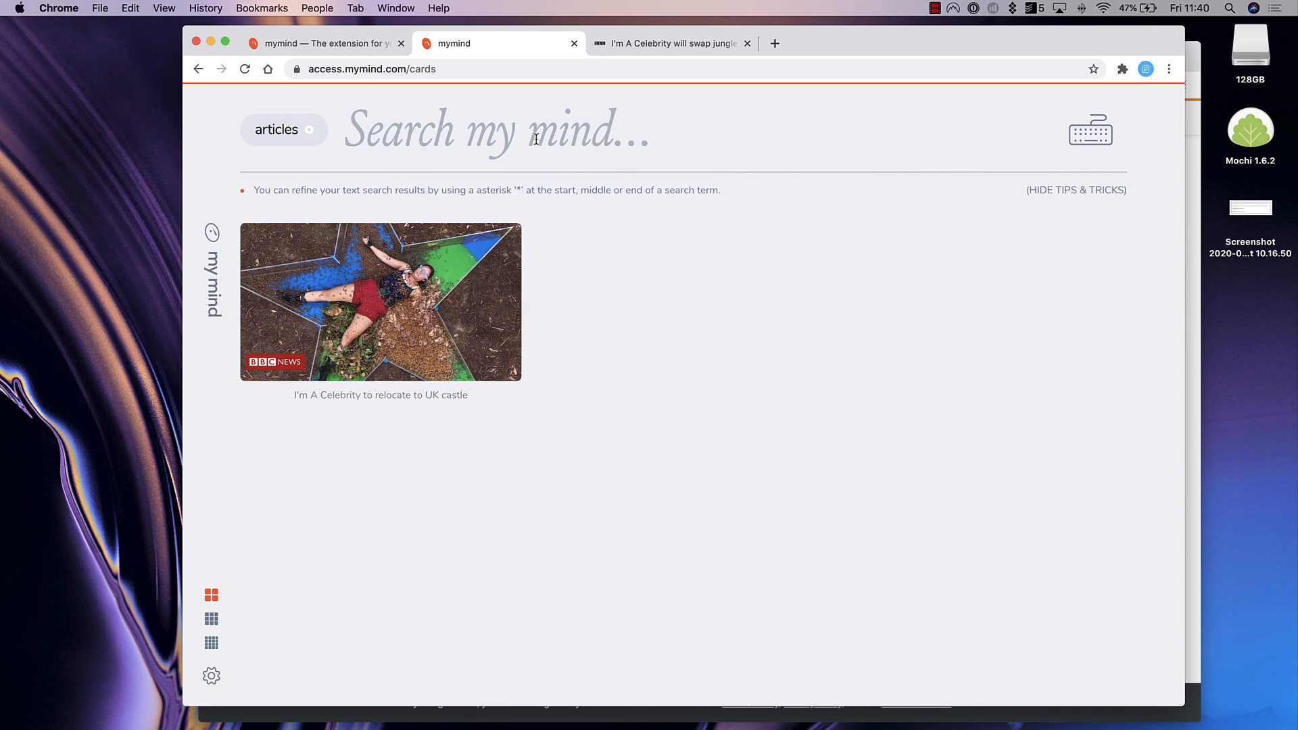
View the saved BBC article's details with its Entertainment & Arts tag, then close the article tab
{"action": "left_click", "coordinate": [380, 301]}
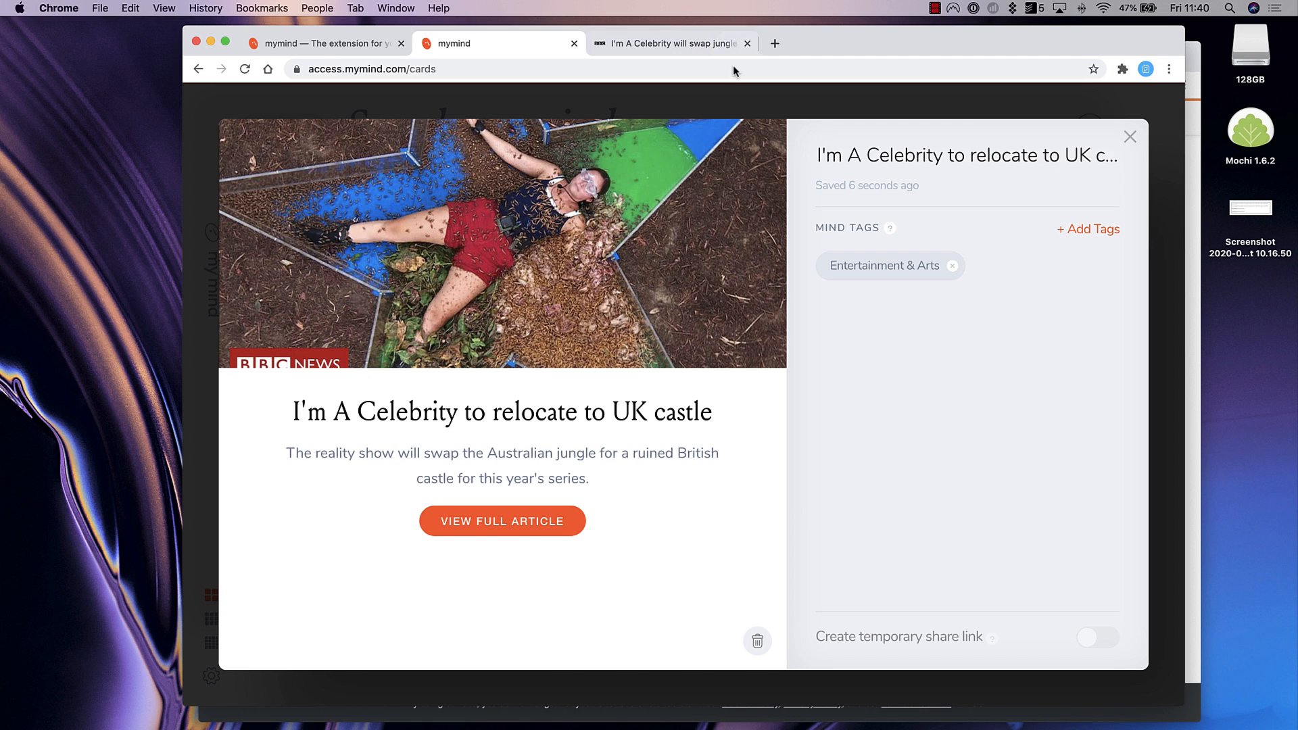
{"action": "left_click", "coordinate": [1129, 137]}
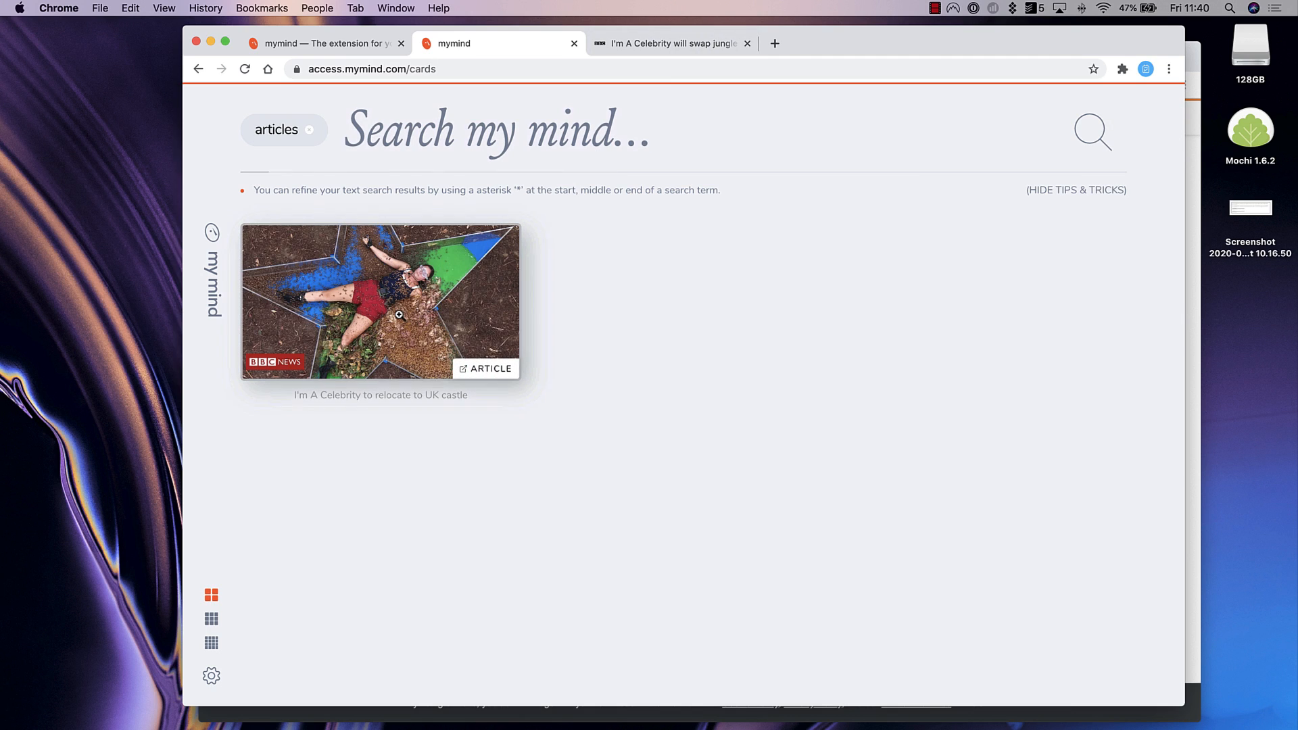
{"action": "mouse_move", "coordinate": [428, 311]}
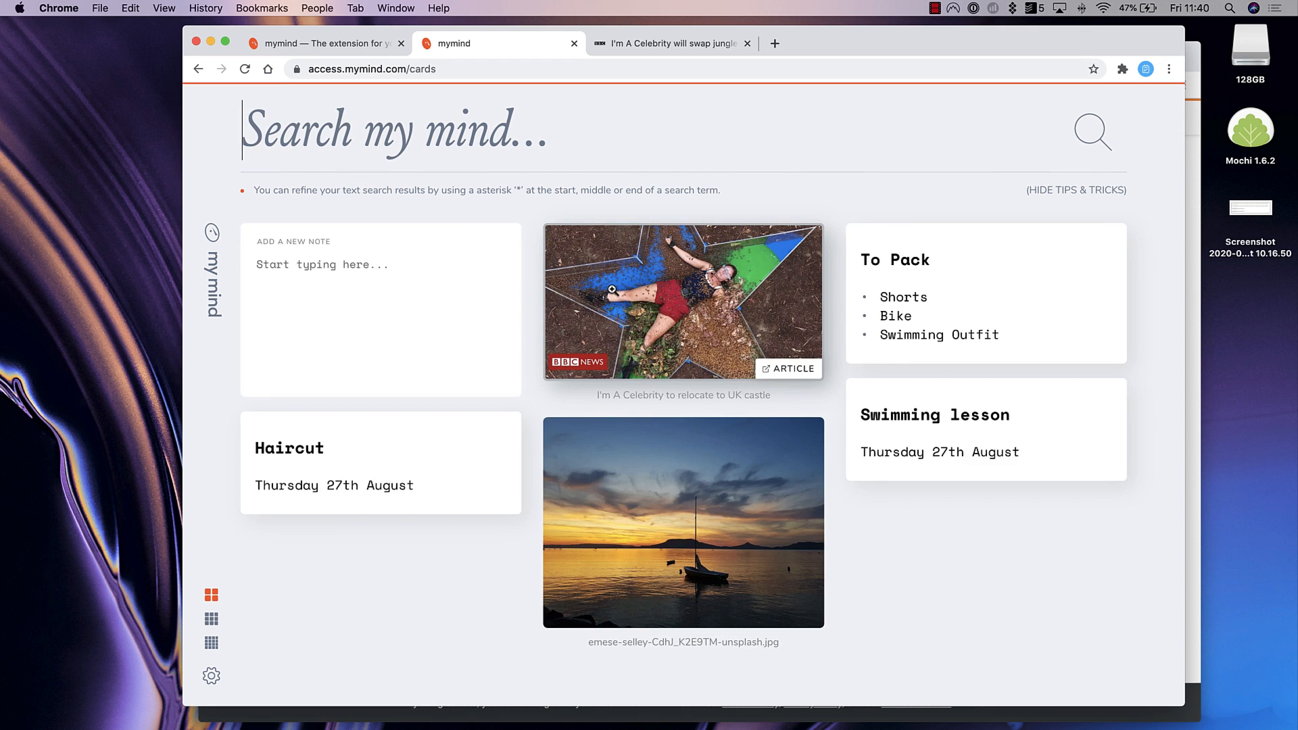
{"action": "mouse_move", "coordinate": [672, 84]}
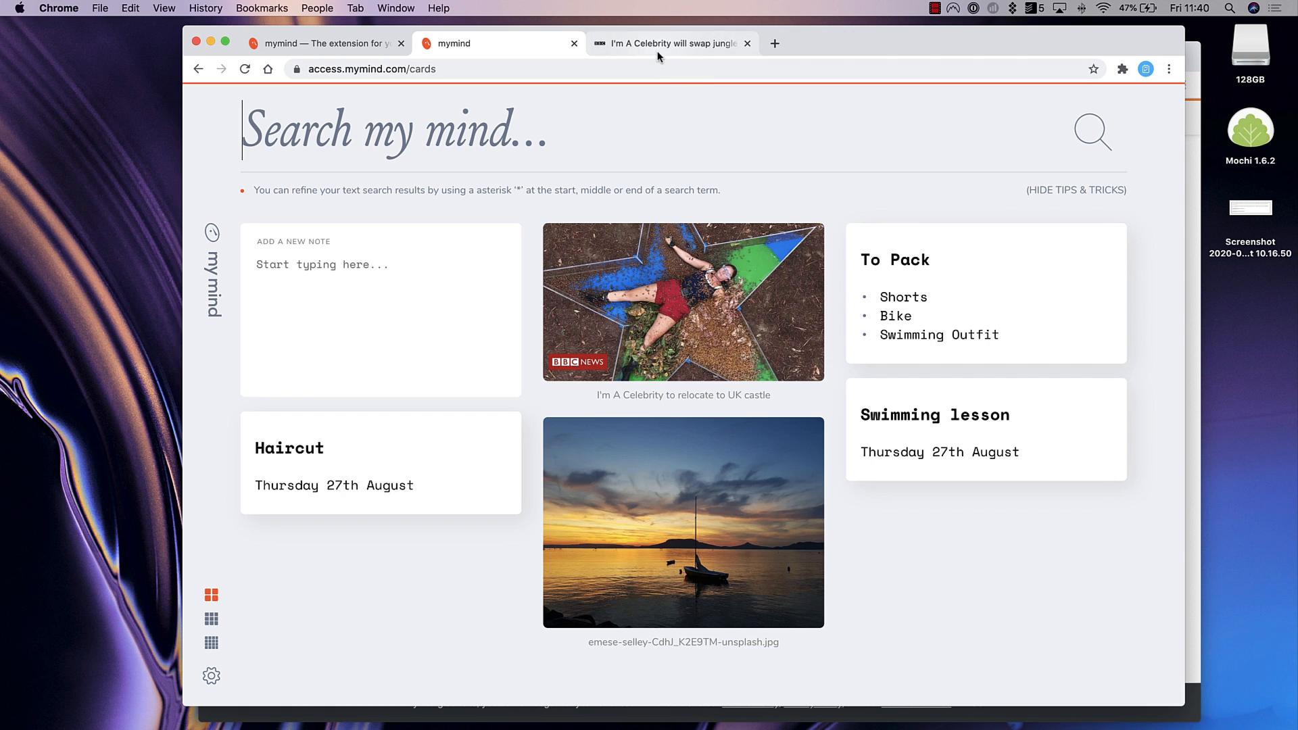
{"action": "left_click", "coordinate": [746, 44]}
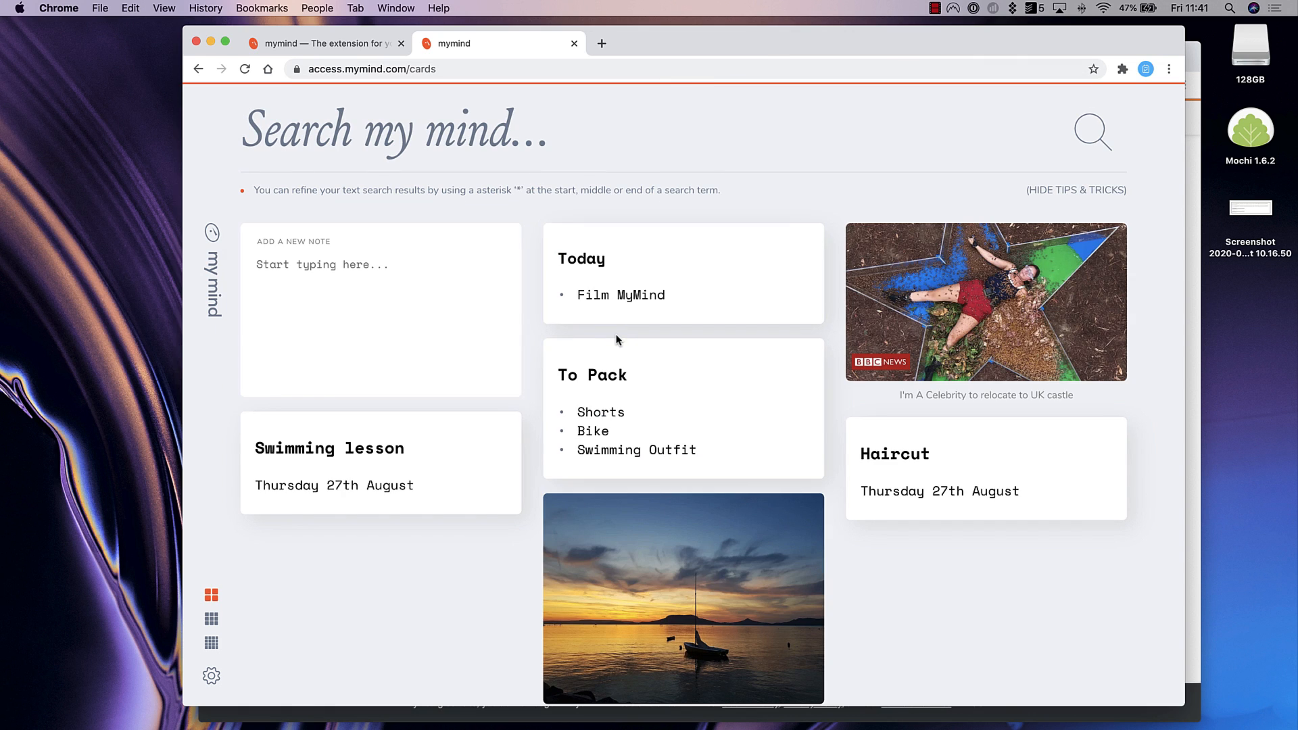
{"action": "type", "text": "to"}
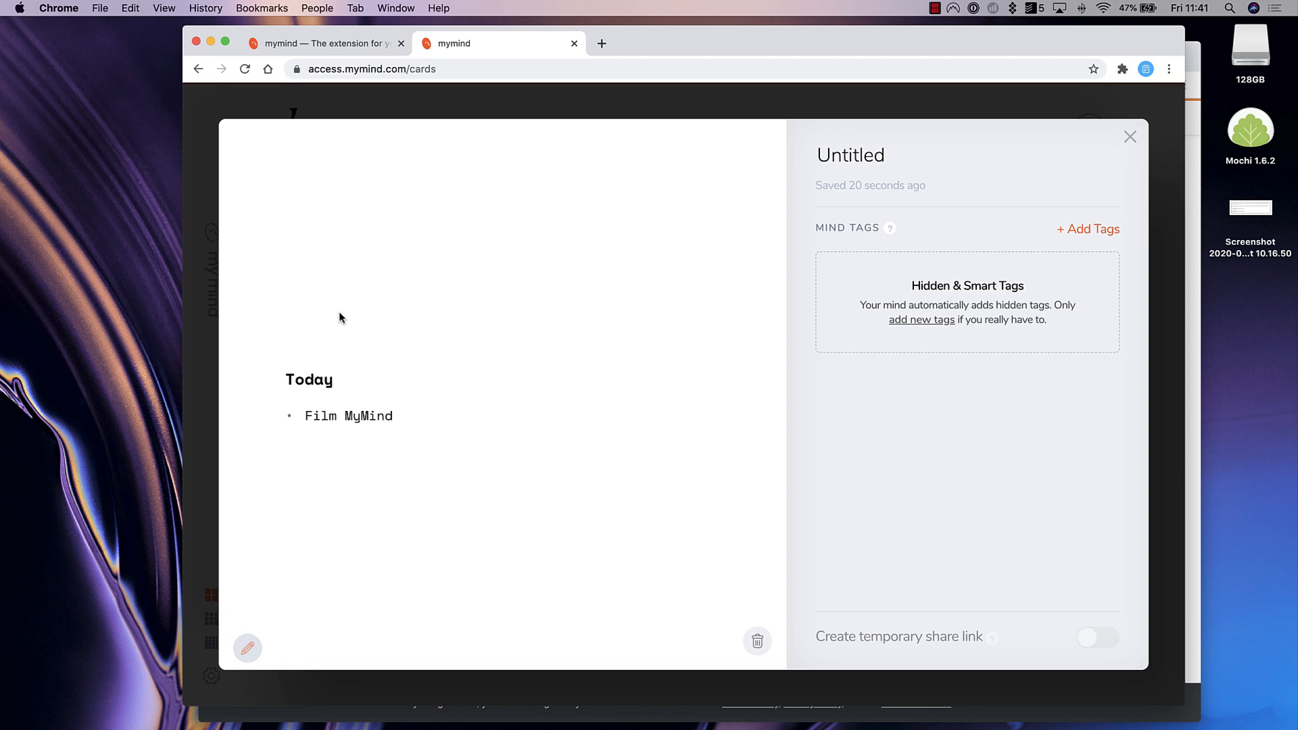
{"action": "mouse_move", "coordinate": [838, 115]}
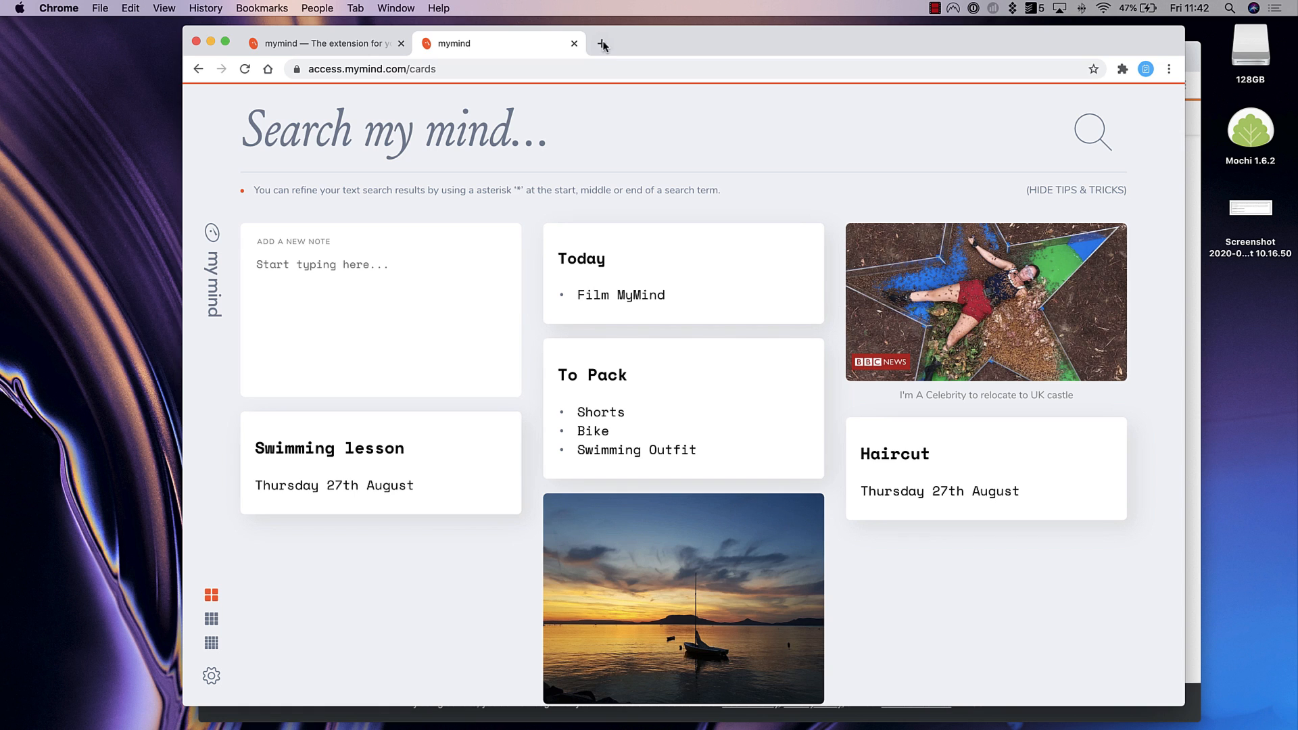
Load Google Keep, view the Checklist Uses note and flip between Keep and mymind to compare
{"action": "left_click", "coordinate": [603, 43]}
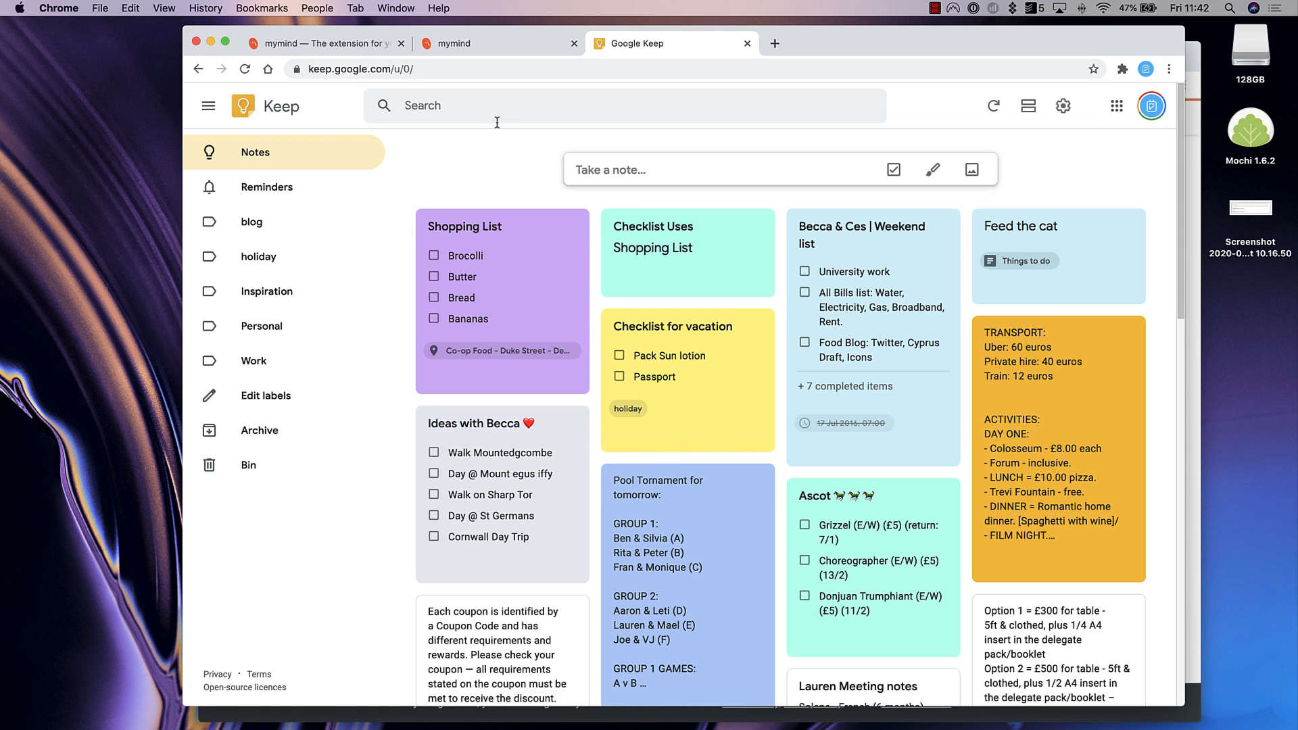
{"action": "left_click", "coordinate": [496, 43]}
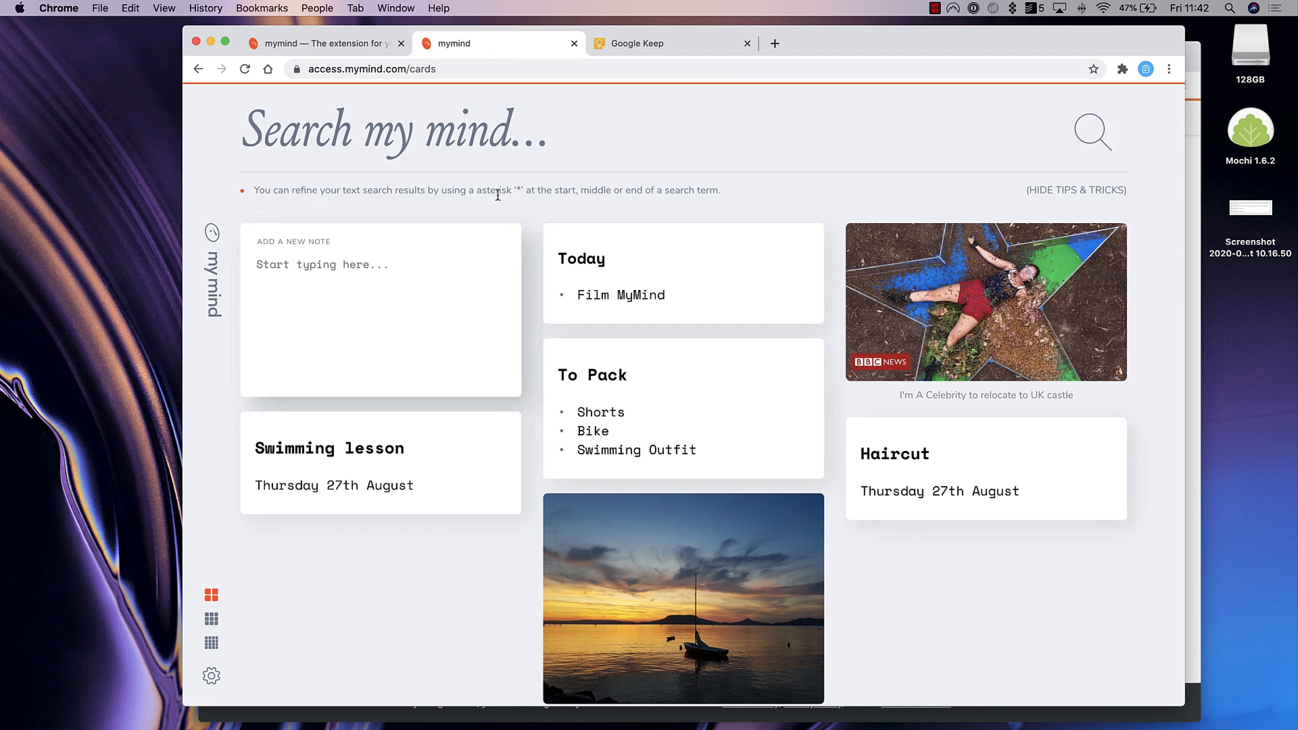
{"action": "left_click", "coordinate": [670, 43]}
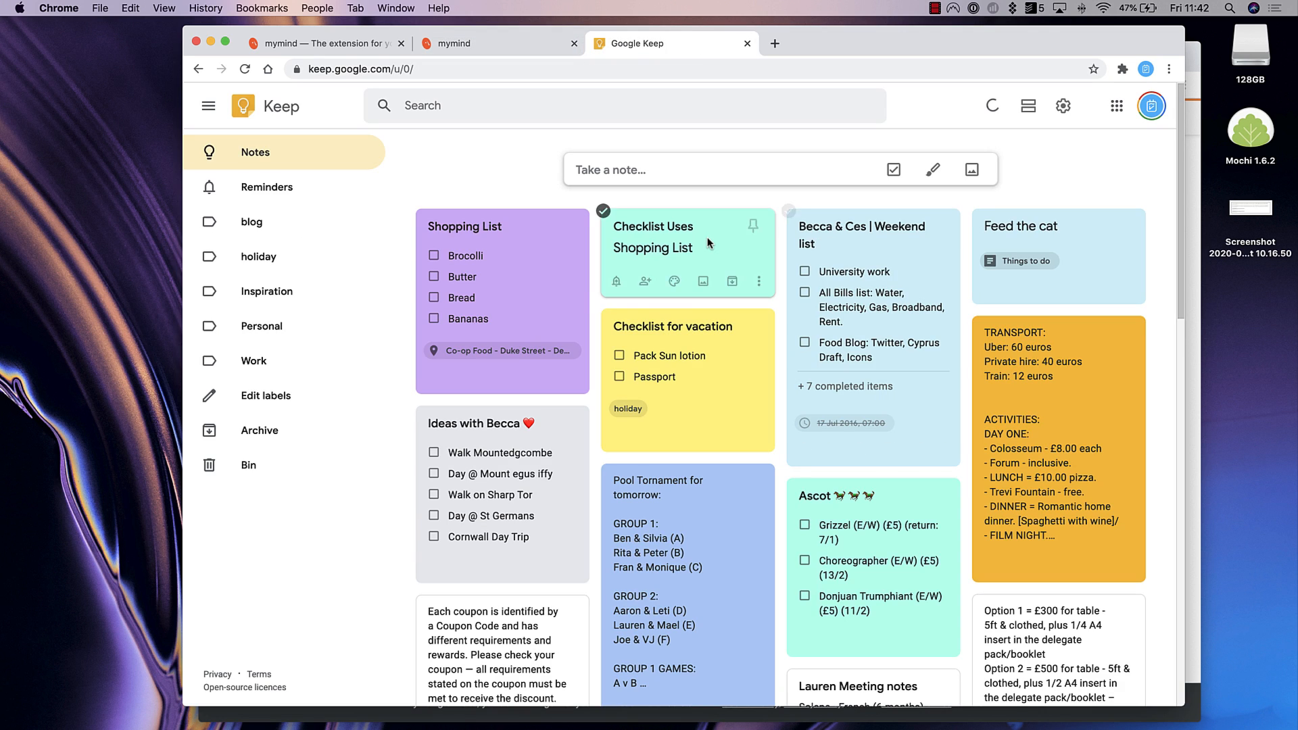
{"action": "left_click", "coordinate": [653, 227]}
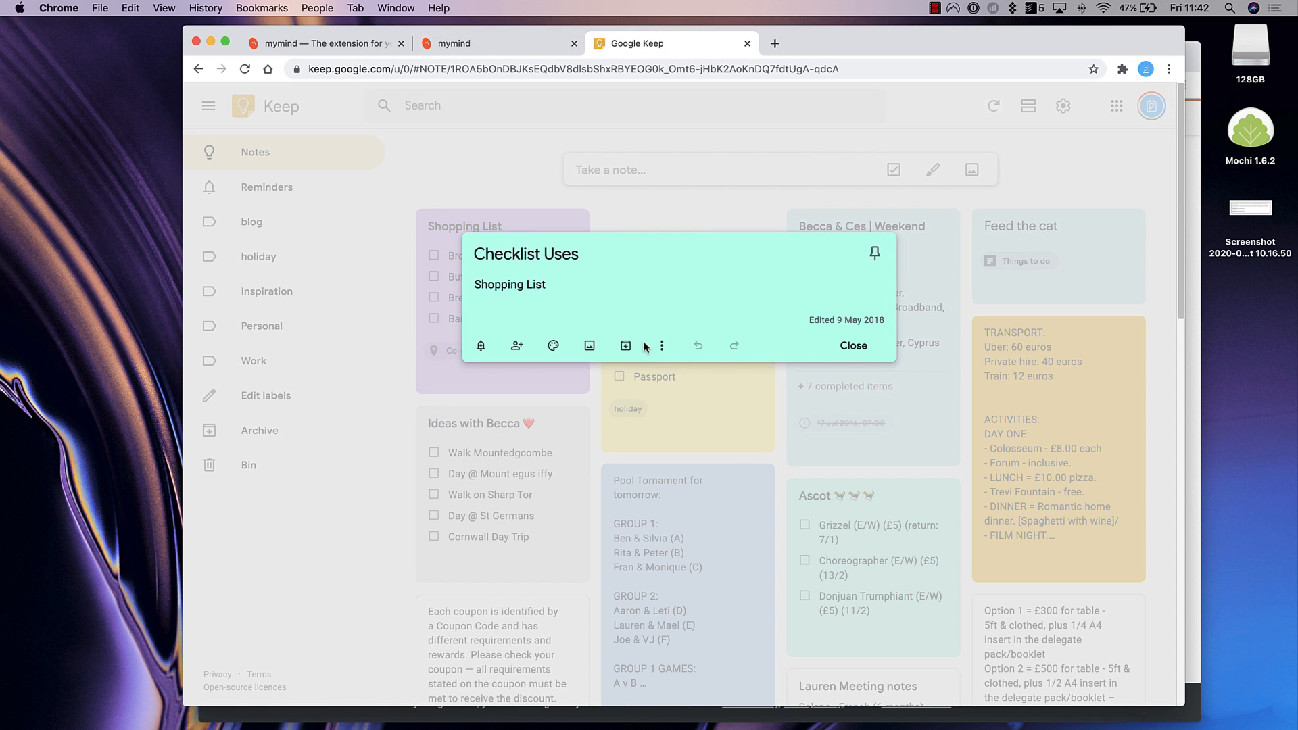
{"action": "left_click", "coordinate": [492, 43]}
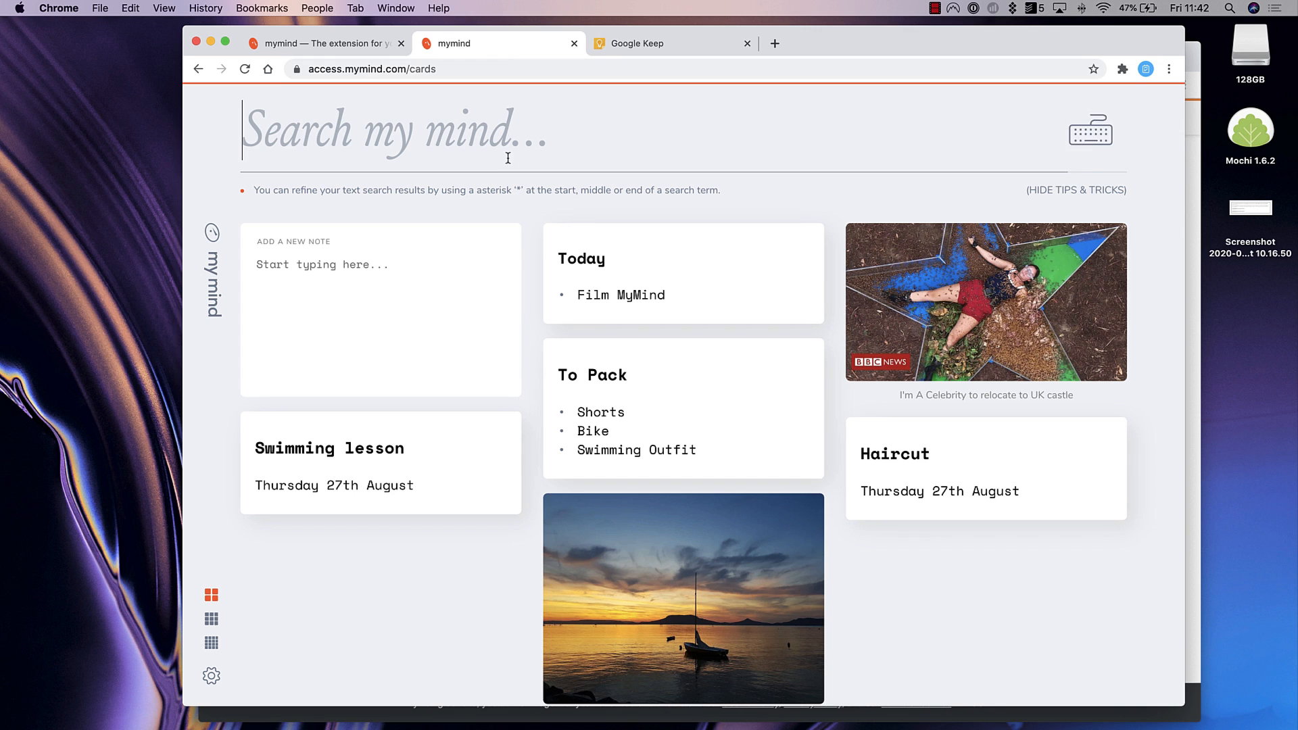
{"action": "left_click", "coordinate": [672, 43]}
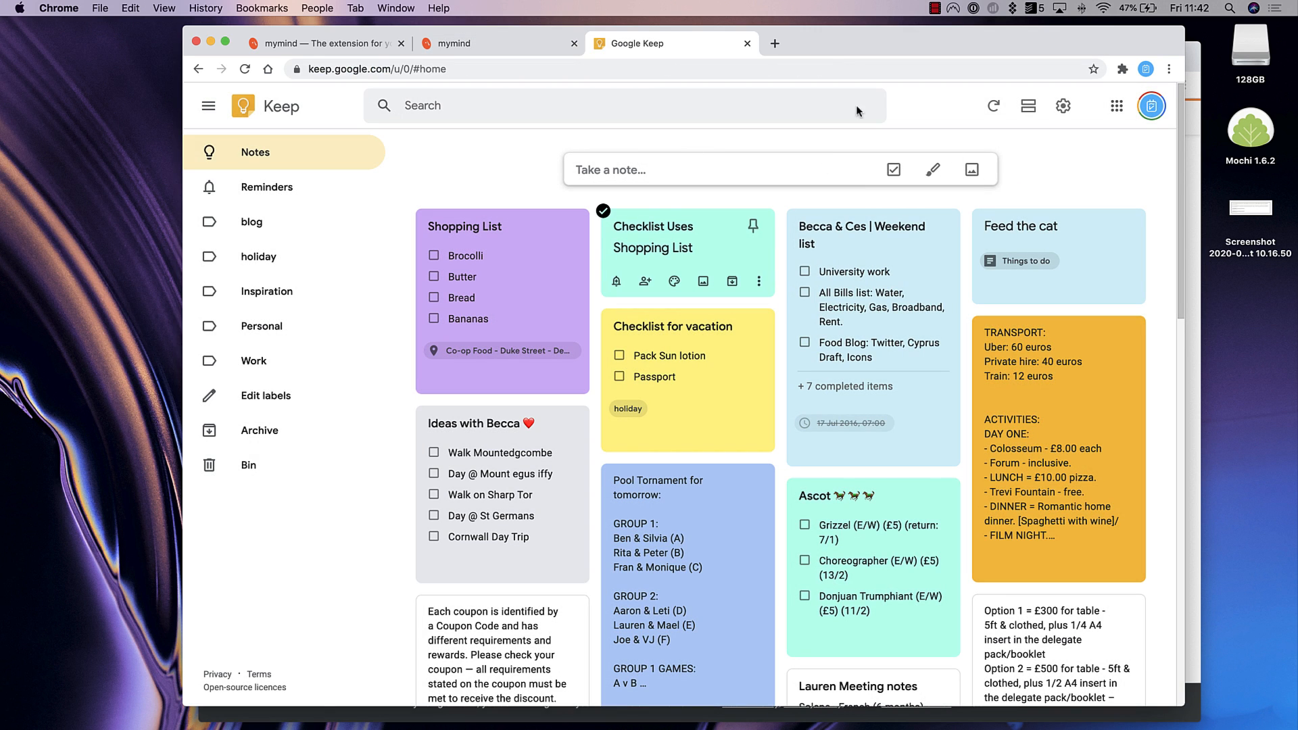
{"action": "left_click", "coordinate": [496, 43]}
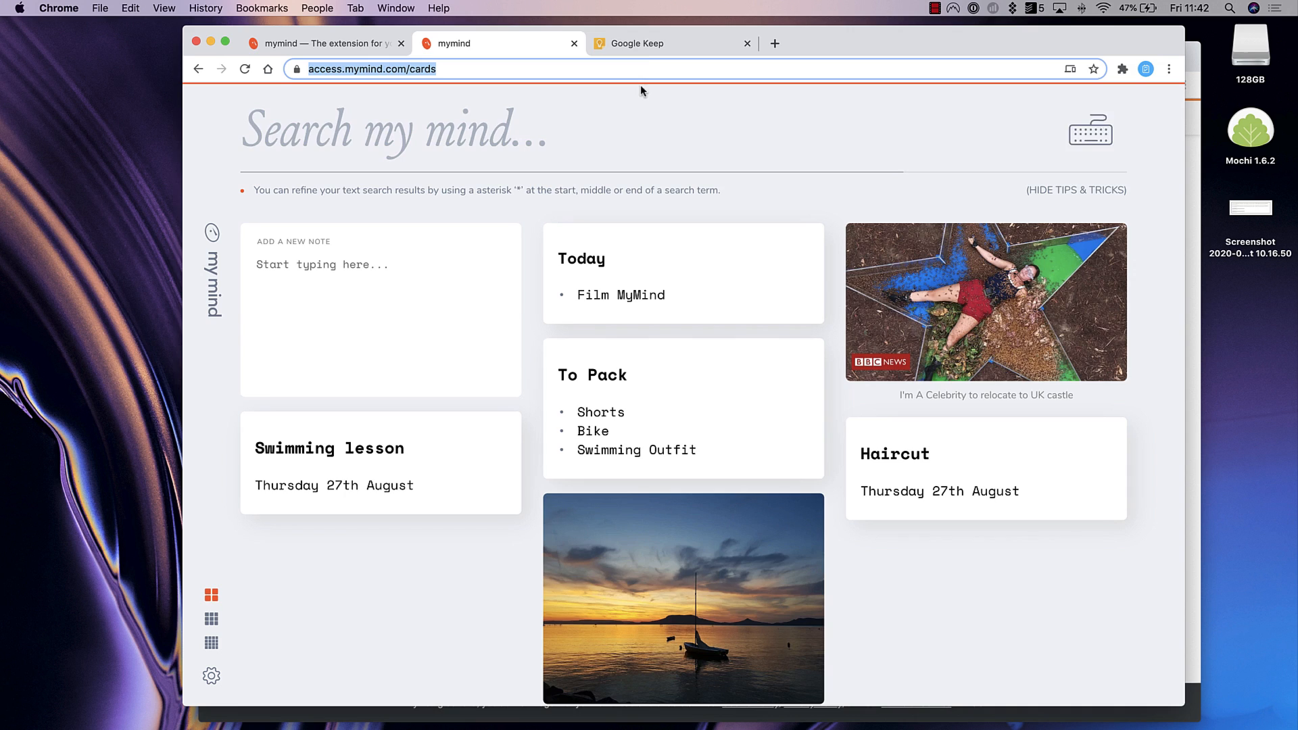
{"action": "left_click", "coordinate": [670, 43]}
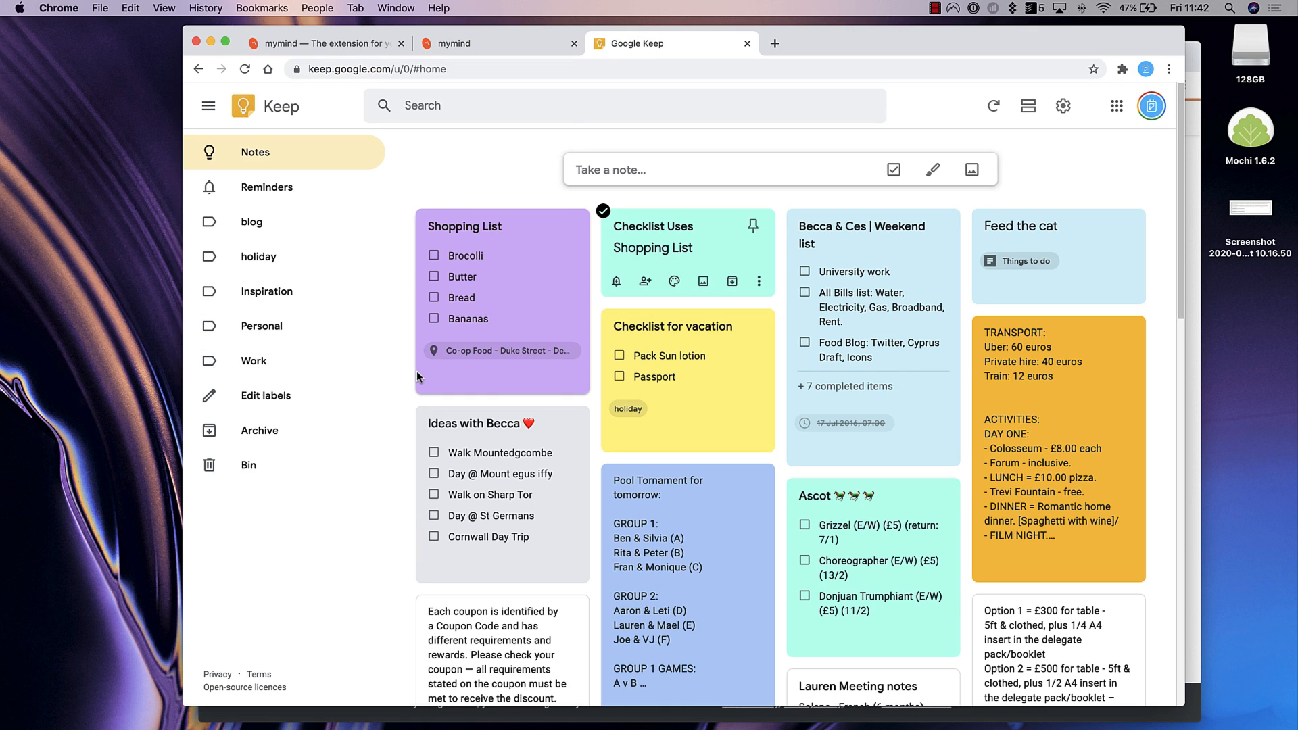
{"action": "mouse_move", "coordinate": [662, 262]}
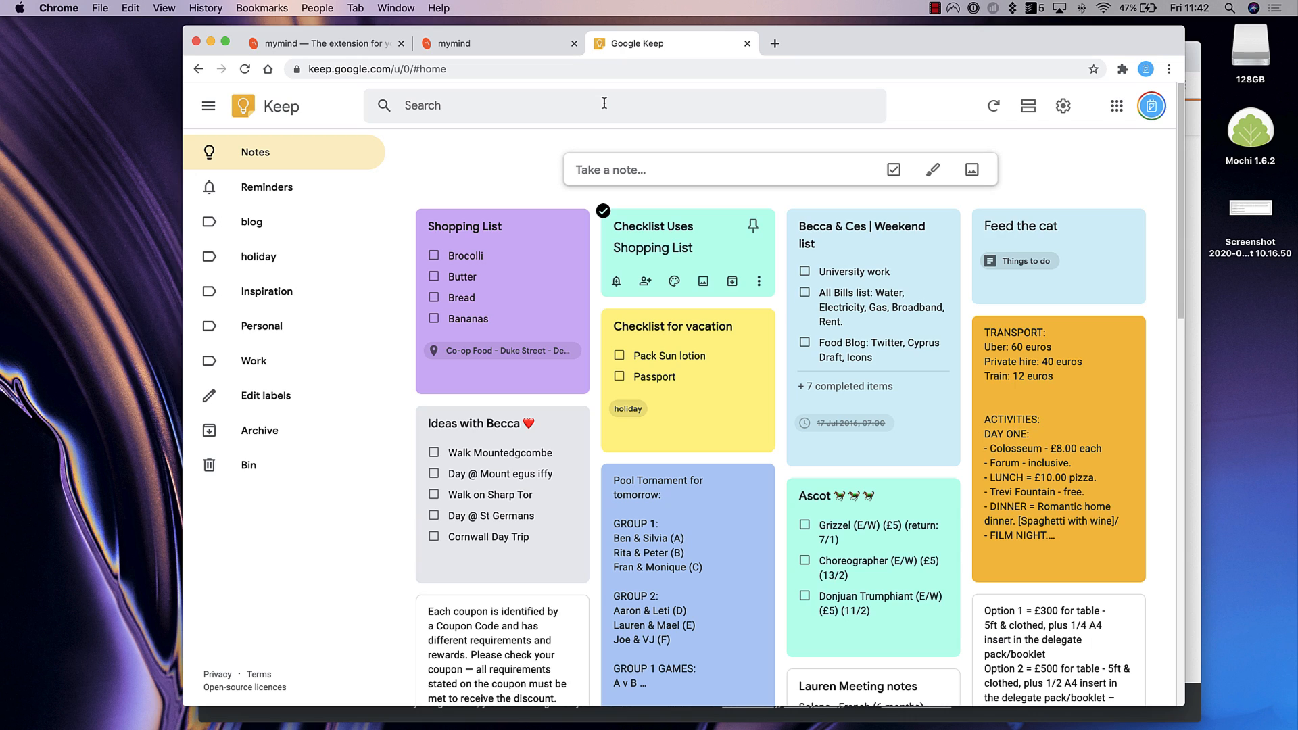
{"action": "mouse_move", "coordinate": [666, 298]}
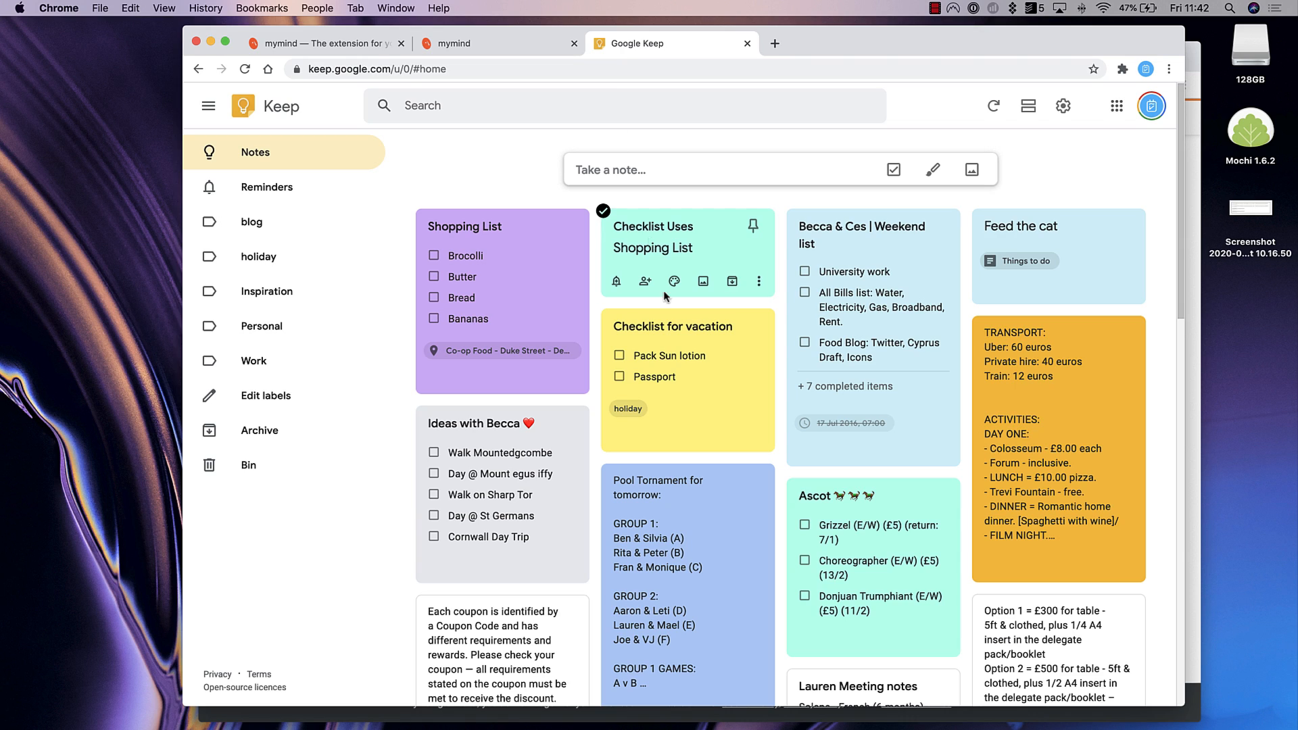
Search Keep for 'flashsticks' from the notes search page
{"action": "scroll", "scroll_direction": "down", "scroll_amount": 3}
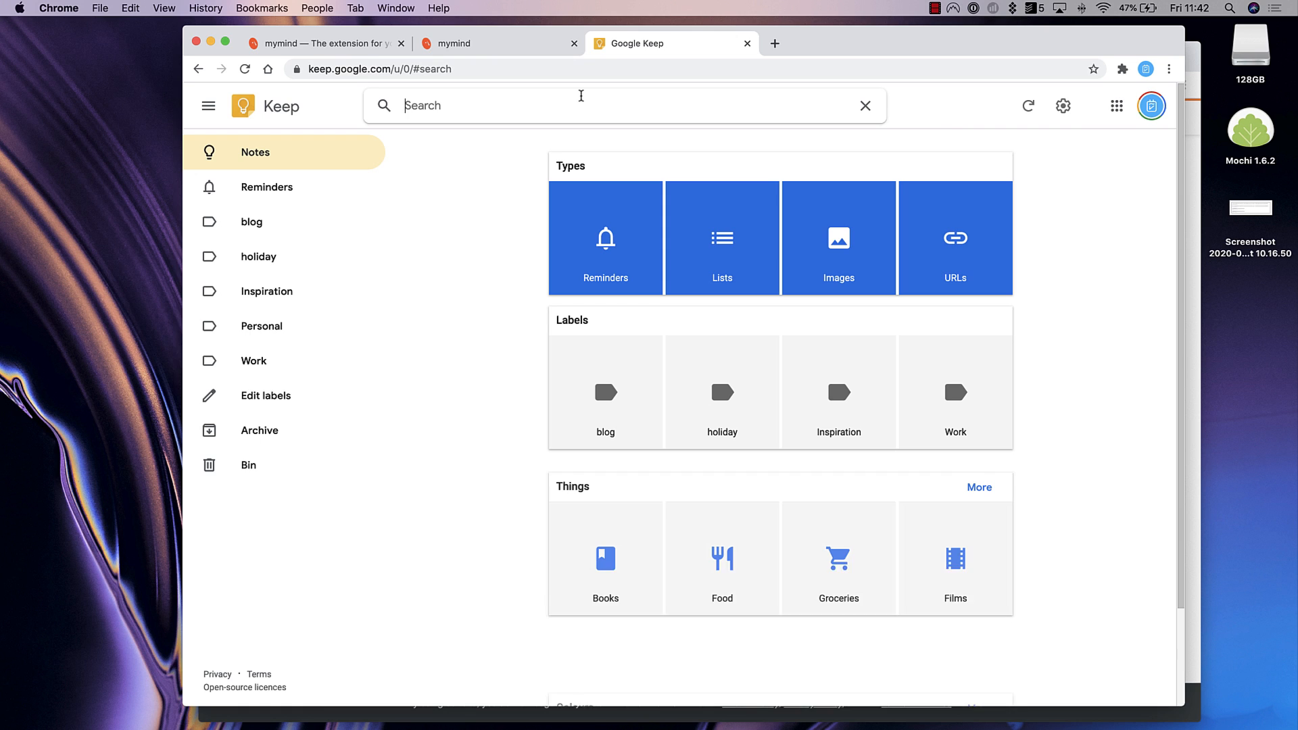
{"action": "type", "text": "flashsticks"}
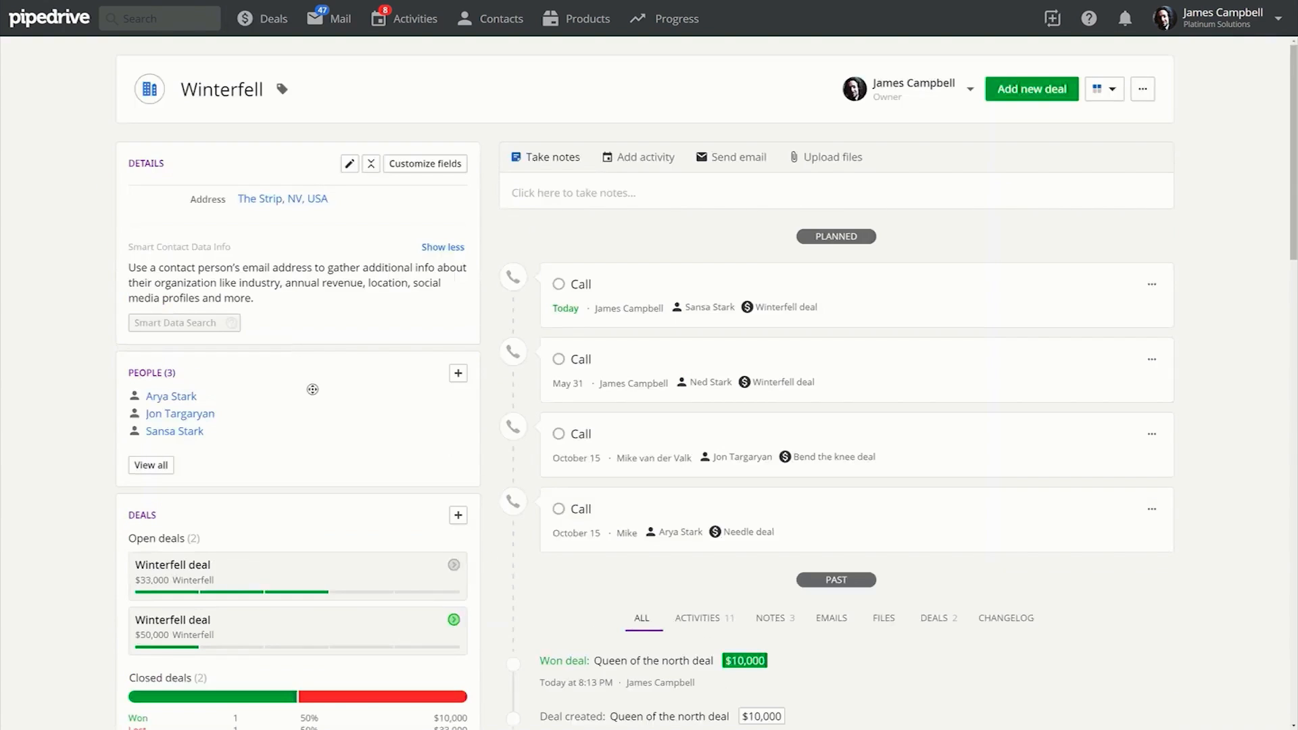
Reach the deals pipeline board and bring up the account menu from the profile name
{"action": "scroll", "scroll_direction": "down", "scroll_amount": 3}
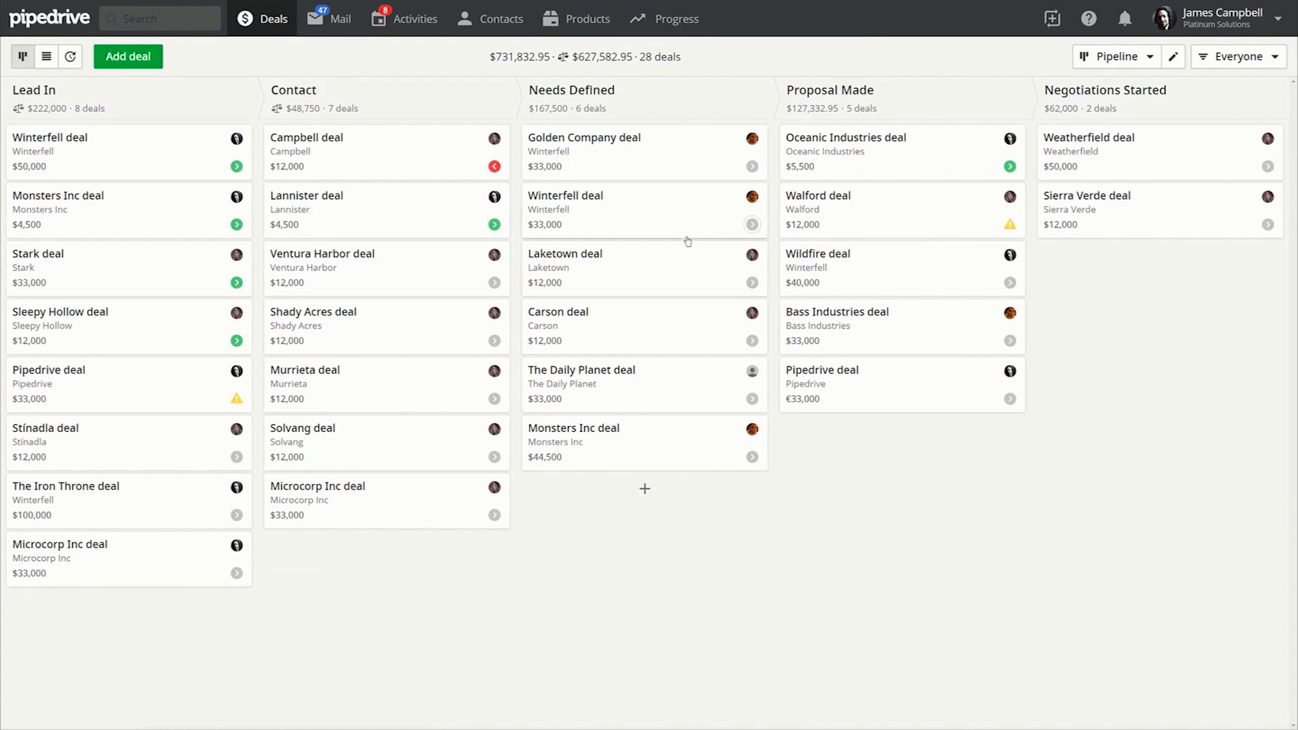
{"action": "left_click", "coordinate": [1217, 17]}
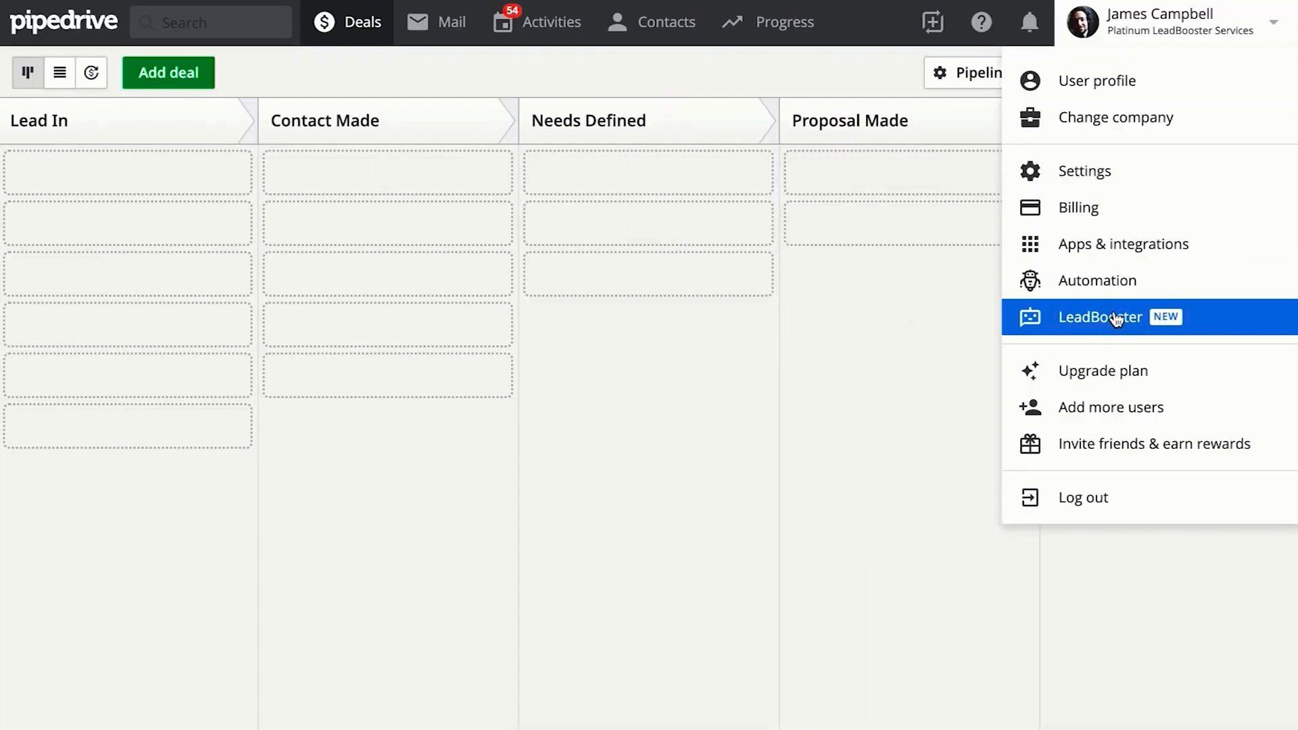
Create a new LeadBooster playbook from the Get more leads template
{"action": "left_click", "coordinate": [1100, 316]}
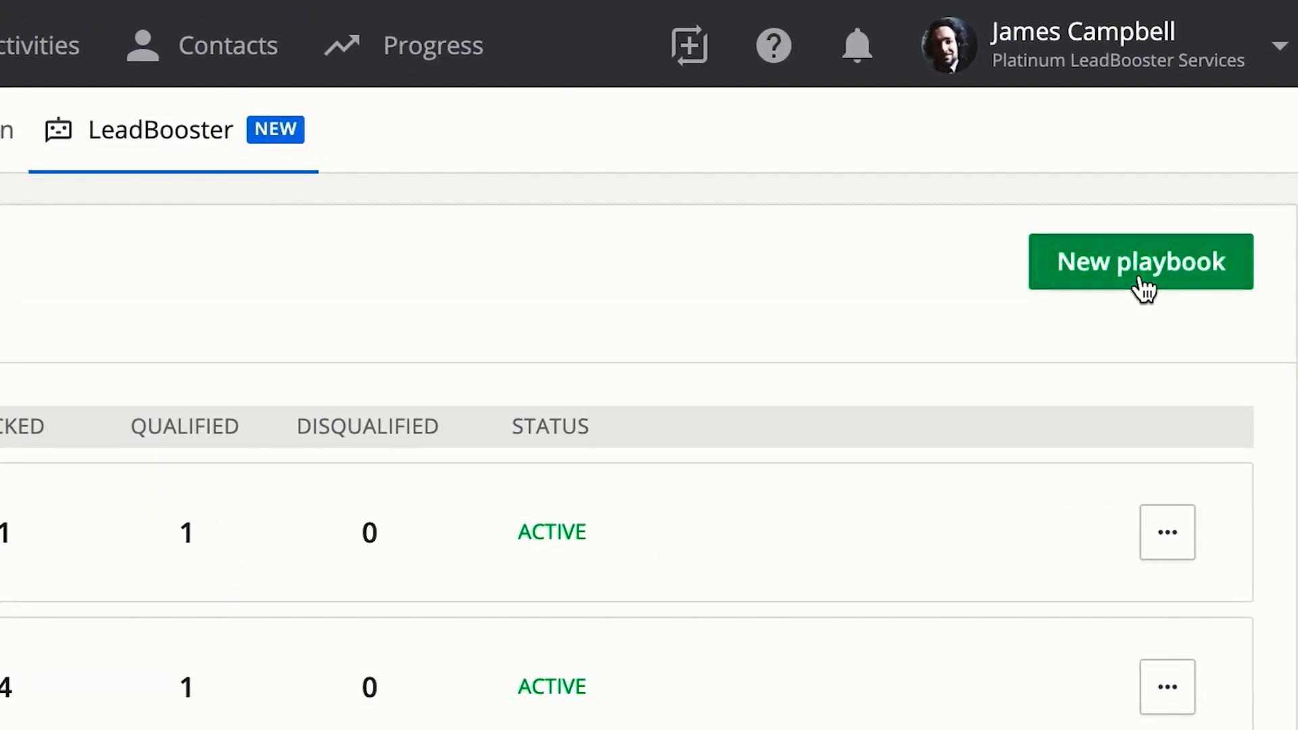
{"action": "left_click", "coordinate": [1139, 261]}
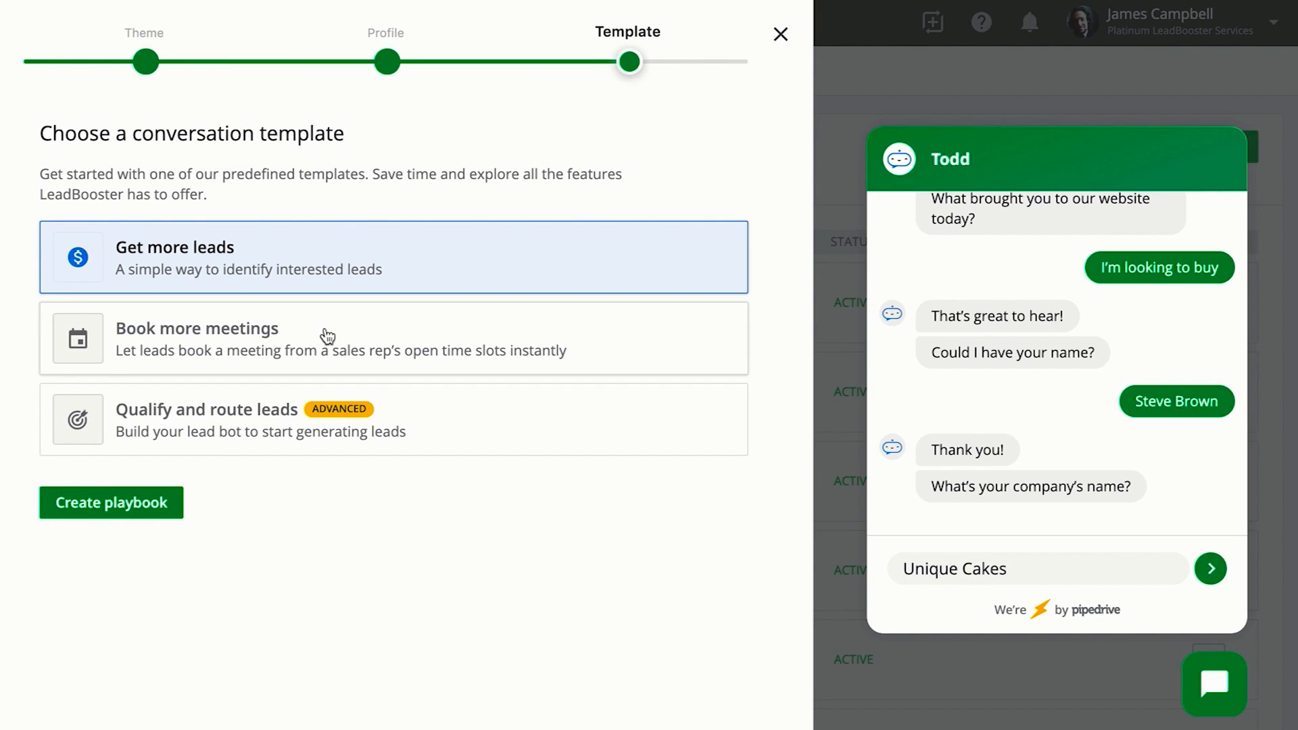
{"action": "left_click", "coordinate": [110, 501]}
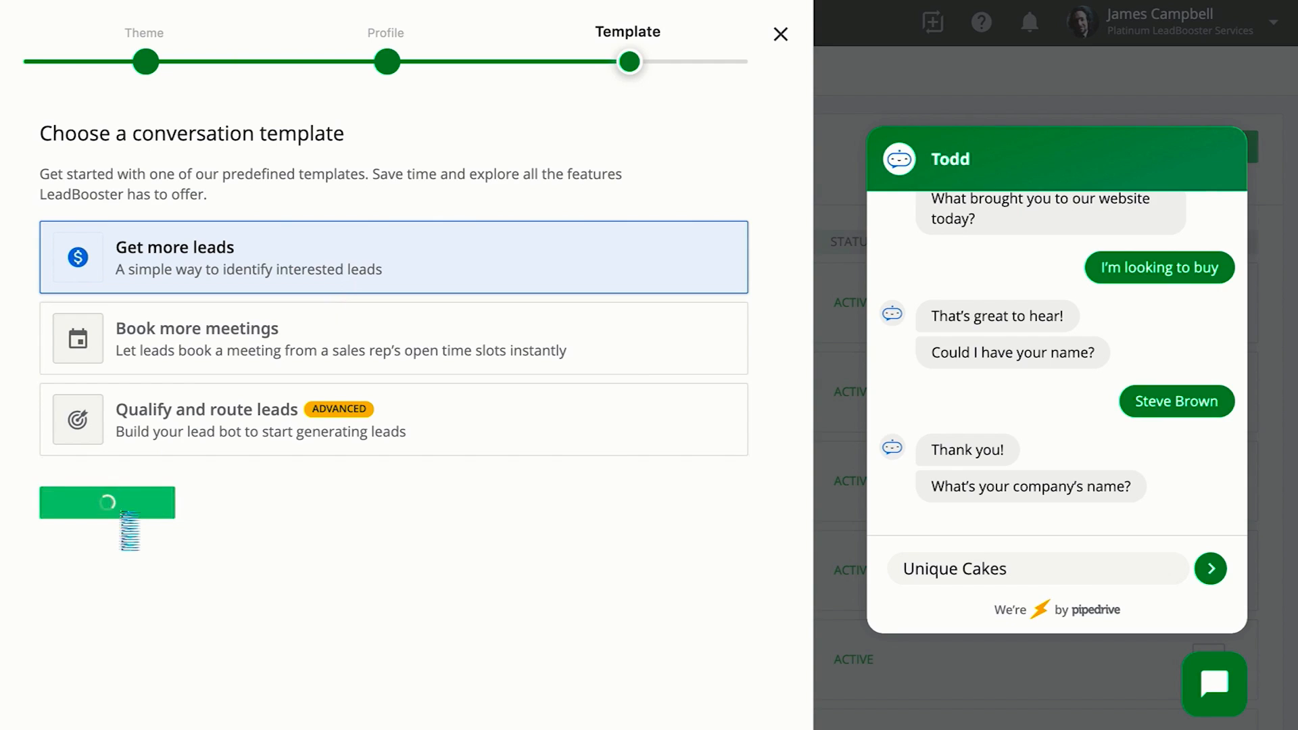
{"action": "left_click", "coordinate": [107, 500]}
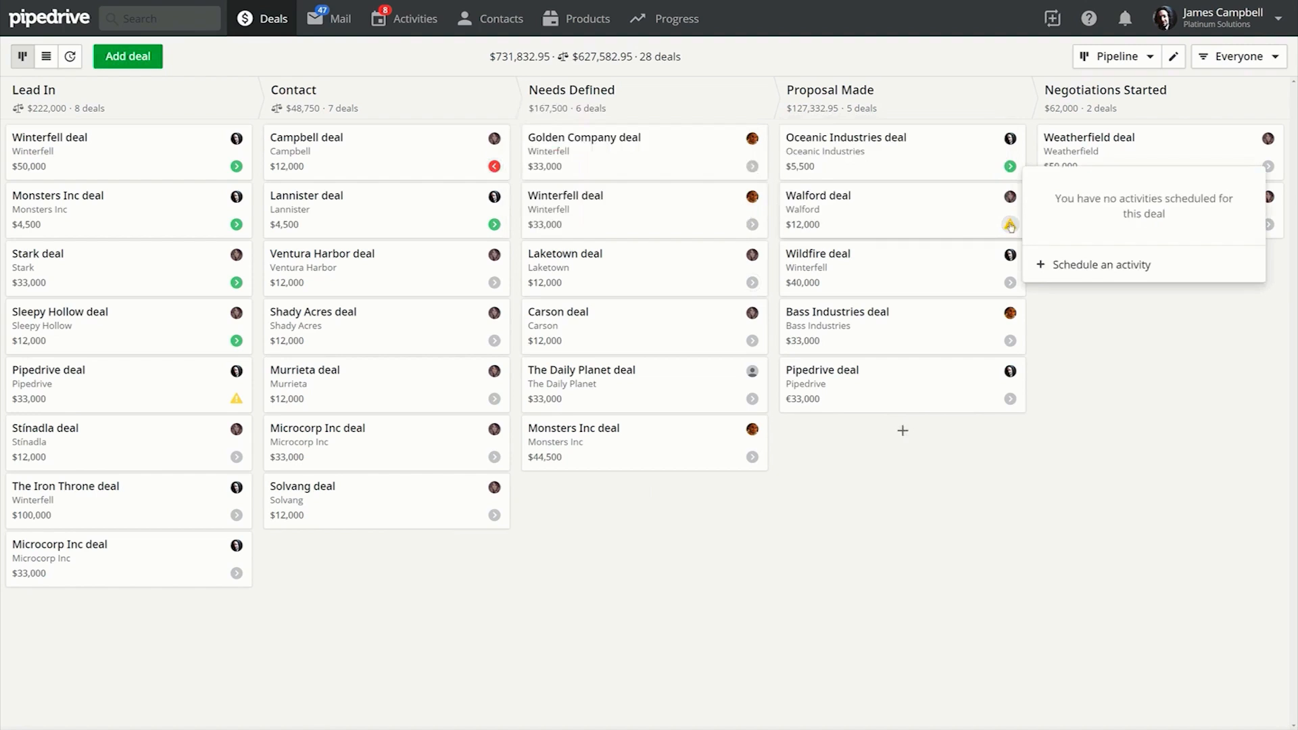
Abandon scheduling an activity on the Walford deal, view the won-deals pipeline, then list owners to filter the 25-deal pipeline
{"action": "left_click", "coordinate": [1099, 263]}
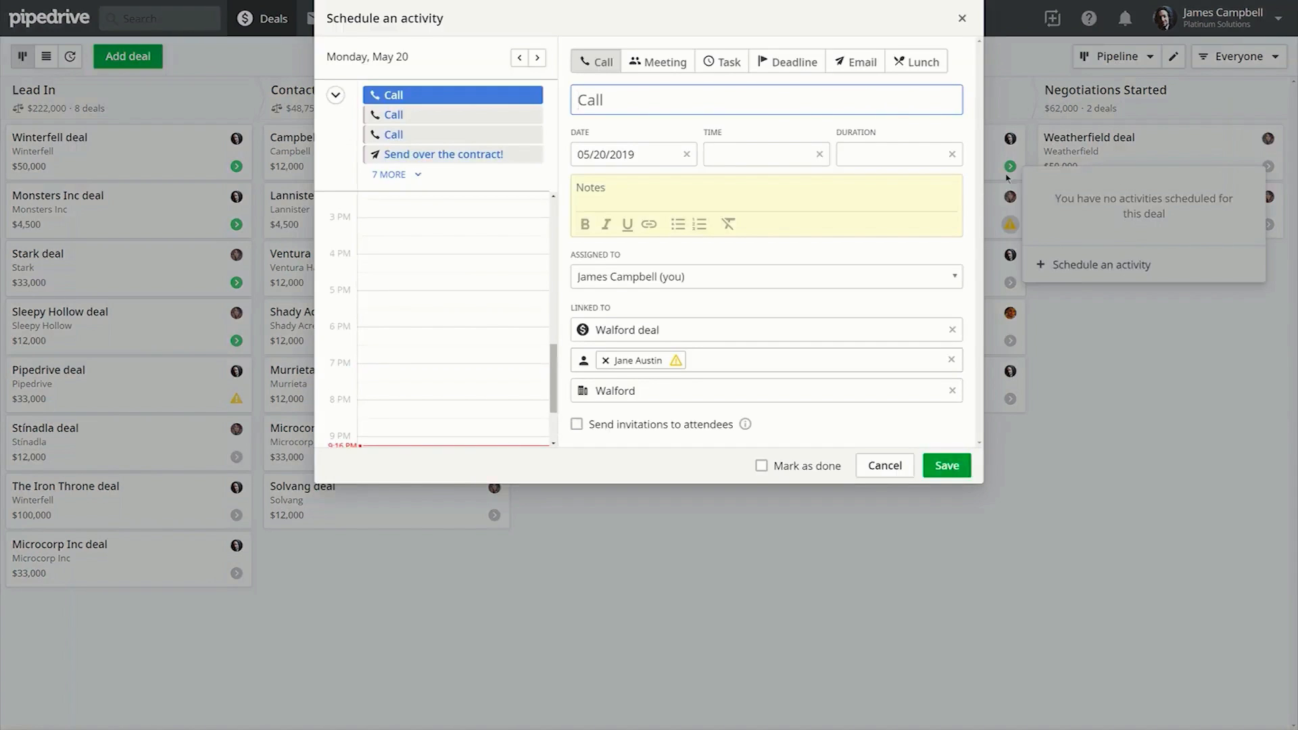
{"action": "left_click", "coordinate": [920, 61]}
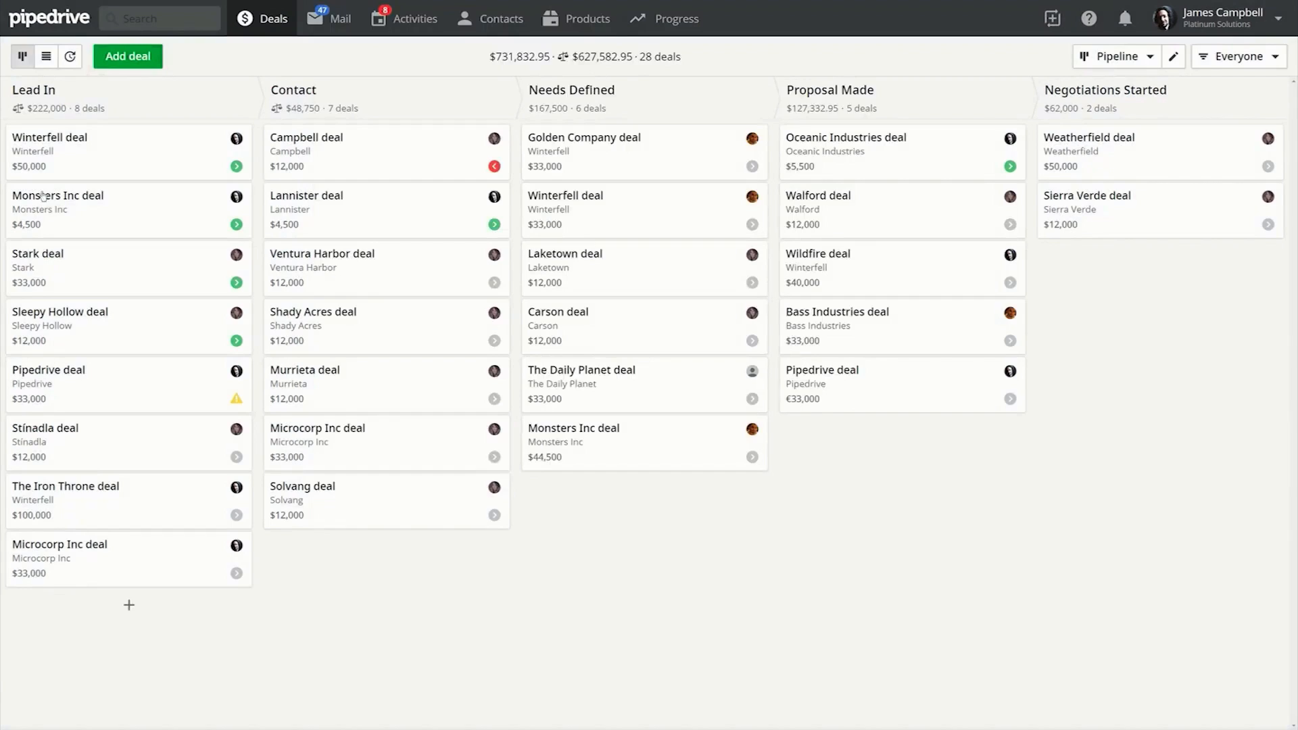
{"action": "left_click", "coordinate": [1114, 57]}
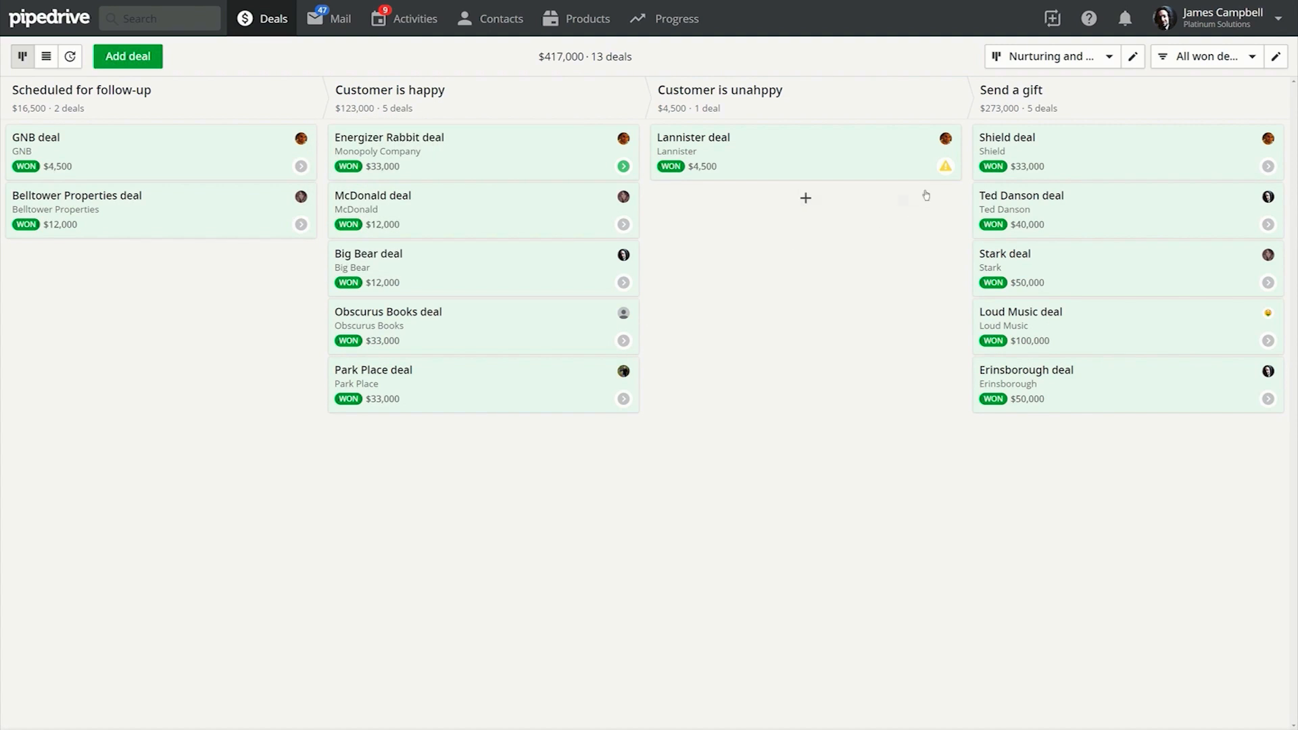
{"action": "left_click", "coordinate": [1233, 57]}
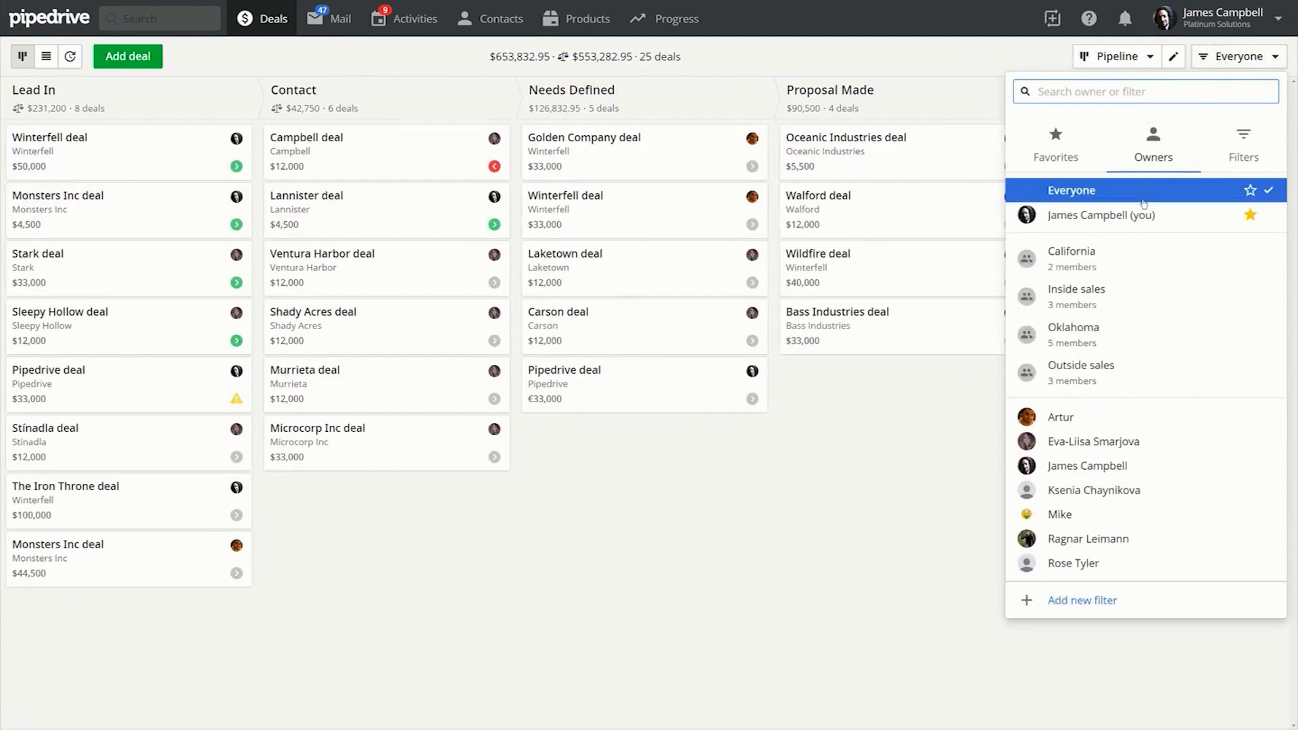